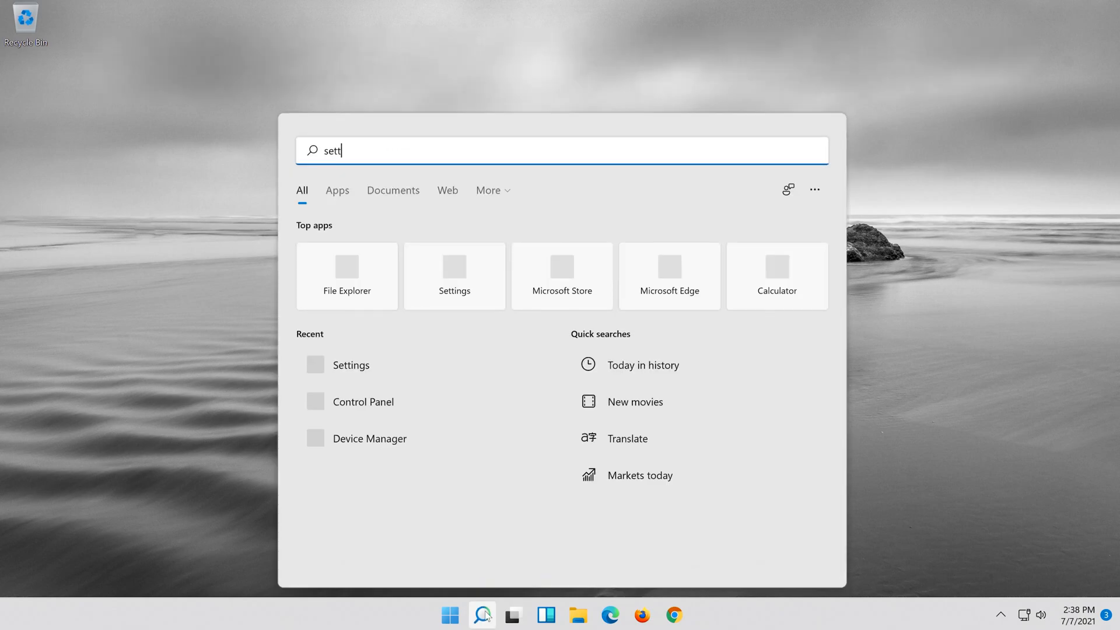
# Search for 'settings' from Start and launch the Settings app on its System page.
pyautogui.write('ings')
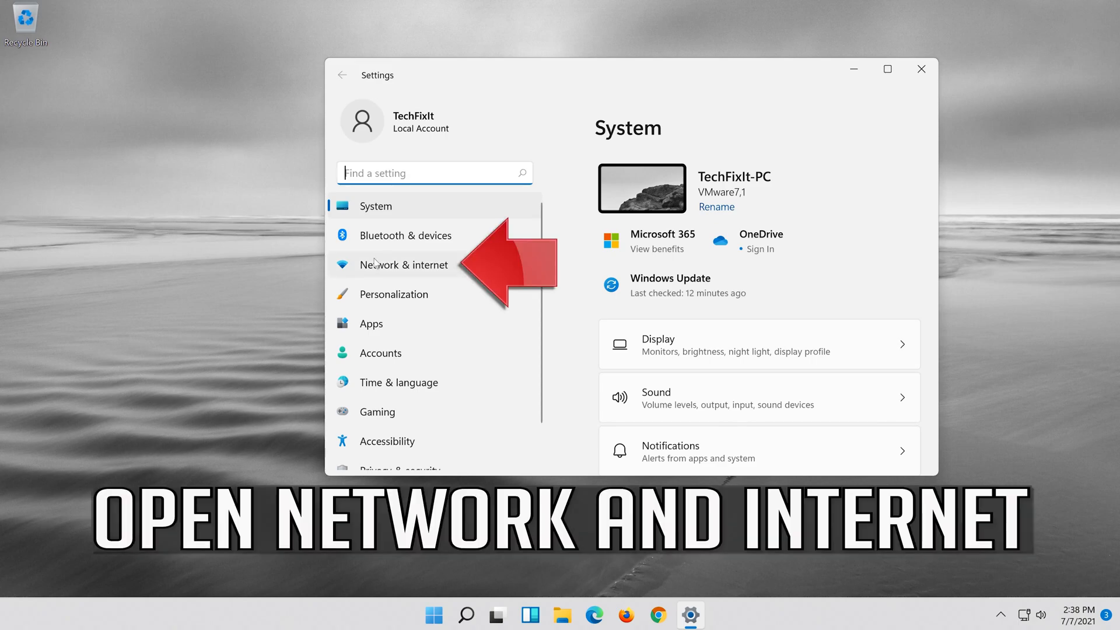
pyautogui.moveTo(468, 273)
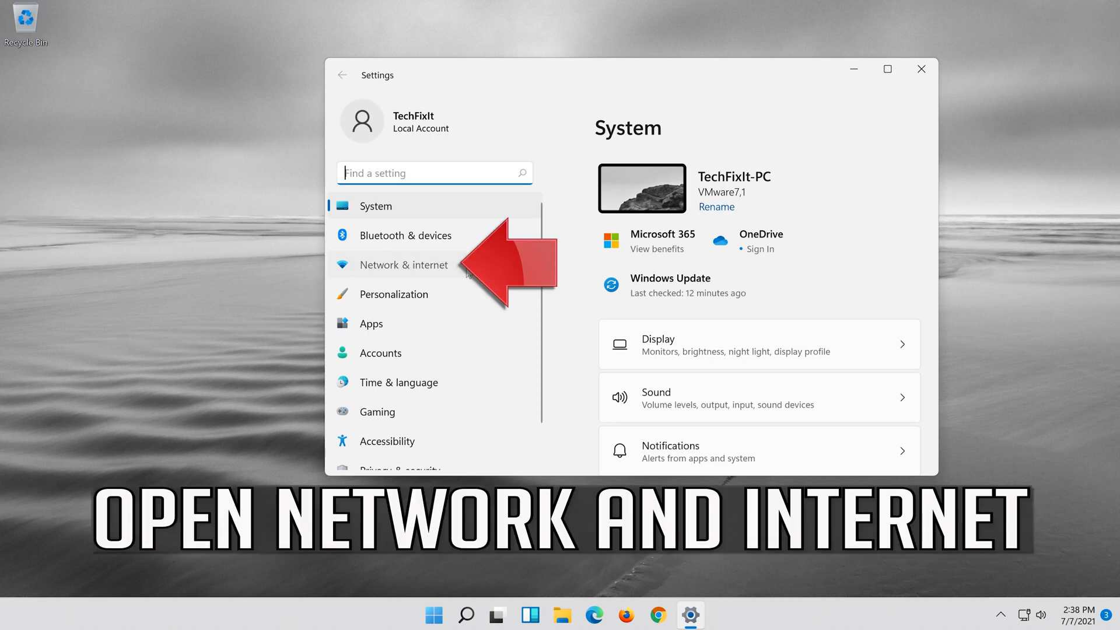
# Open Network & internet > Ethernet and scroll to the automatic IP and DNS assignment.
pyautogui.click(404, 264)
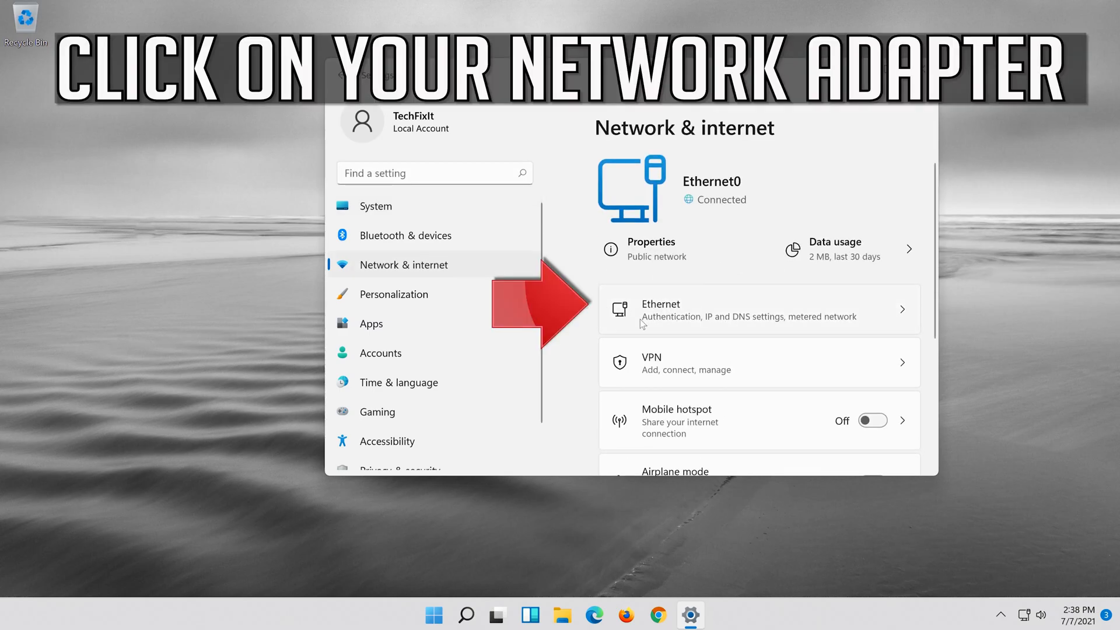
pyautogui.moveTo(791, 317)
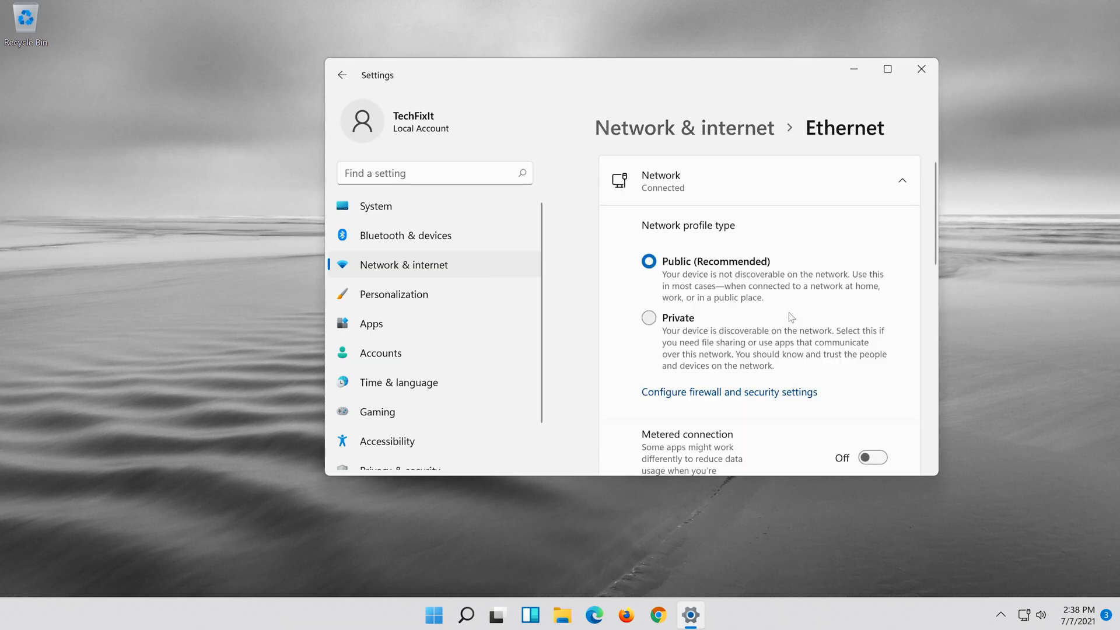
pyautogui.scroll(-3)
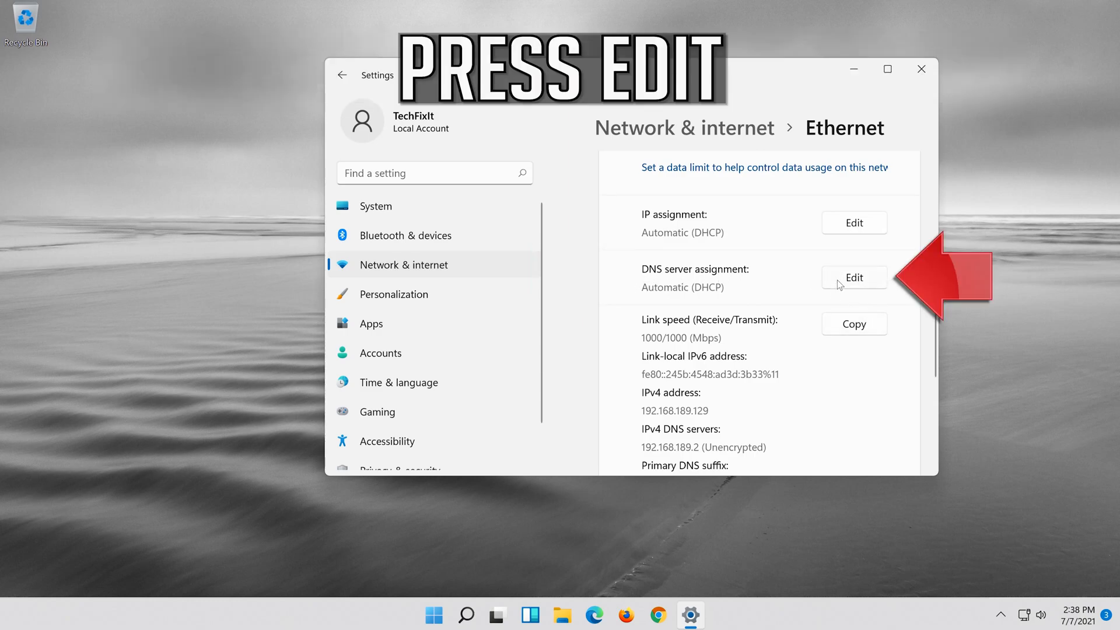
# Open the Edit DNS settings dialog and set the assignment mode to Manual.
pyautogui.click(853, 277)
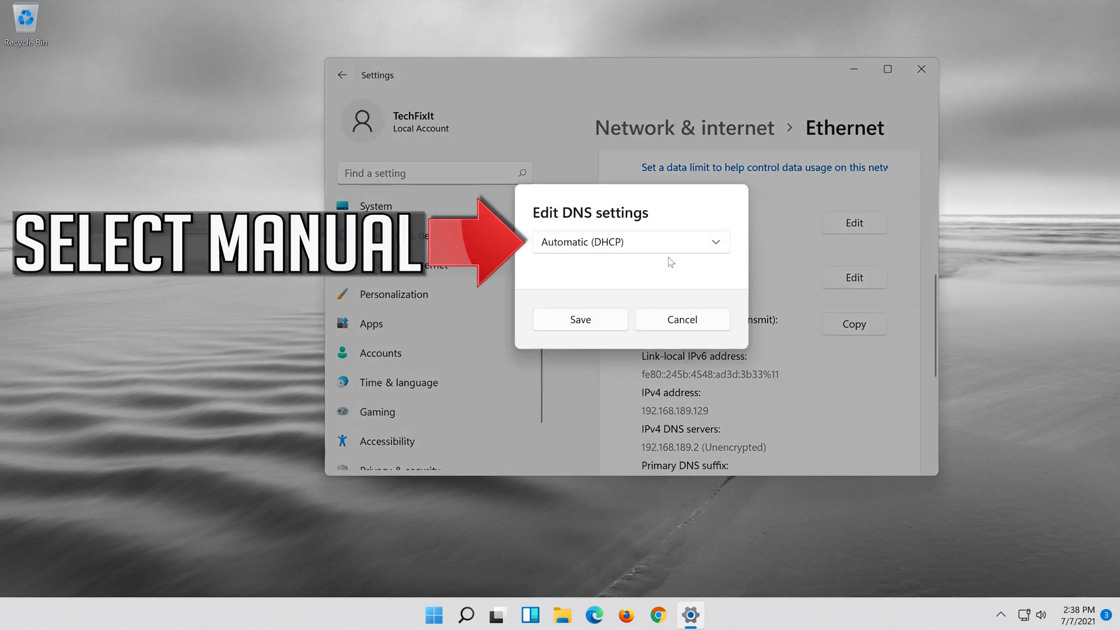
pyautogui.click(630, 241)
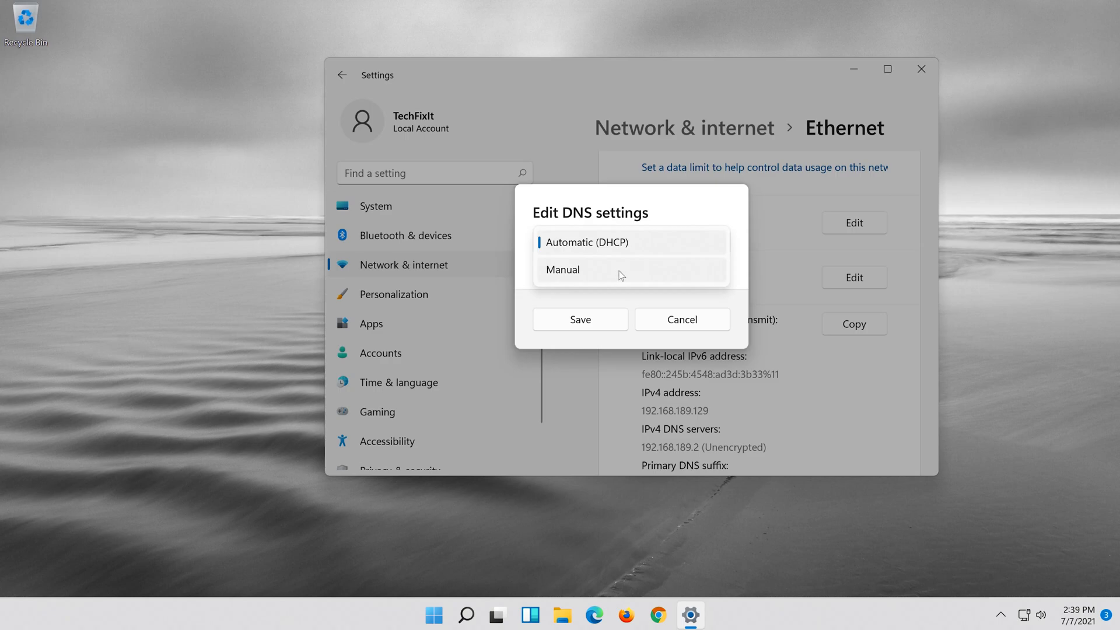
pyautogui.click(563, 270)
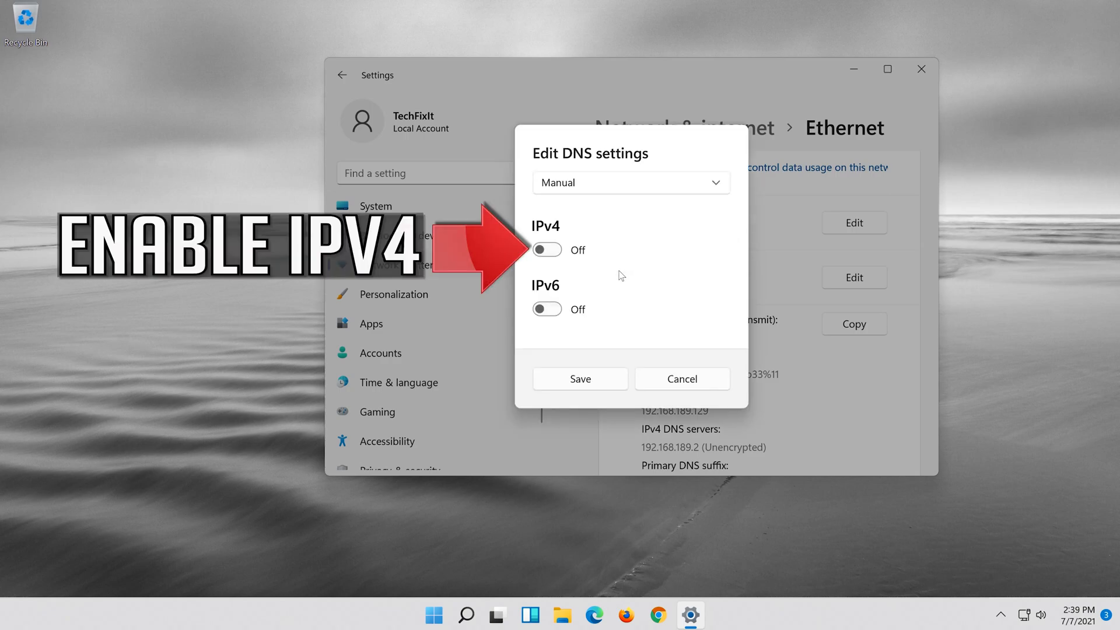
pyautogui.moveTo(596, 259)
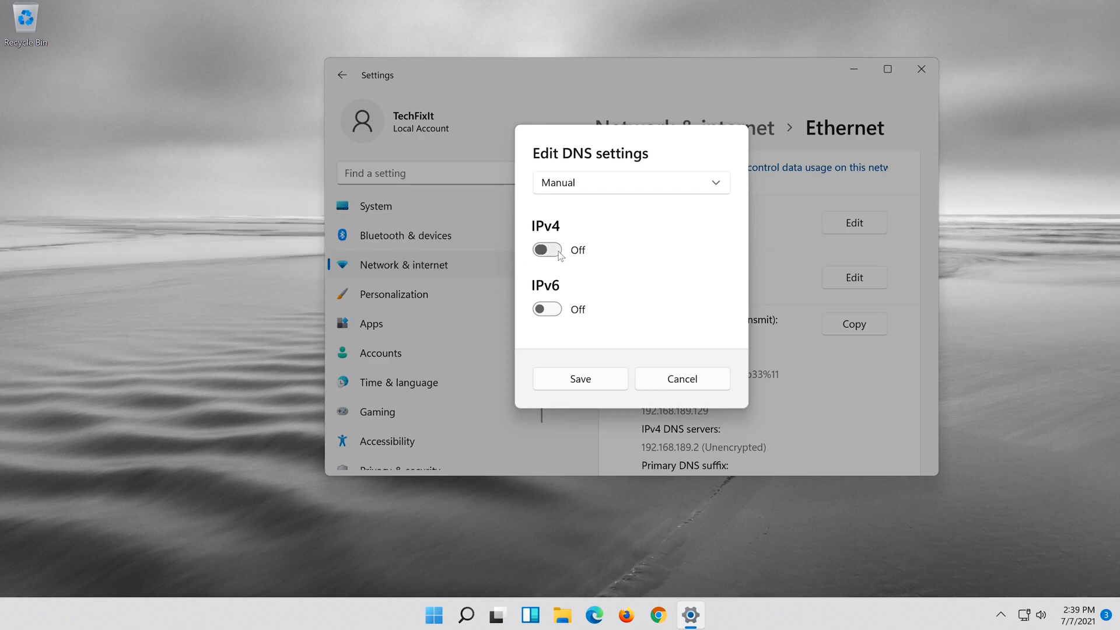
# Enable IPv4 DNS with 8.8.8.8 preferred and 8.8.4.4 alternate, both encrypted preferred.
pyautogui.click(547, 250)
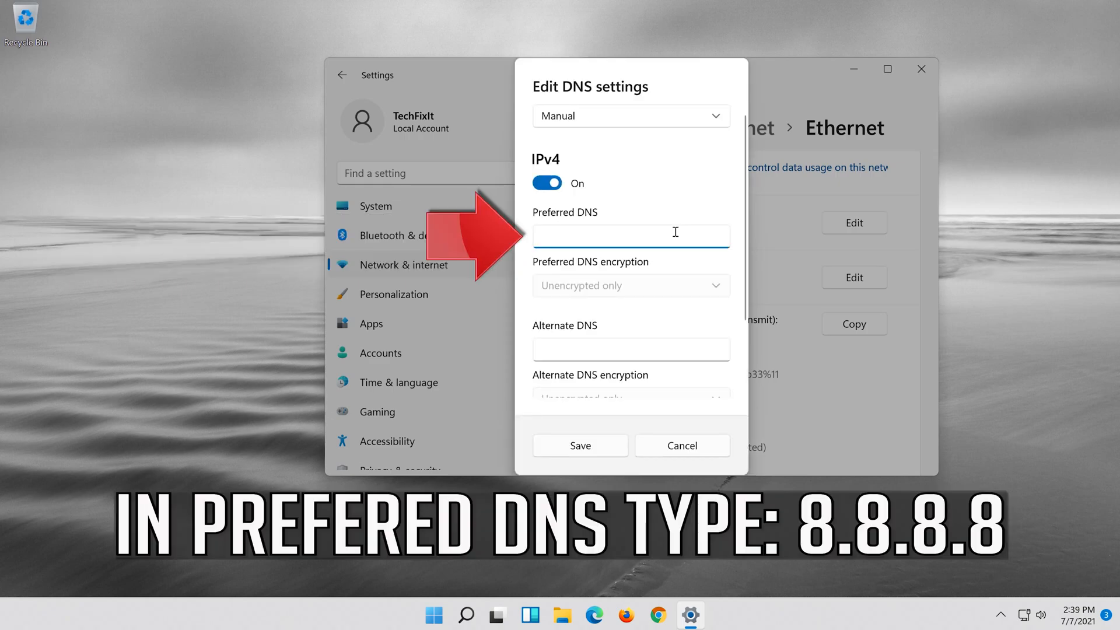
pyautogui.write('8.8.8.8')
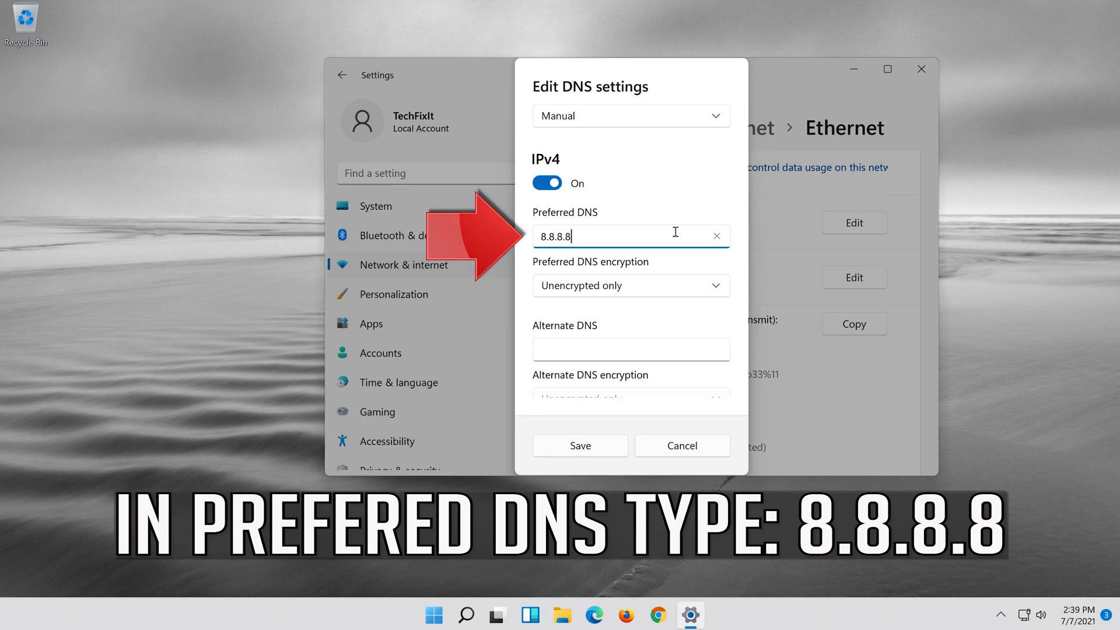
pyautogui.click(630, 286)
pyautogui.write('8.8')
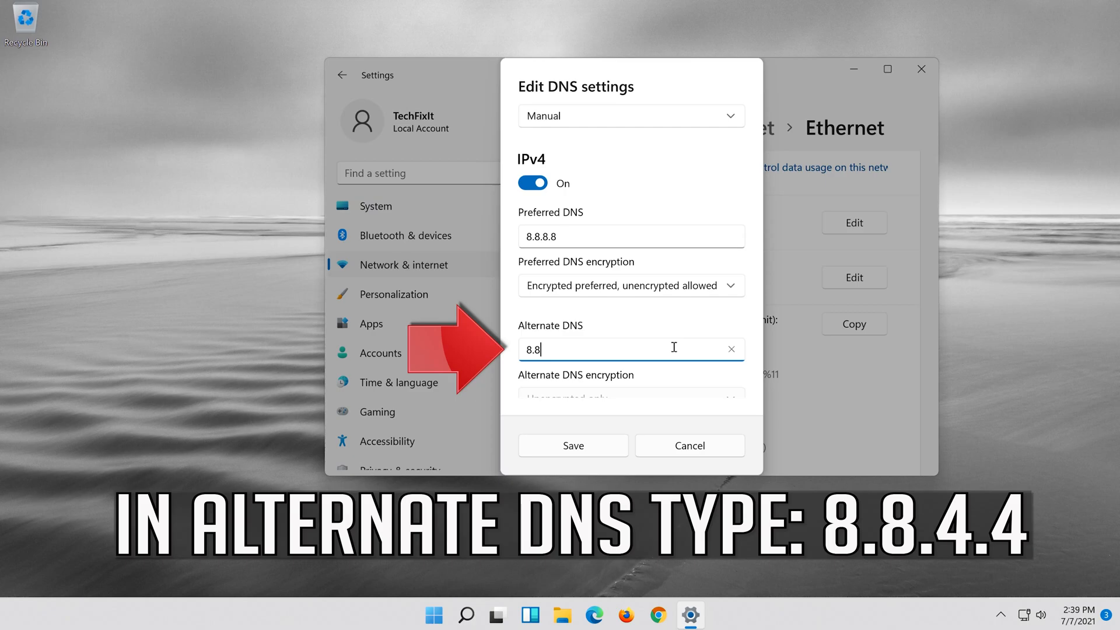
pyautogui.write('.4.')
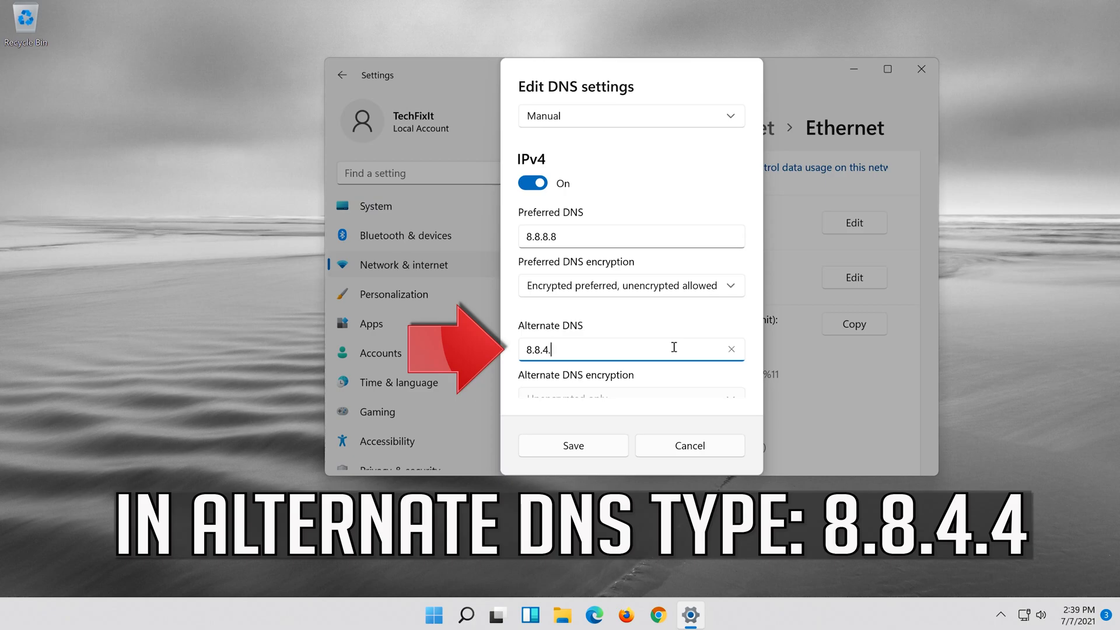
pyautogui.write('4')
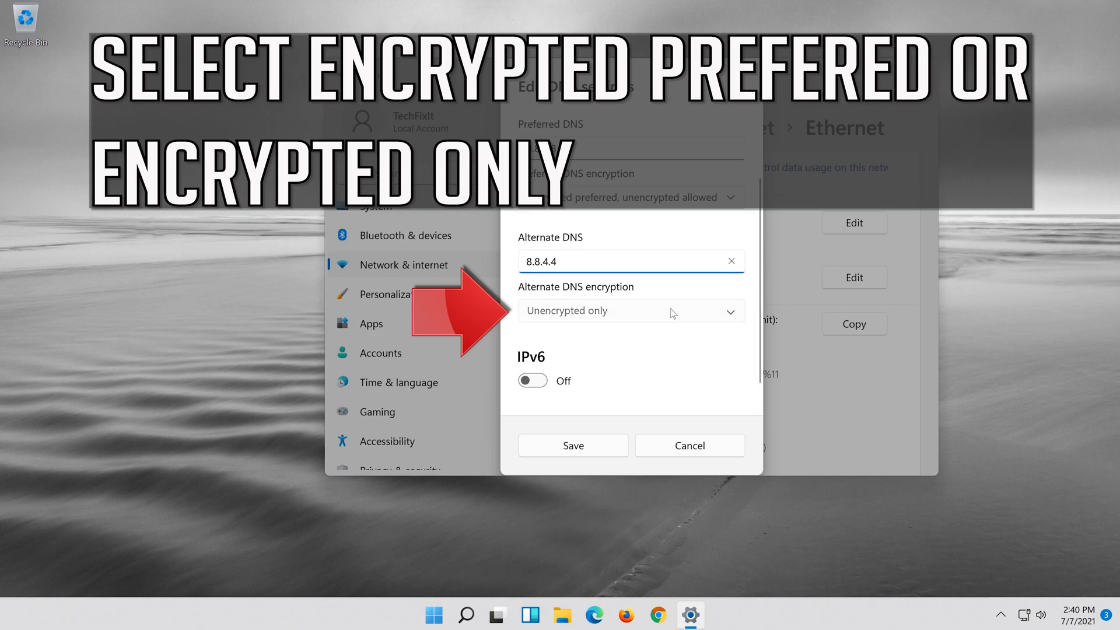
pyautogui.click(630, 310)
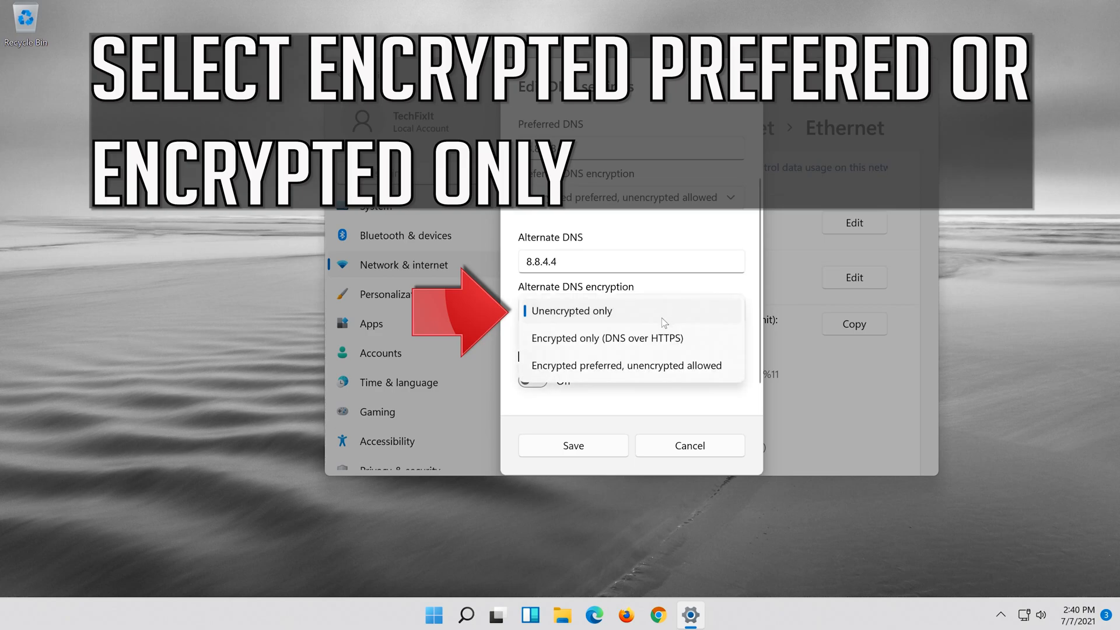
pyautogui.click(626, 366)
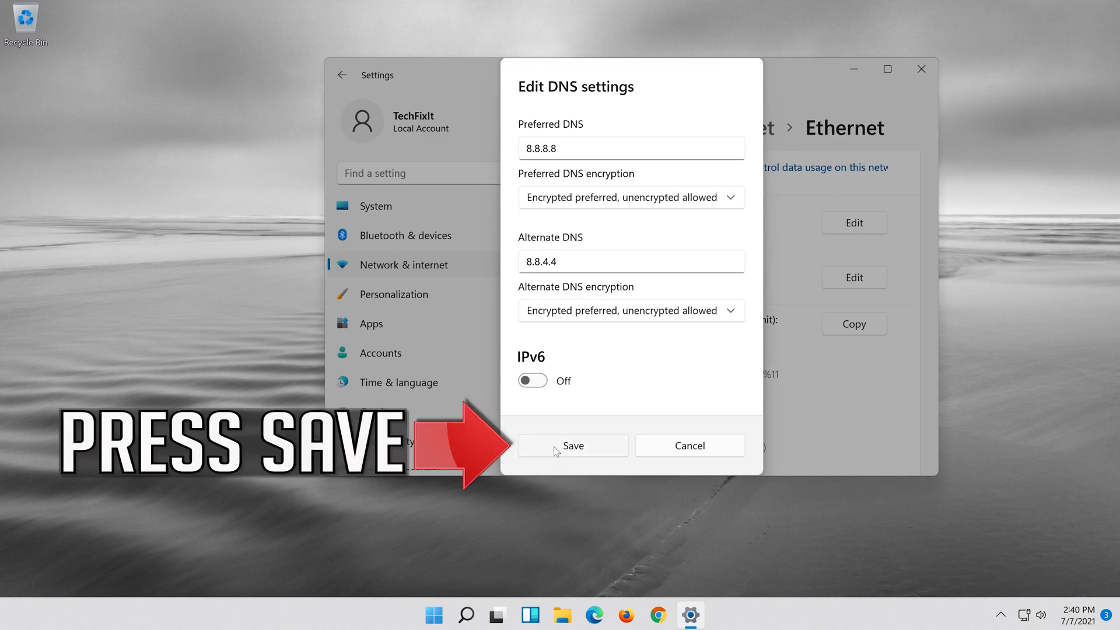
# Save the manual 8.8.8.8/8.8.4.4 DNS, then revert to Automatic (DHCP) and save.
pyautogui.click(573, 445)
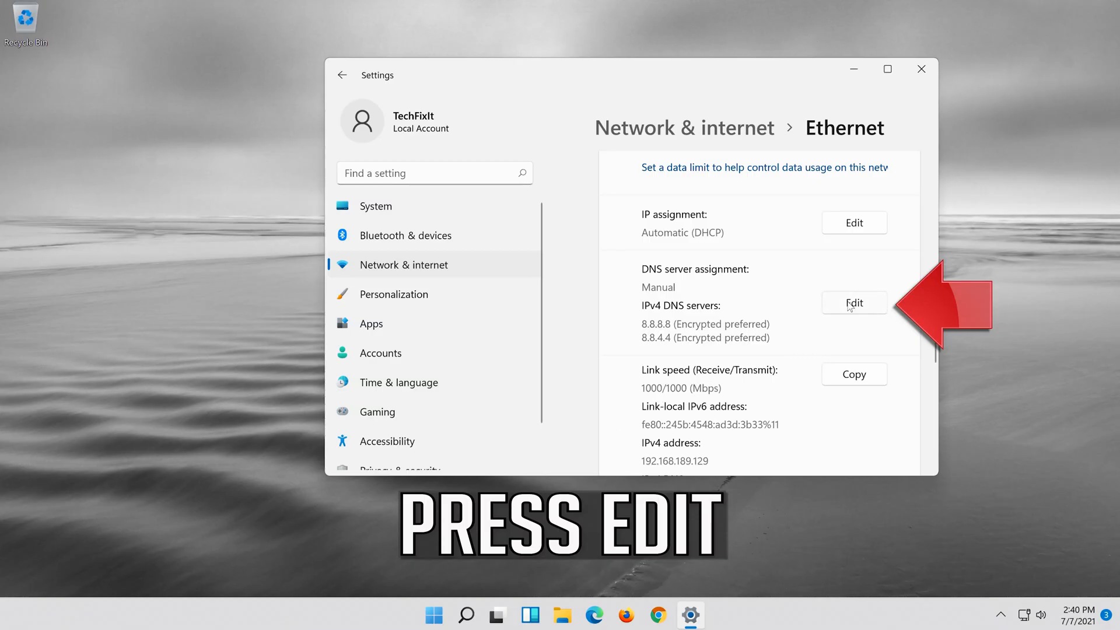
pyautogui.click(854, 303)
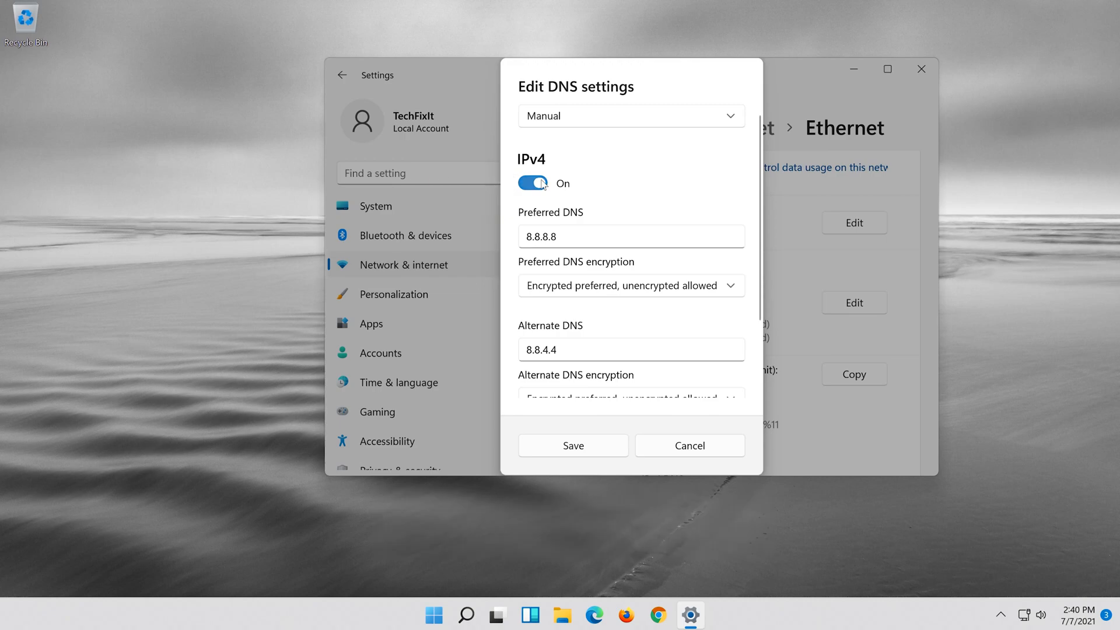
pyautogui.click(546, 182)
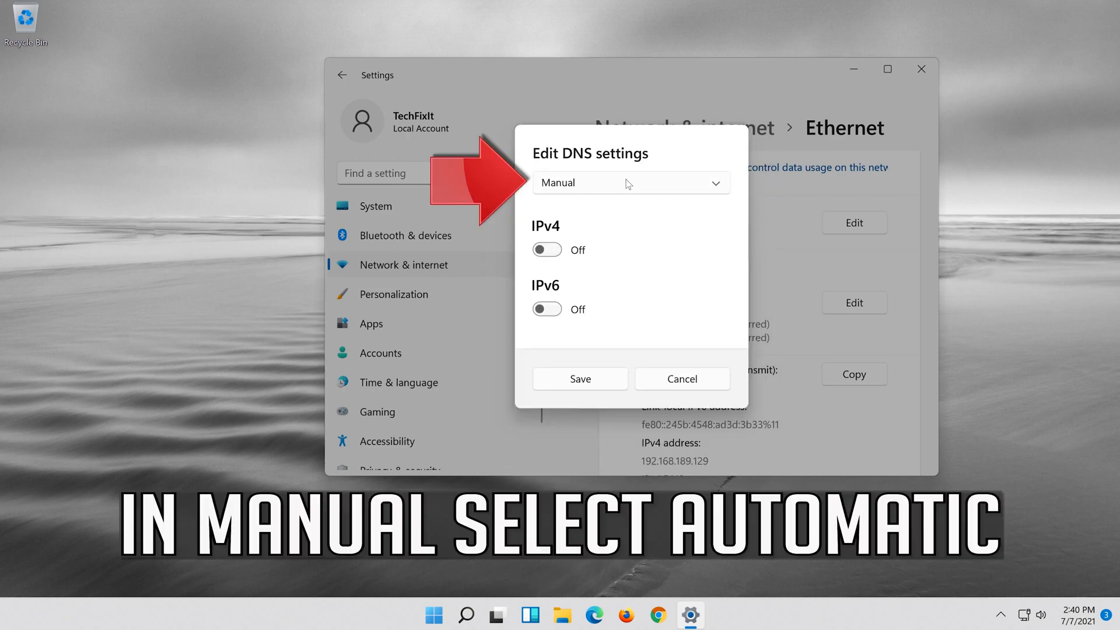
pyautogui.click(630, 183)
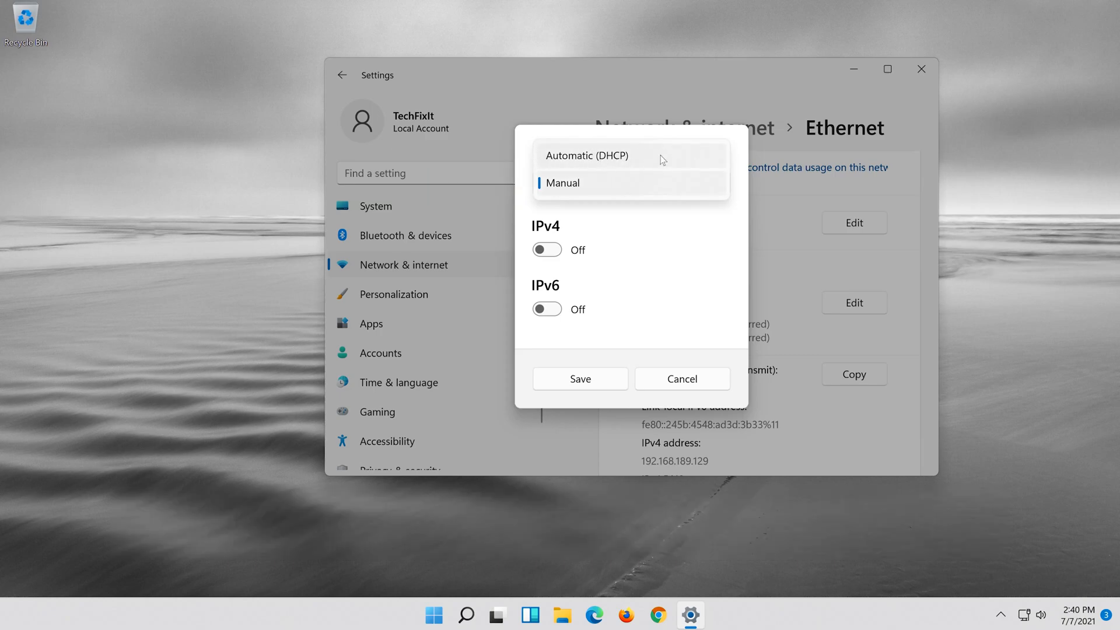
pyautogui.click(586, 156)
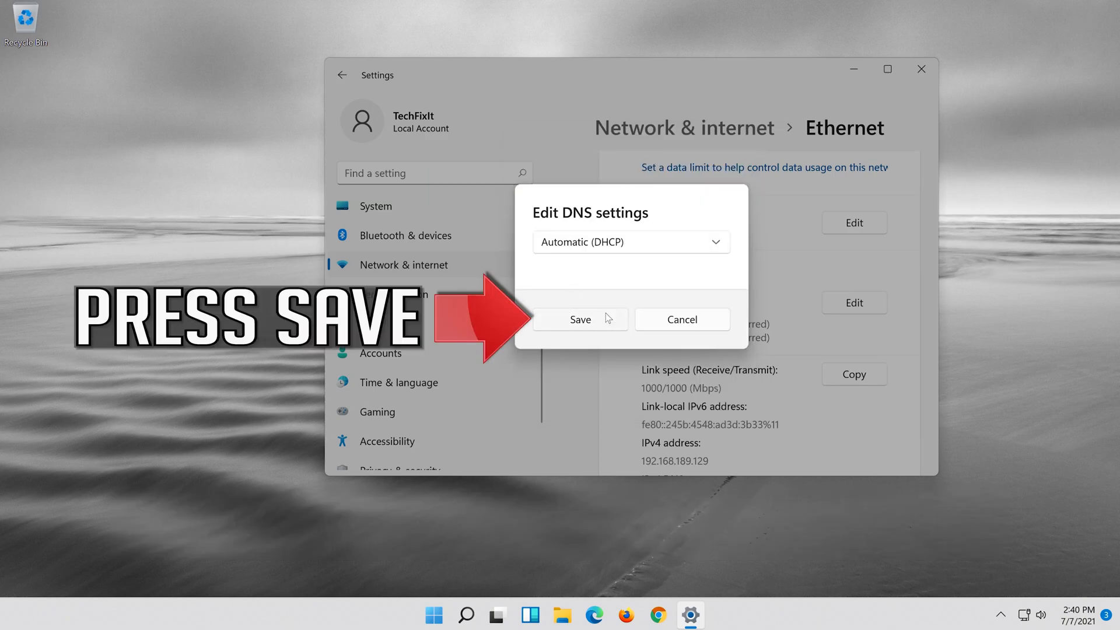
pyautogui.click(579, 319)
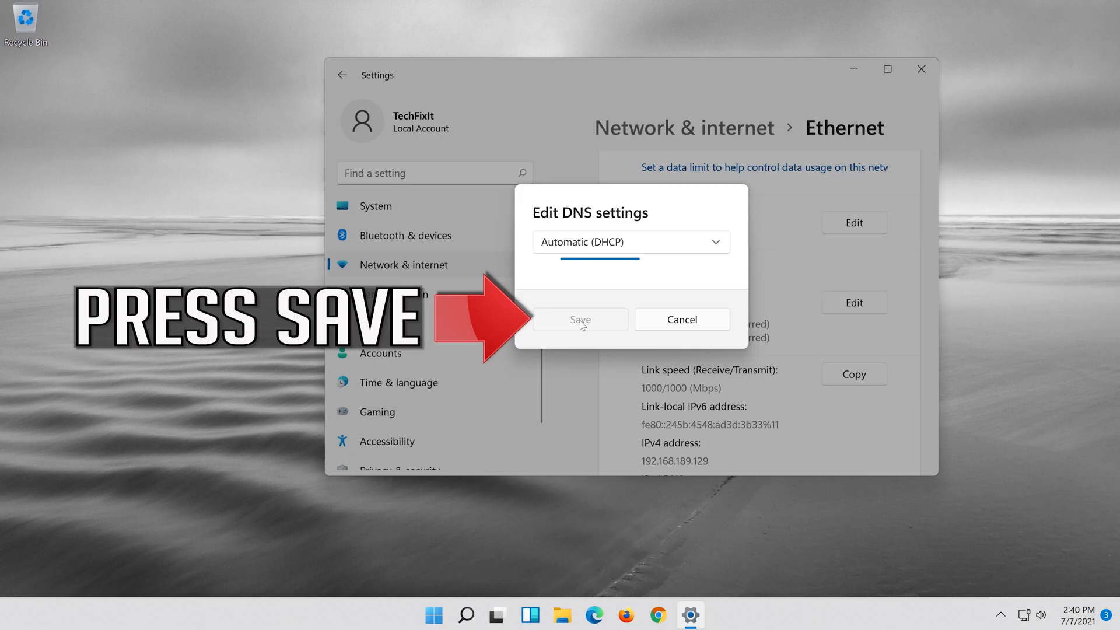
pyautogui.click(580, 319)
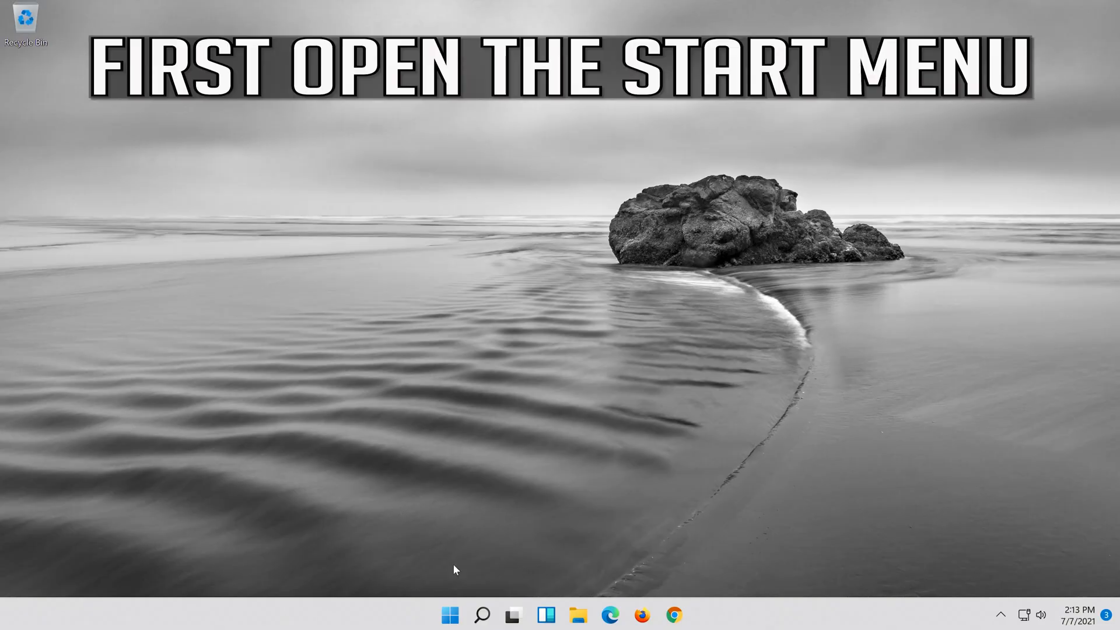
pyautogui.moveTo(481, 614)
pyautogui.write('settings')
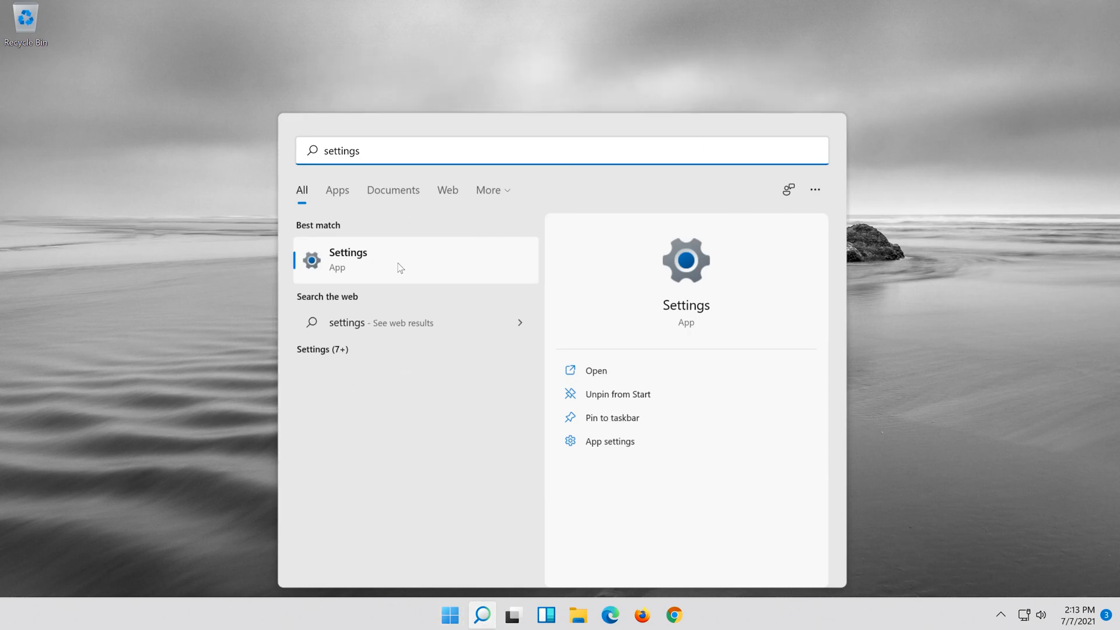
# Relaunch Settings from search and return to the System home page.
pyautogui.click(596, 369)
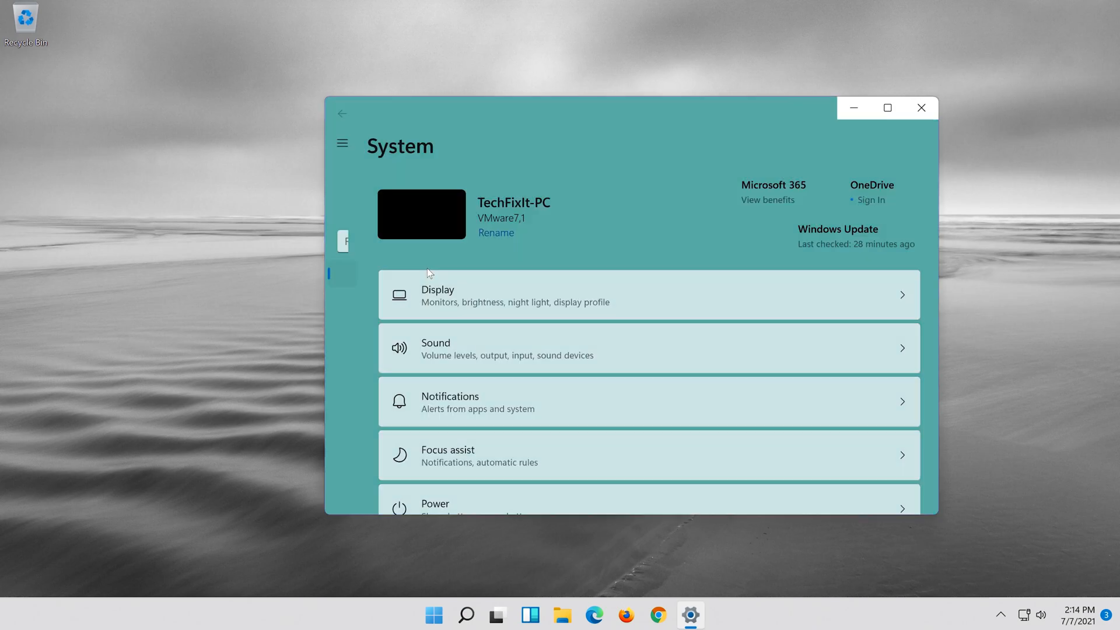
pyautogui.click(342, 143)
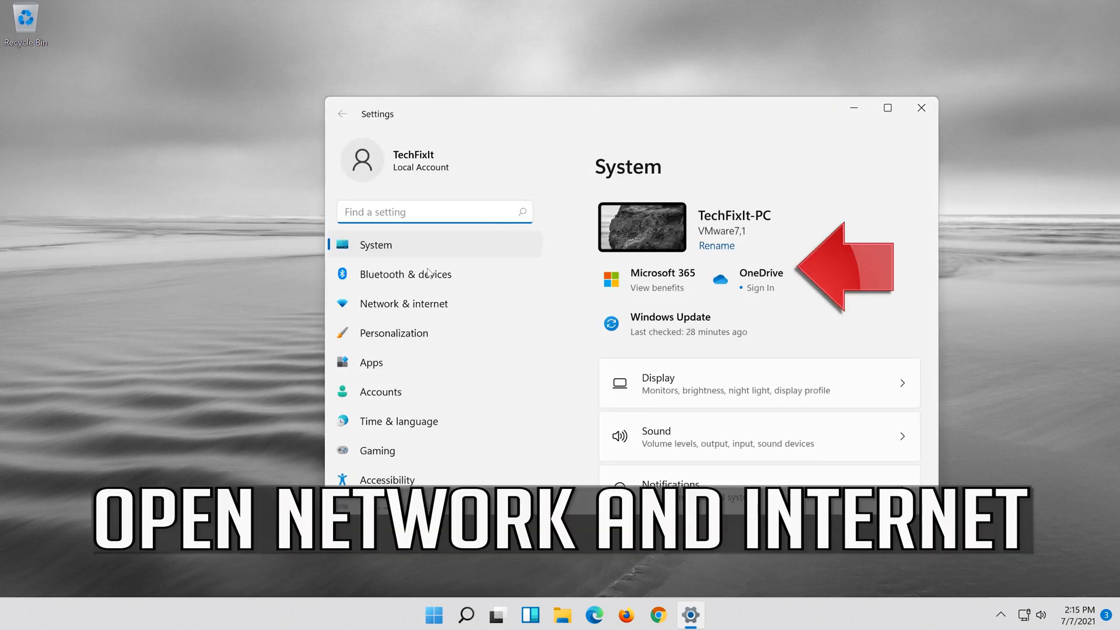
pyautogui.moveTo(403, 303)
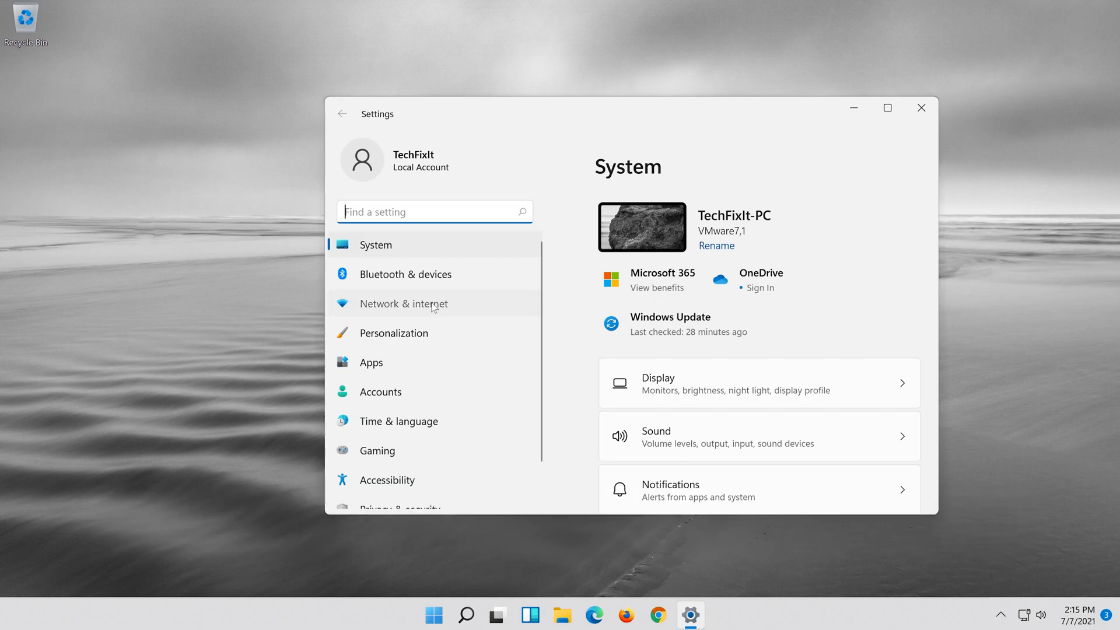
# Go to Network & internet's Advanced network settings and scroll down to Network reset.
pyautogui.click(403, 303)
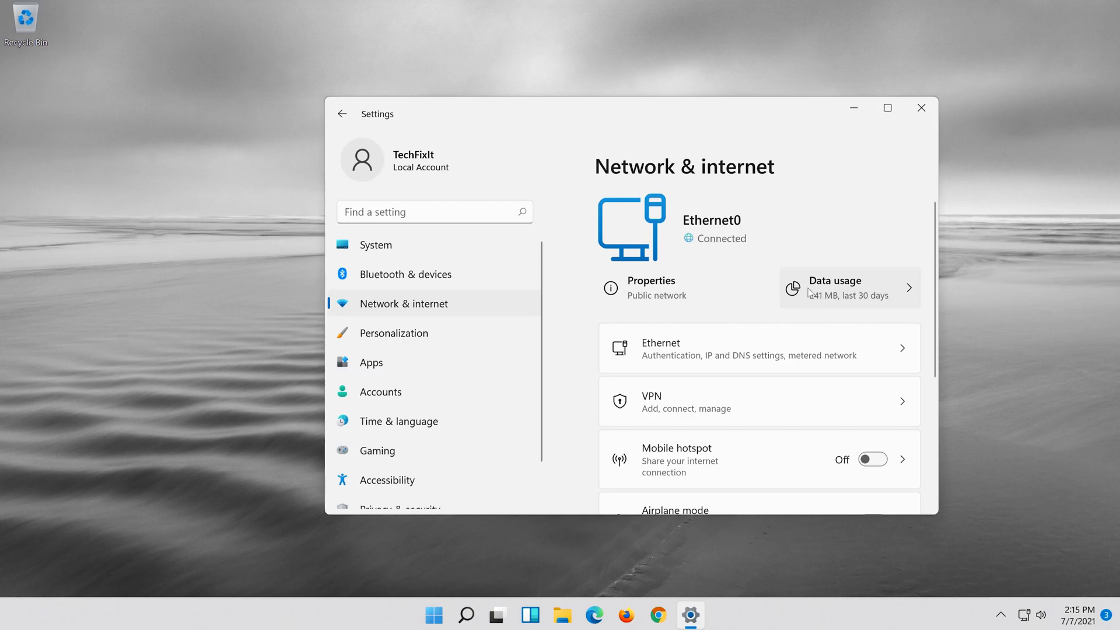
pyautogui.scroll(-3)
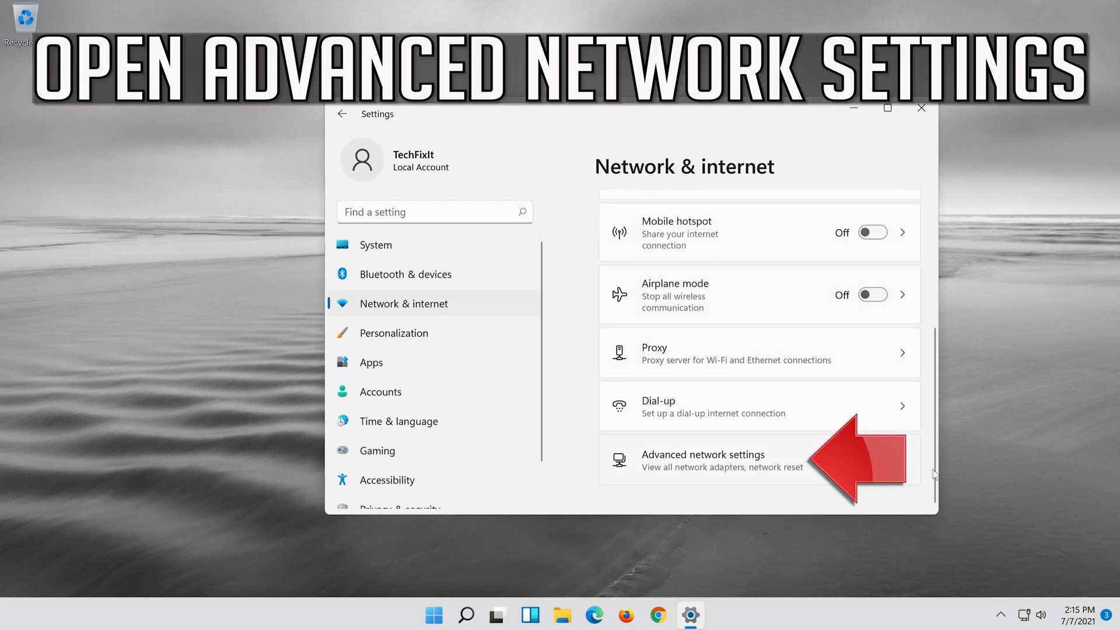
pyautogui.moveTo(687, 470)
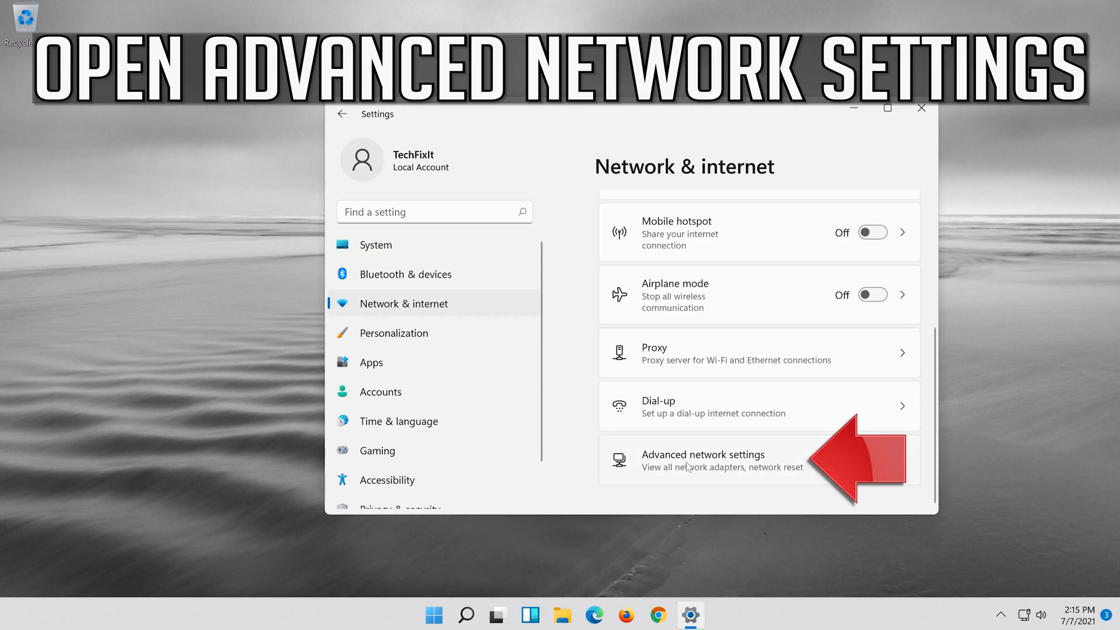
pyautogui.click(703, 461)
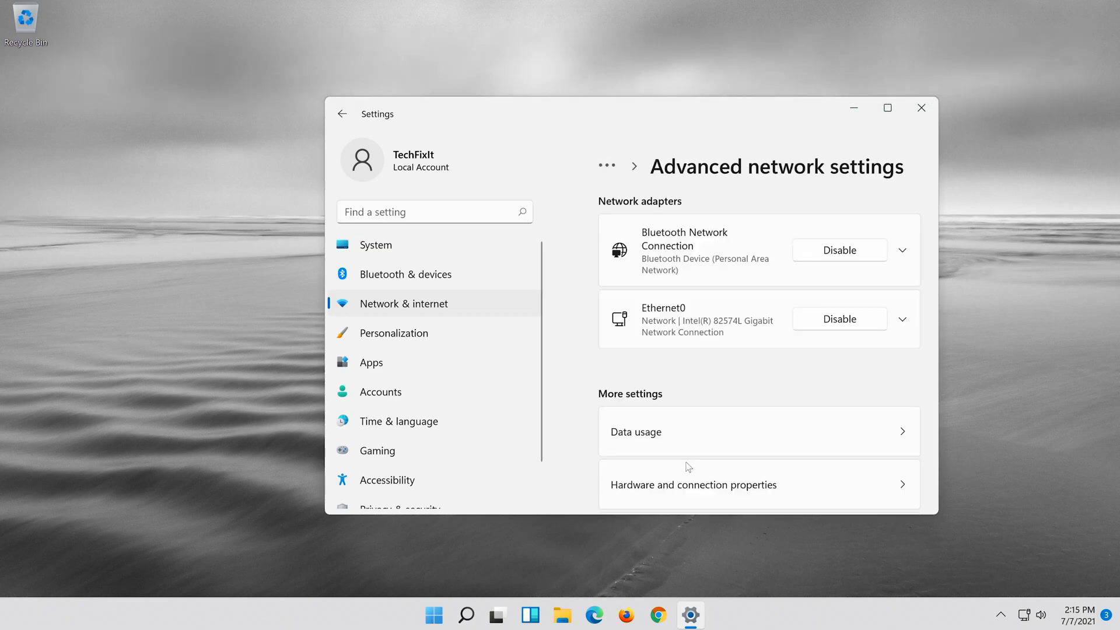
pyautogui.scroll(-3)
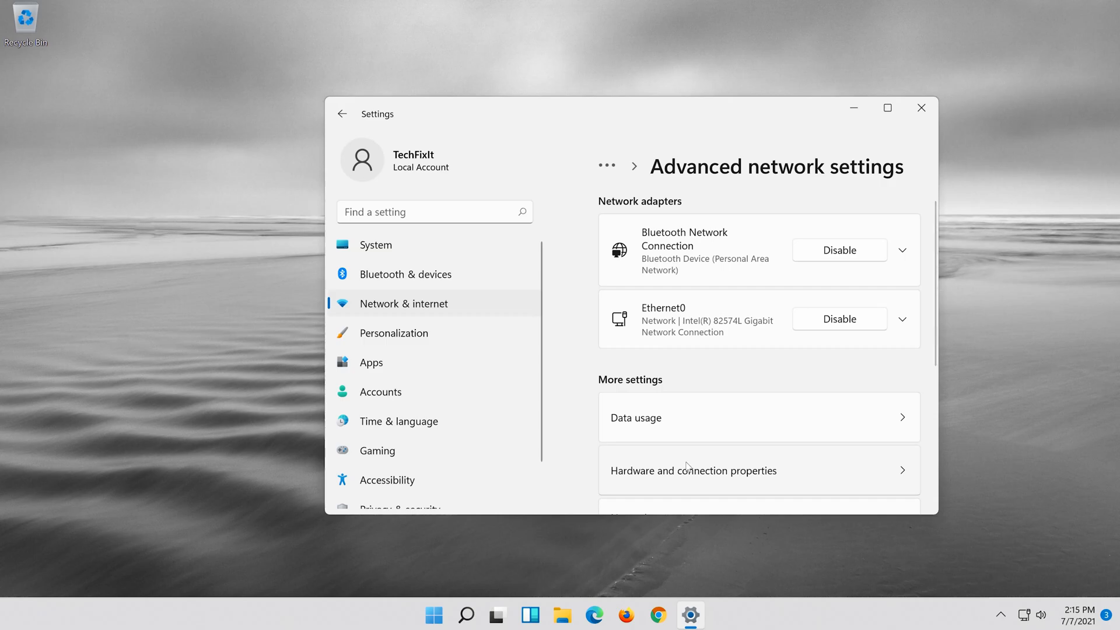
pyautogui.scroll(-3)
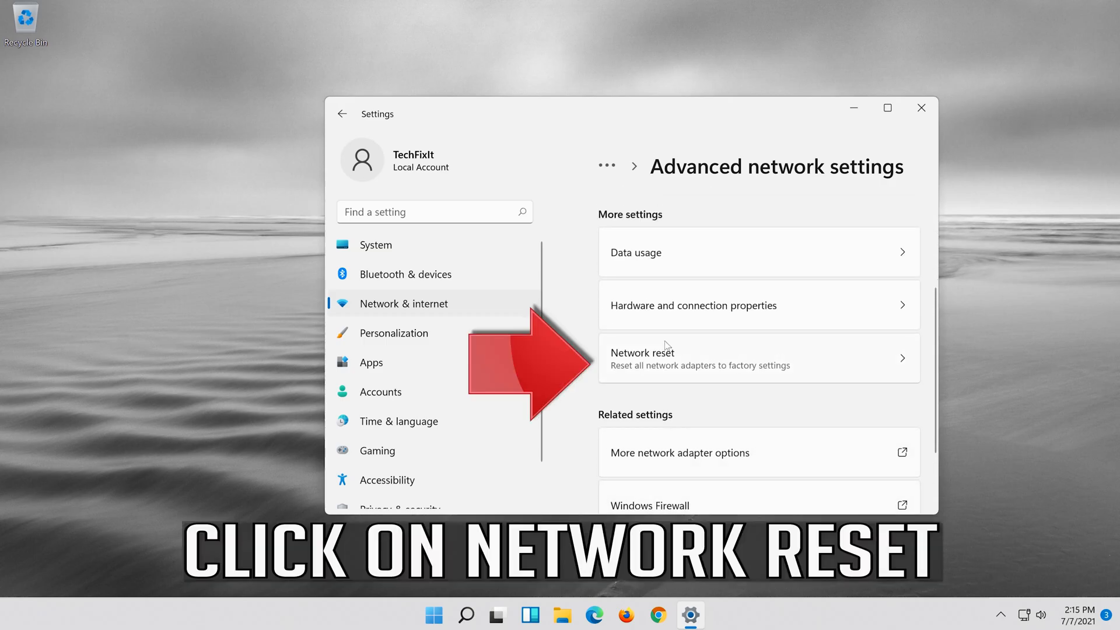
pyautogui.moveTo(778, 355)
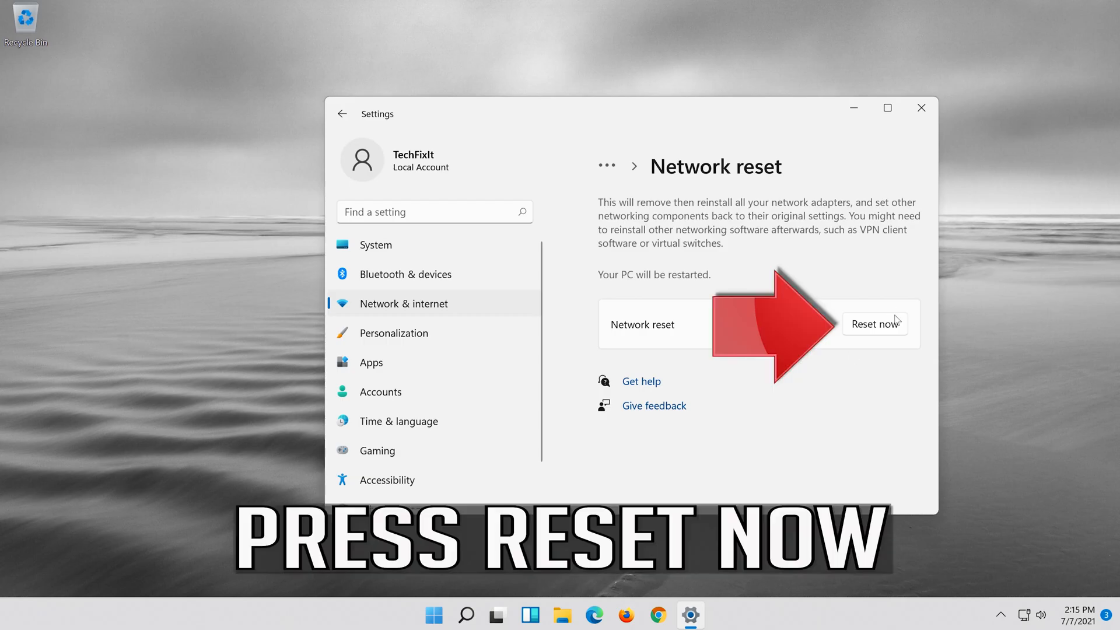
pyautogui.moveTo(885, 340)
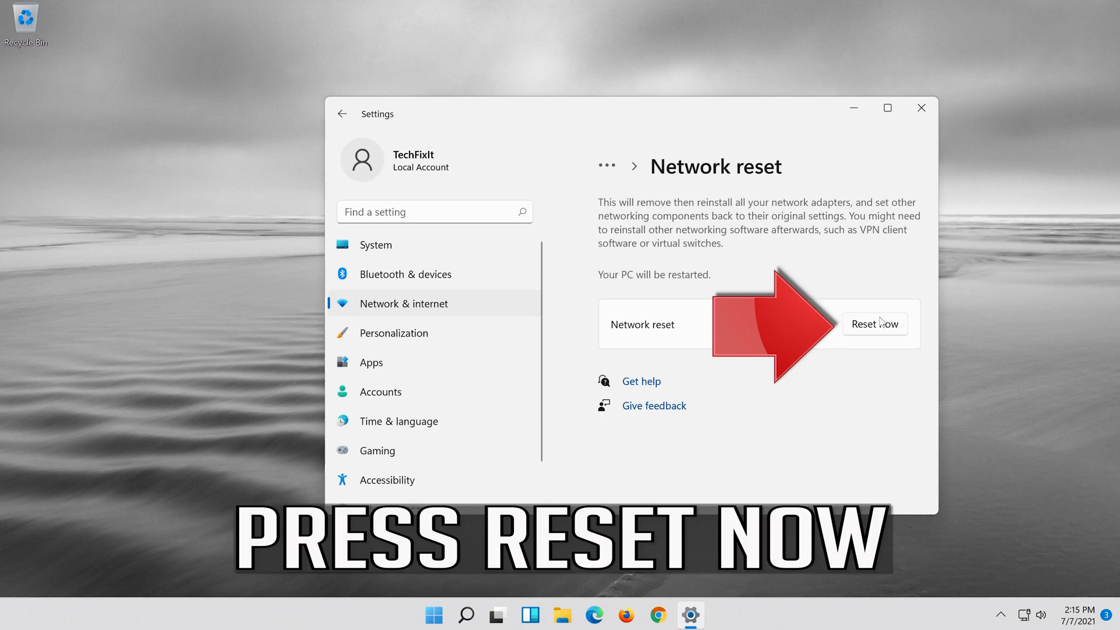
# Reset all network adapters, confirm with Yes, dismiss the sign-out notice and close Settings.
pyautogui.click(874, 323)
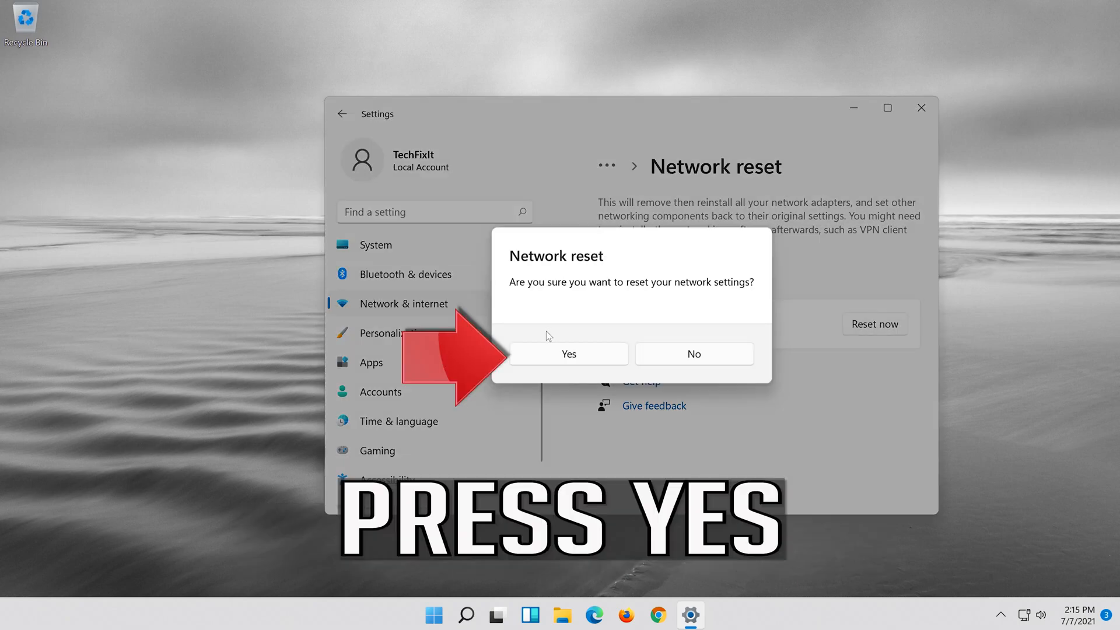
pyautogui.moveTo(594, 365)
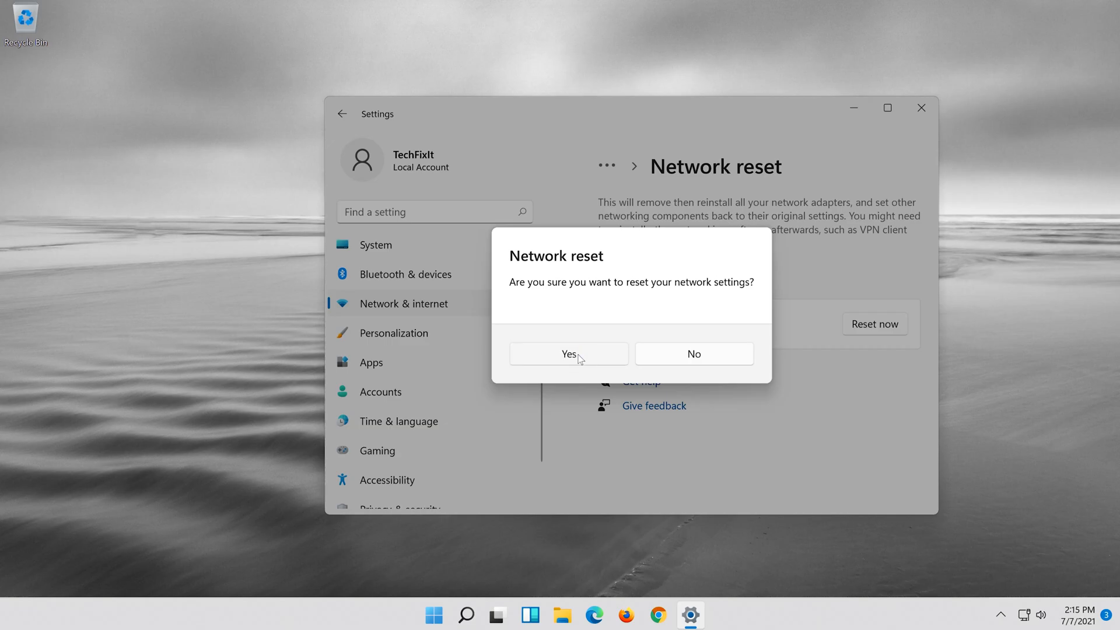
pyautogui.click(567, 353)
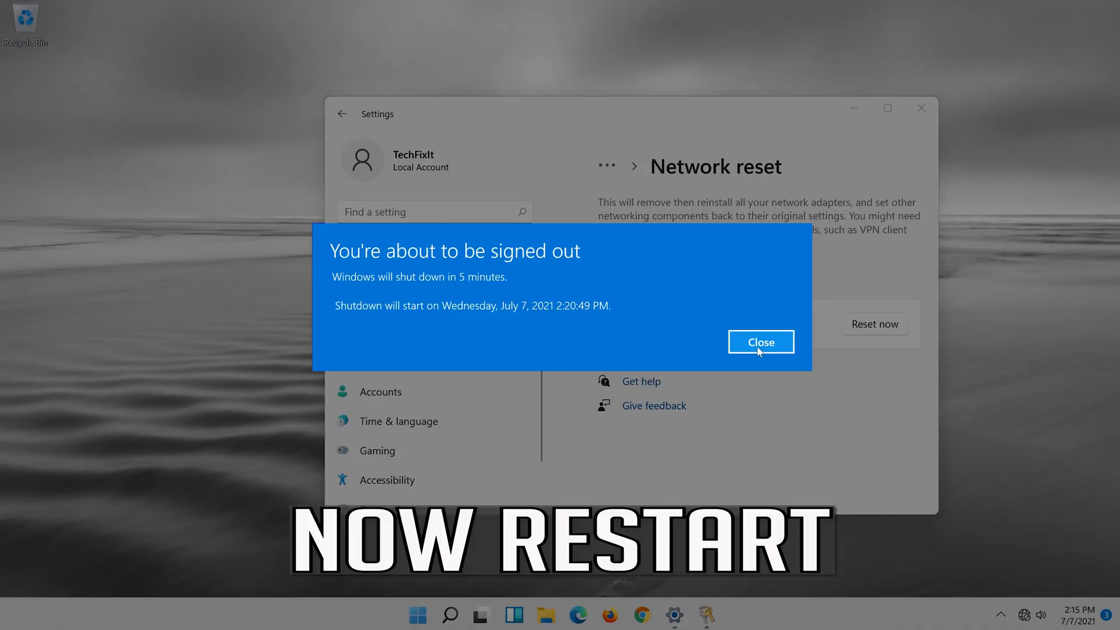
pyautogui.click(760, 341)
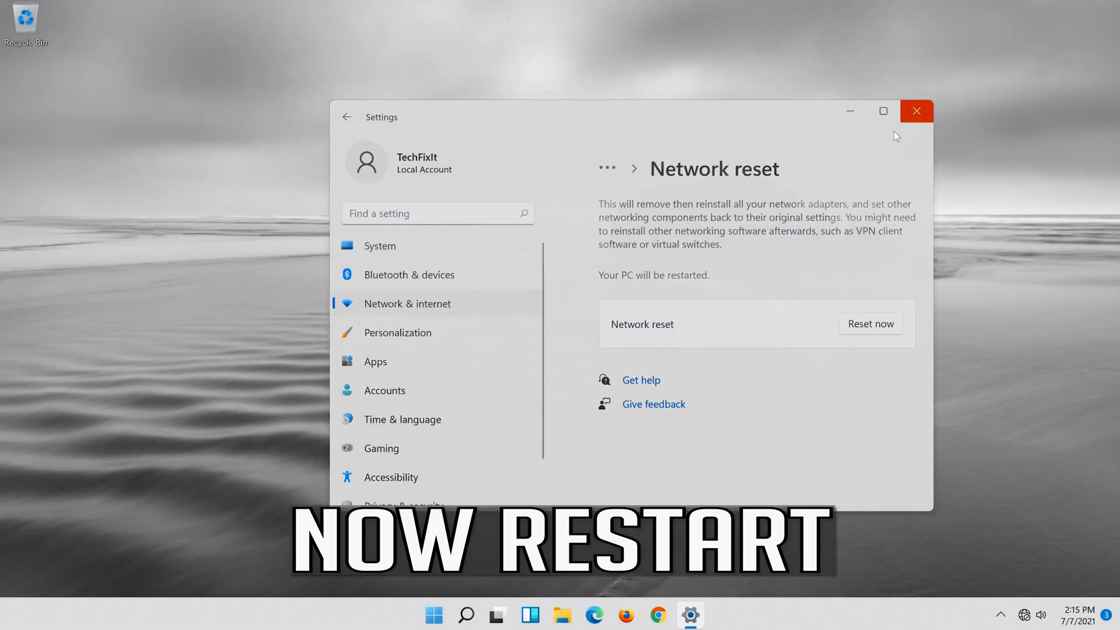
pyautogui.click(916, 111)
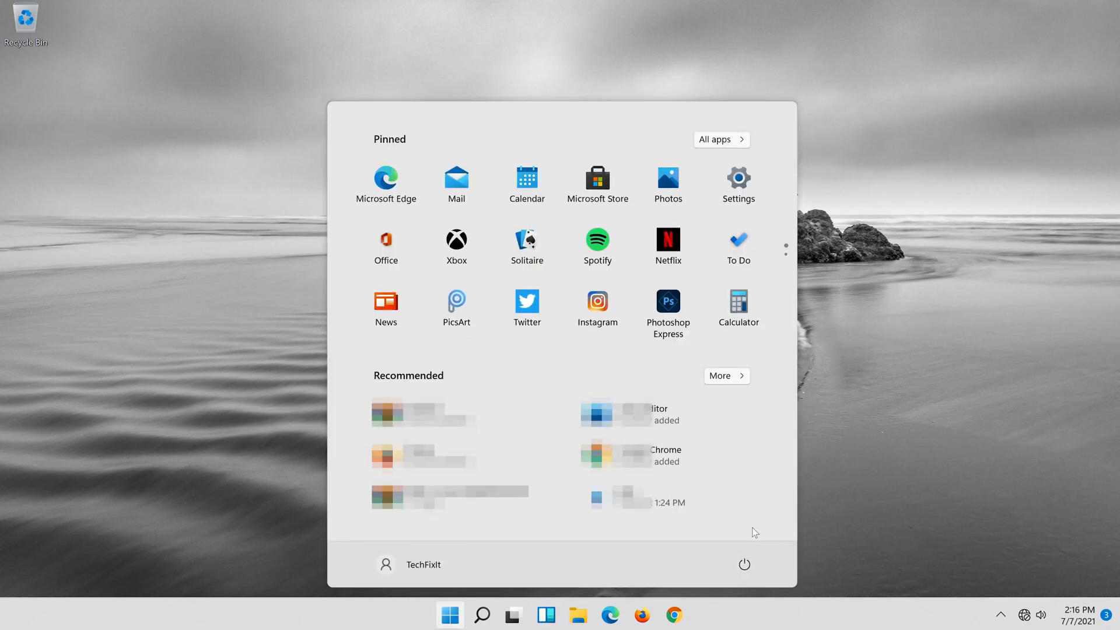
# Search Windows for 'device manager' and open Device Manager.
pyautogui.click(482, 614)
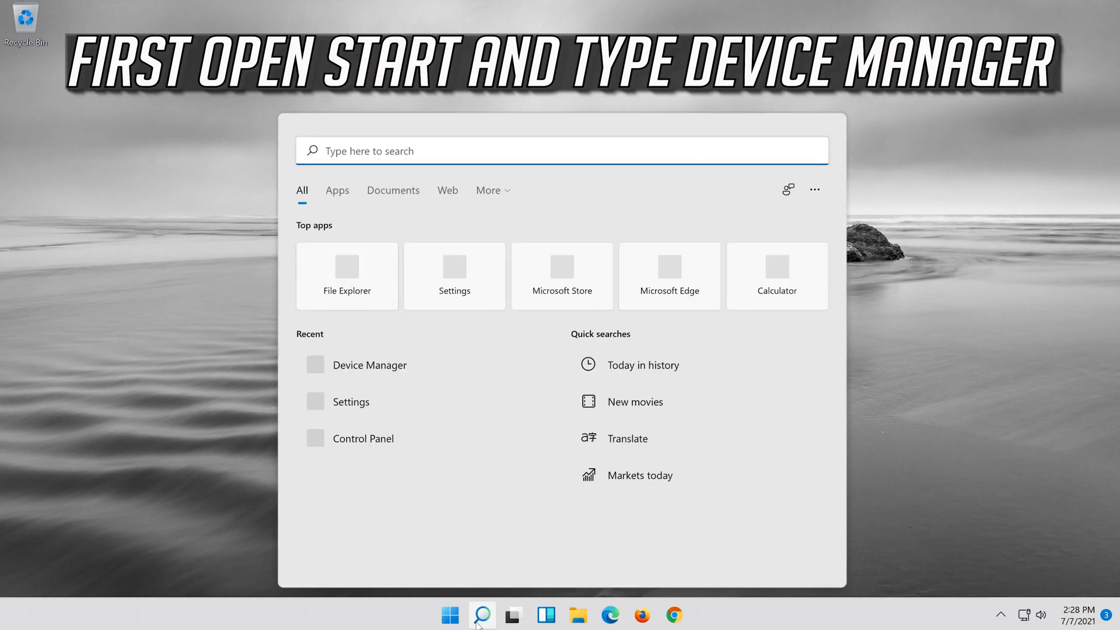
pyautogui.write('device')
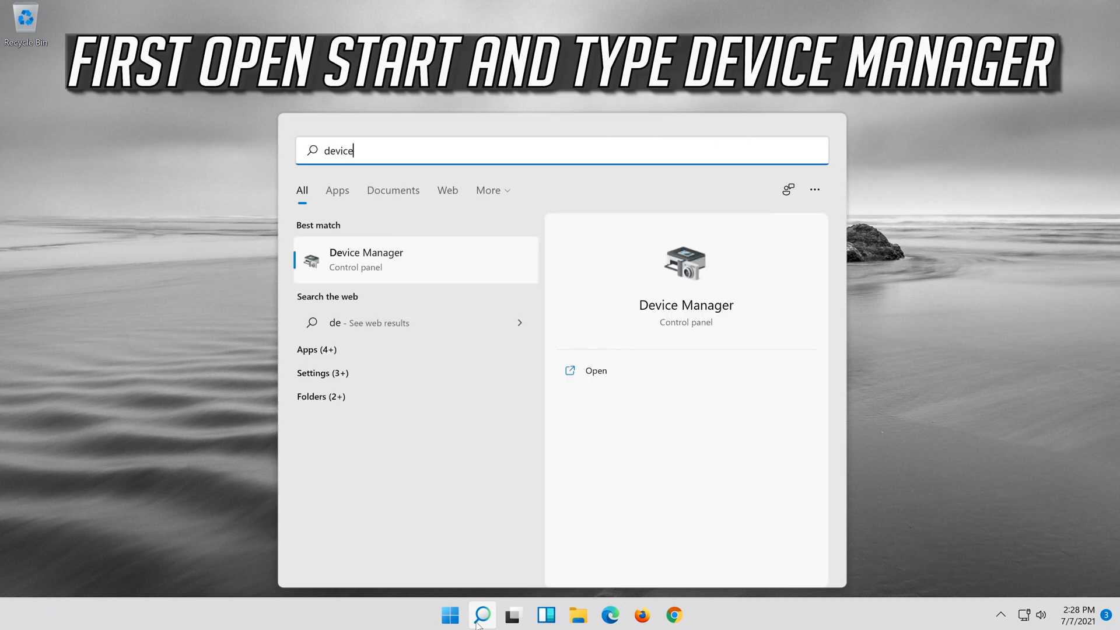
pyautogui.write('manager')
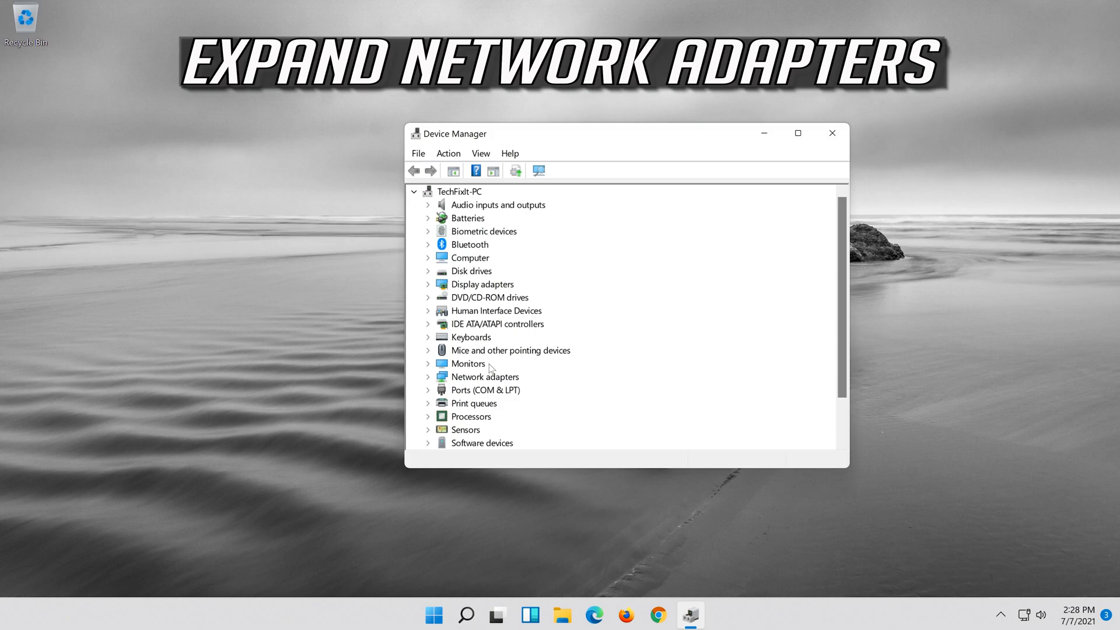
pyautogui.moveTo(428, 378)
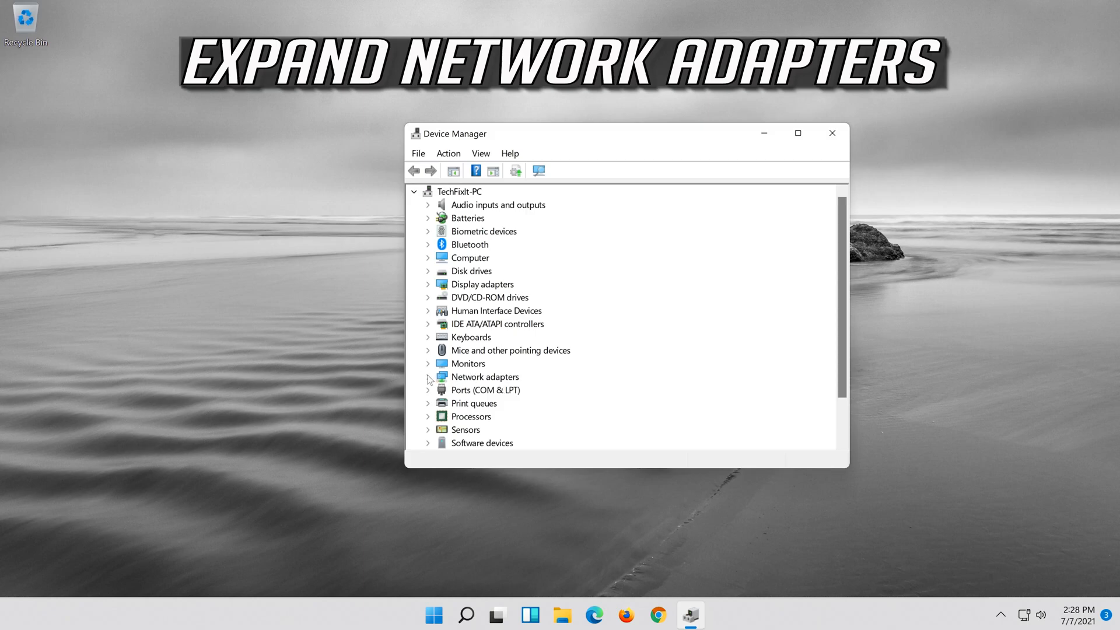
# Expand Network adapters and open Properties for the Intel(R) 82574L Gigabit Network Connection.
pyautogui.click(428, 376)
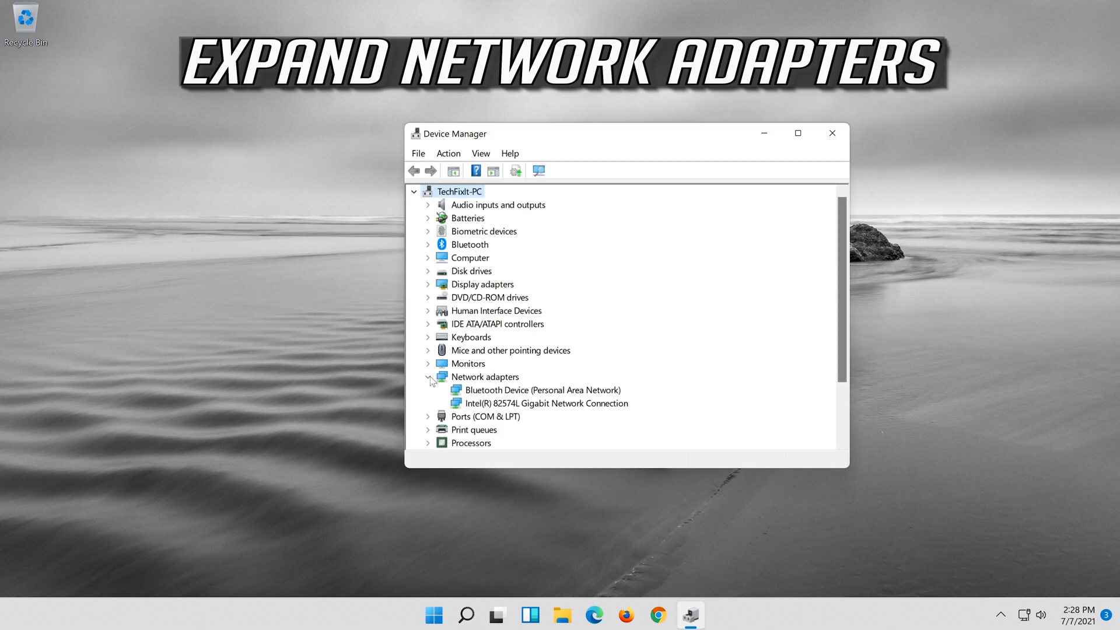
pyautogui.click(546, 403)
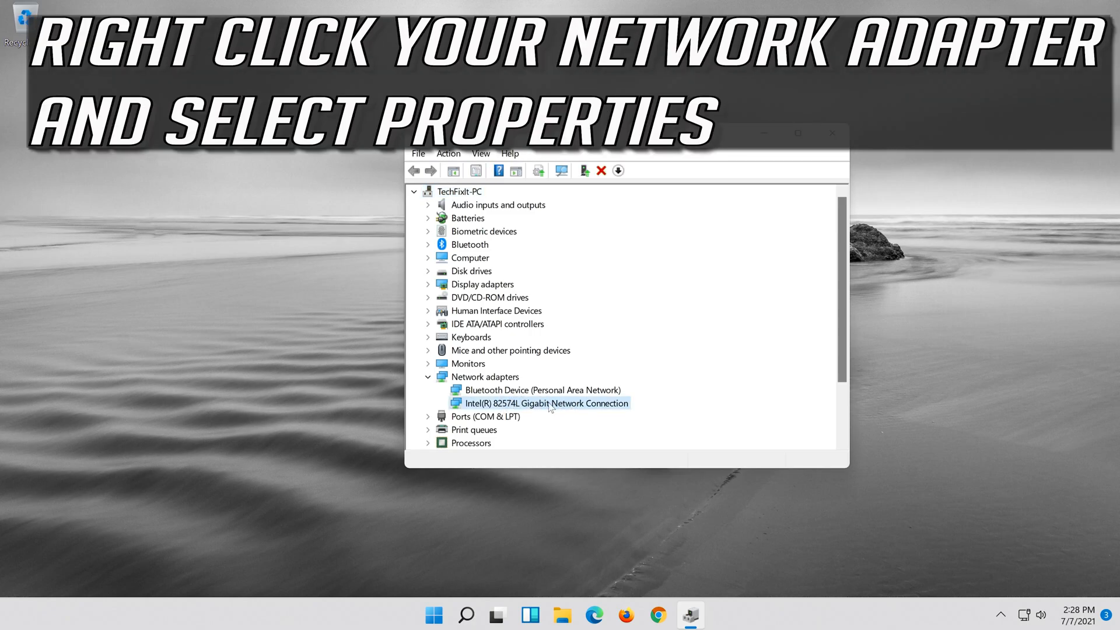
pyautogui.rightClick(546, 403)
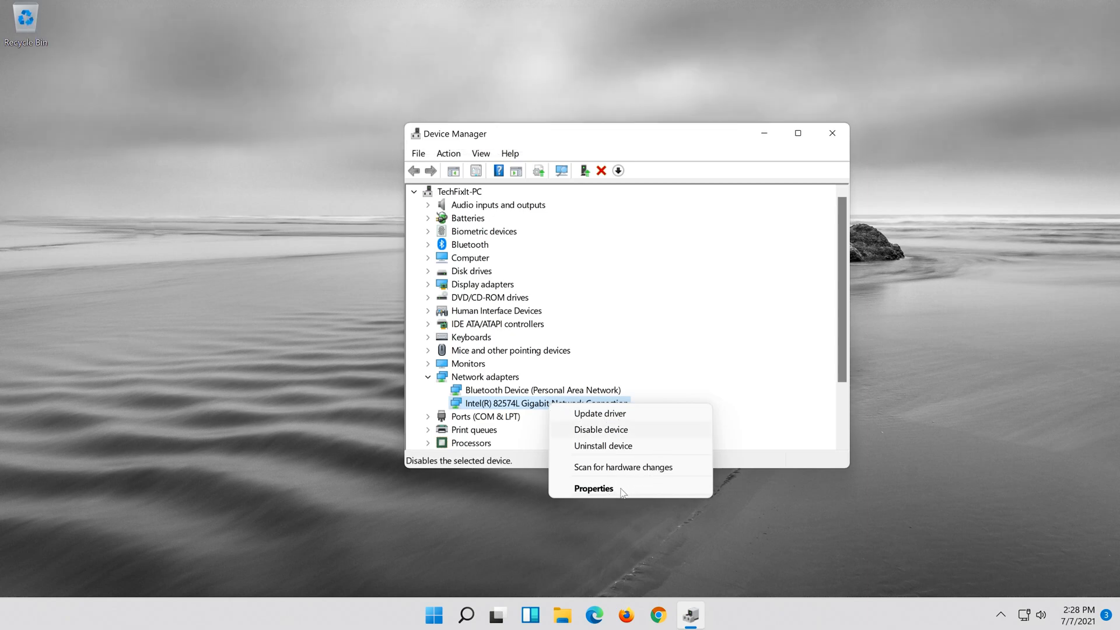
pyautogui.click(620, 494)
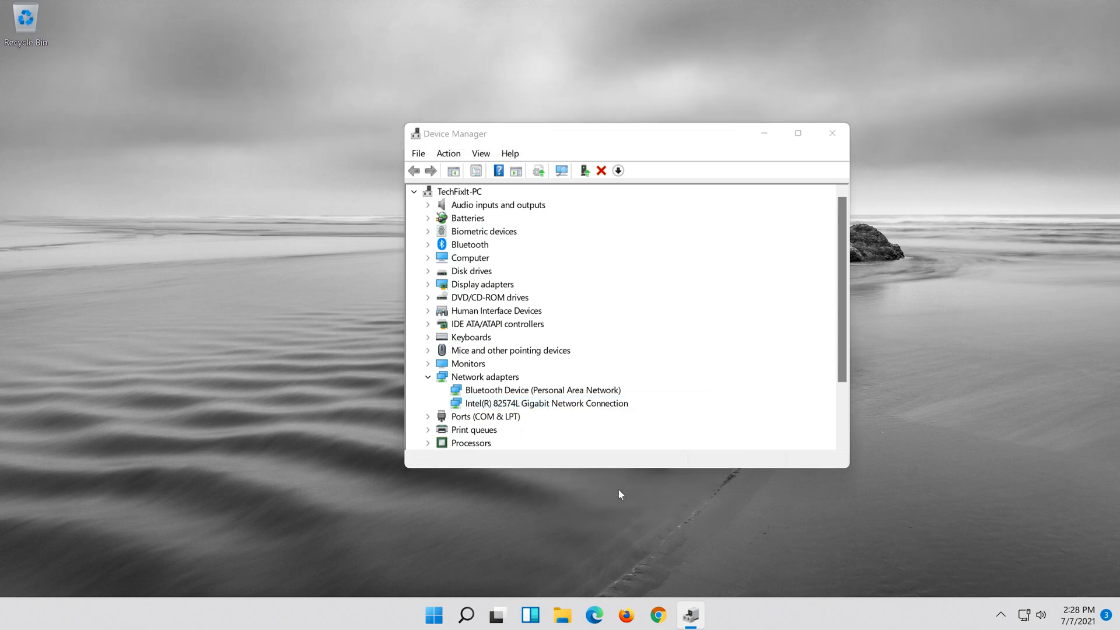
pyautogui.doubleClick(547, 403)
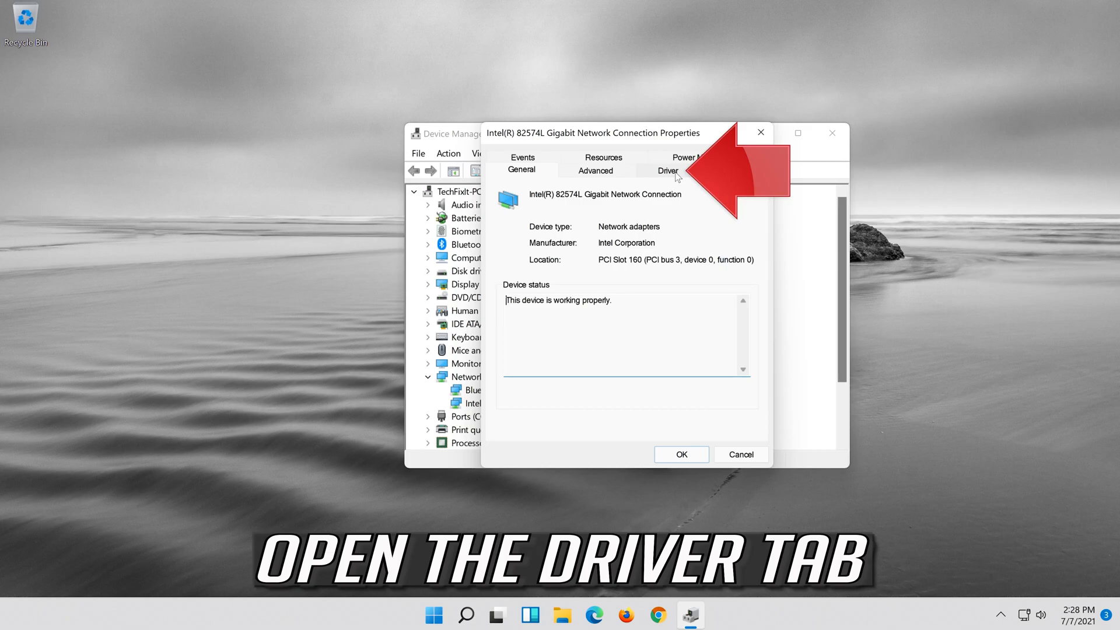
# Uninstall the Intel 82574L adapter, rescan hardware, check Network adapters, and close Device Manager.
pyautogui.click(667, 170)
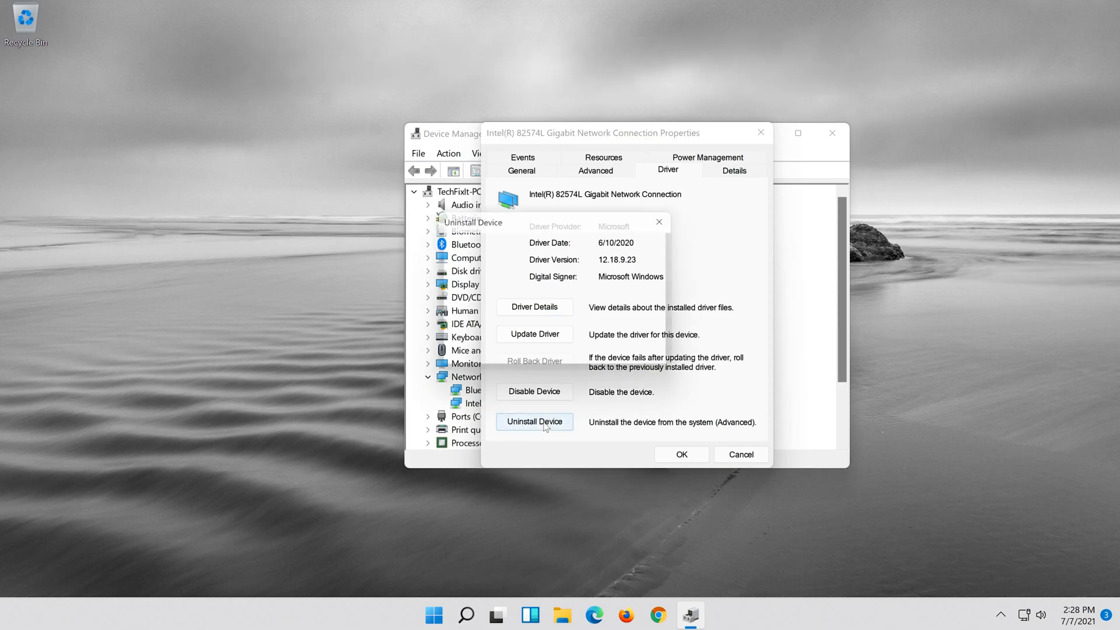
pyautogui.click(534, 421)
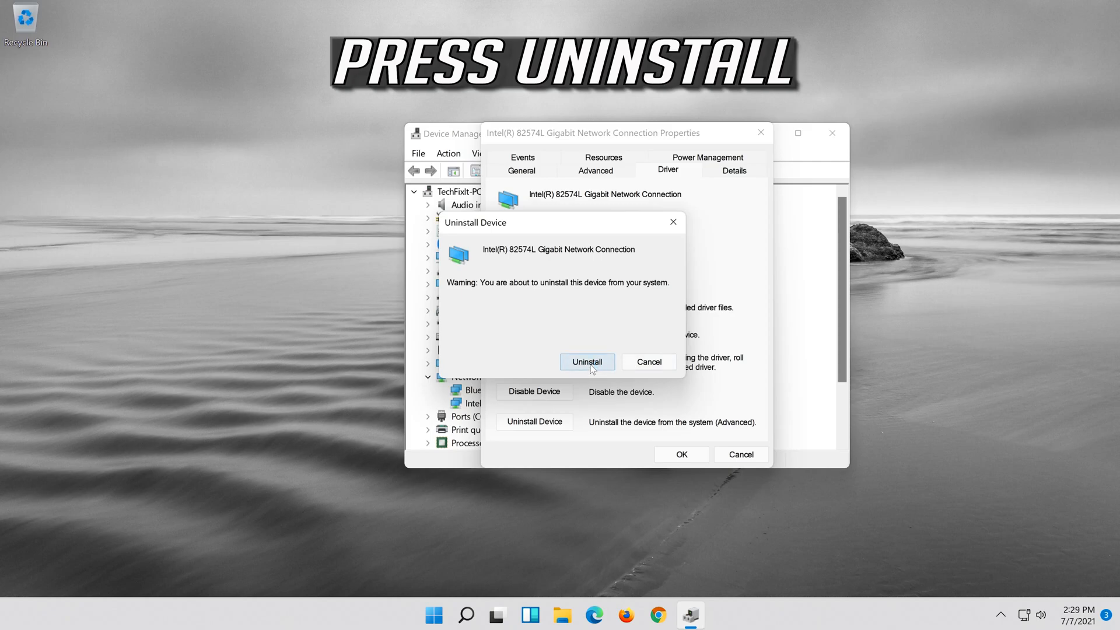
pyautogui.click(586, 362)
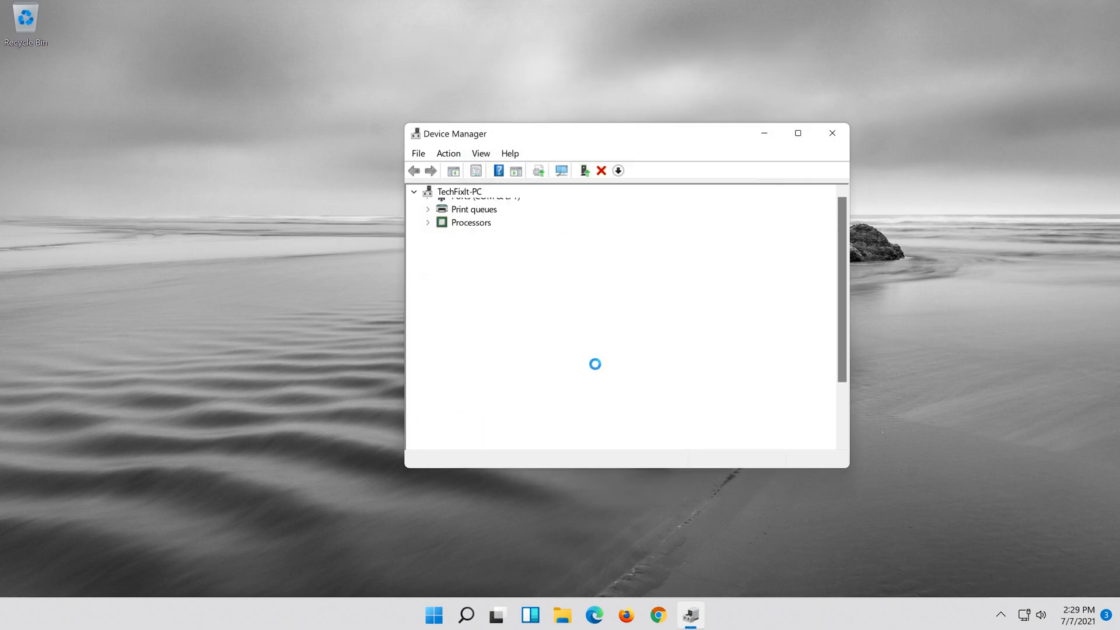
pyautogui.click(414, 191)
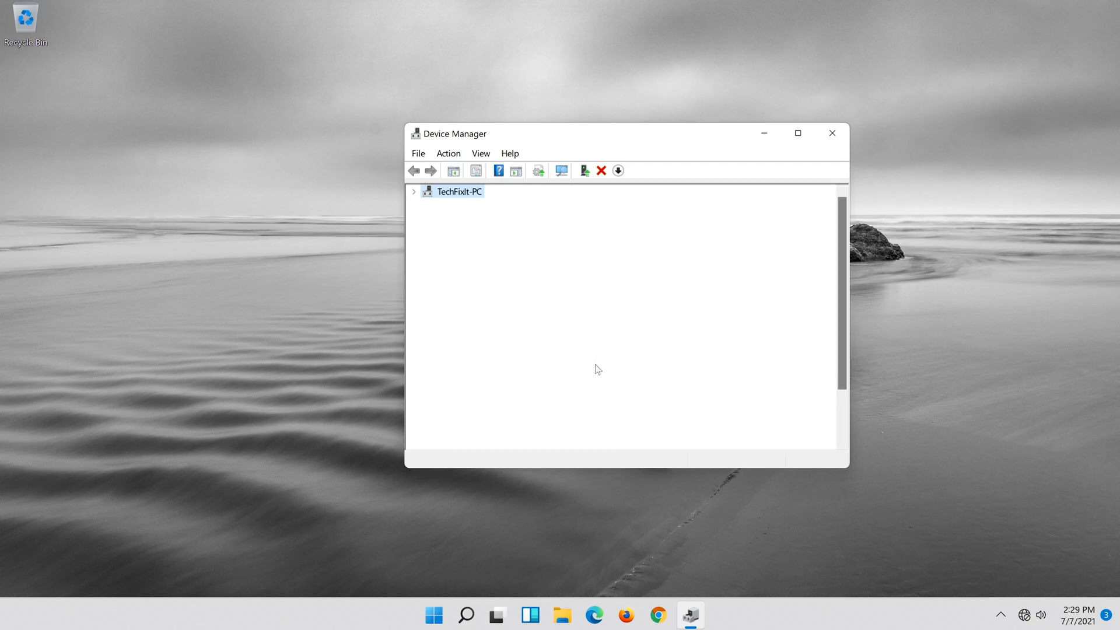
pyautogui.click(414, 191)
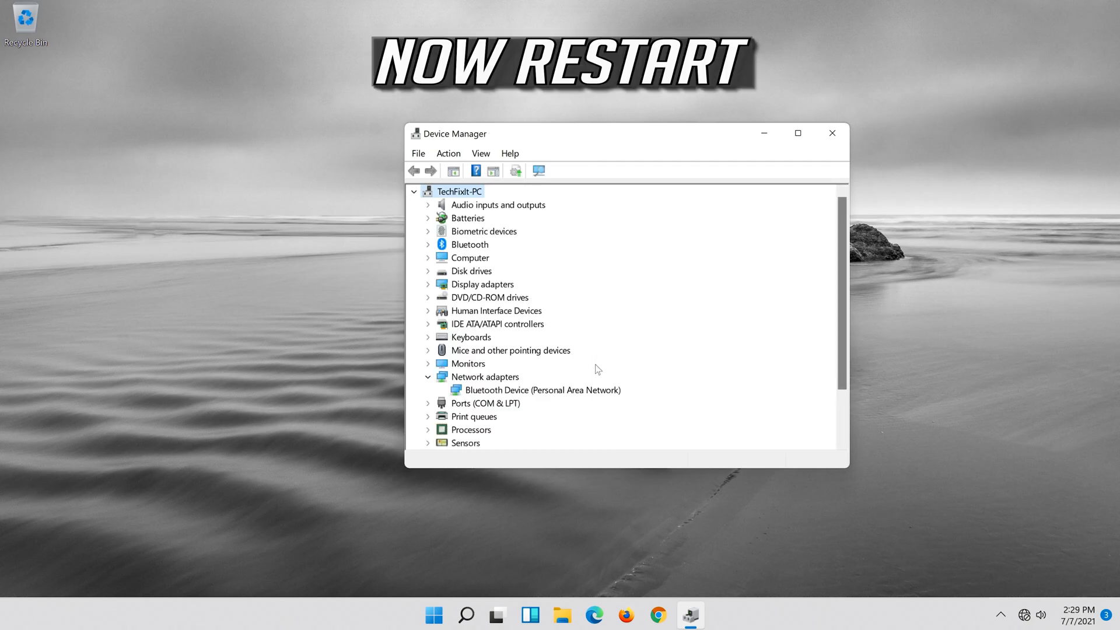
pyautogui.moveTo(842, 129)
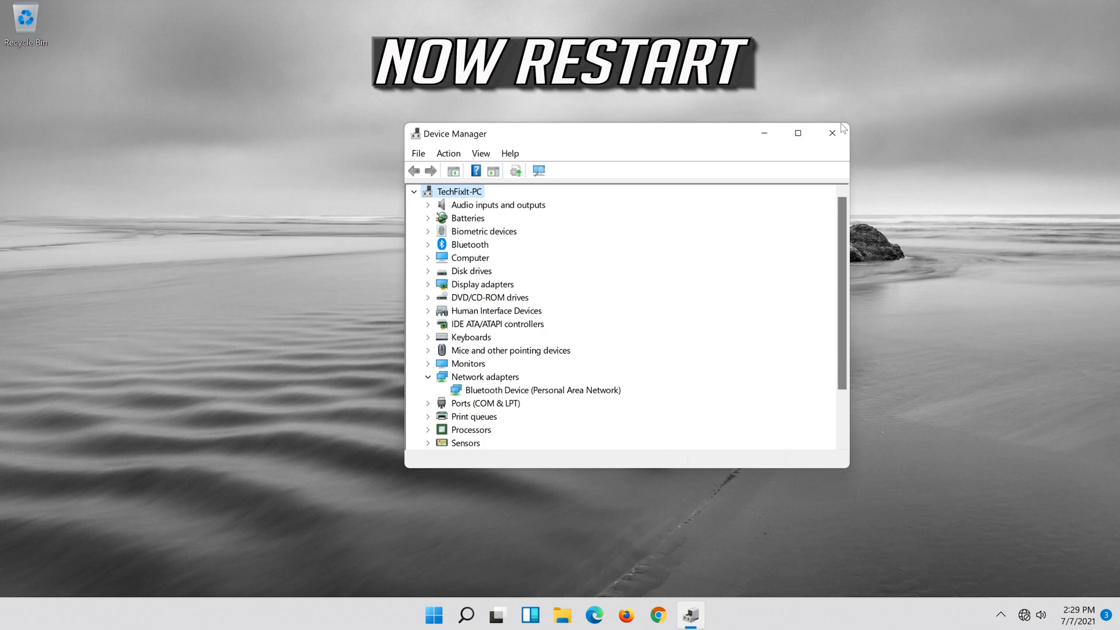
pyautogui.click(830, 133)
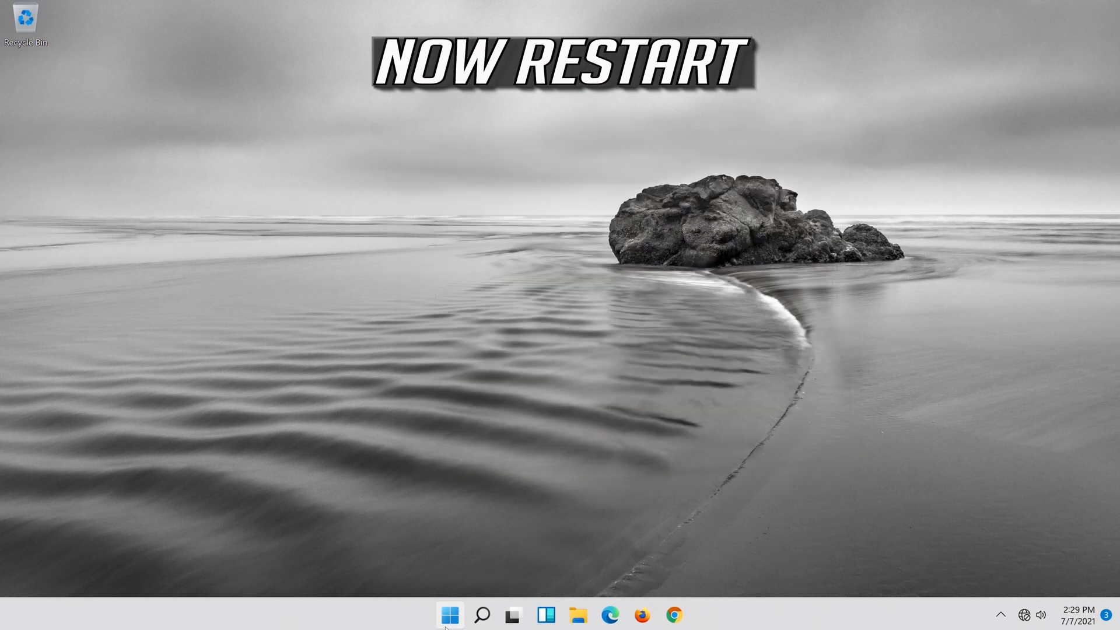
# Bring up the Start menu power options to restart the PC.
pyautogui.click(449, 614)
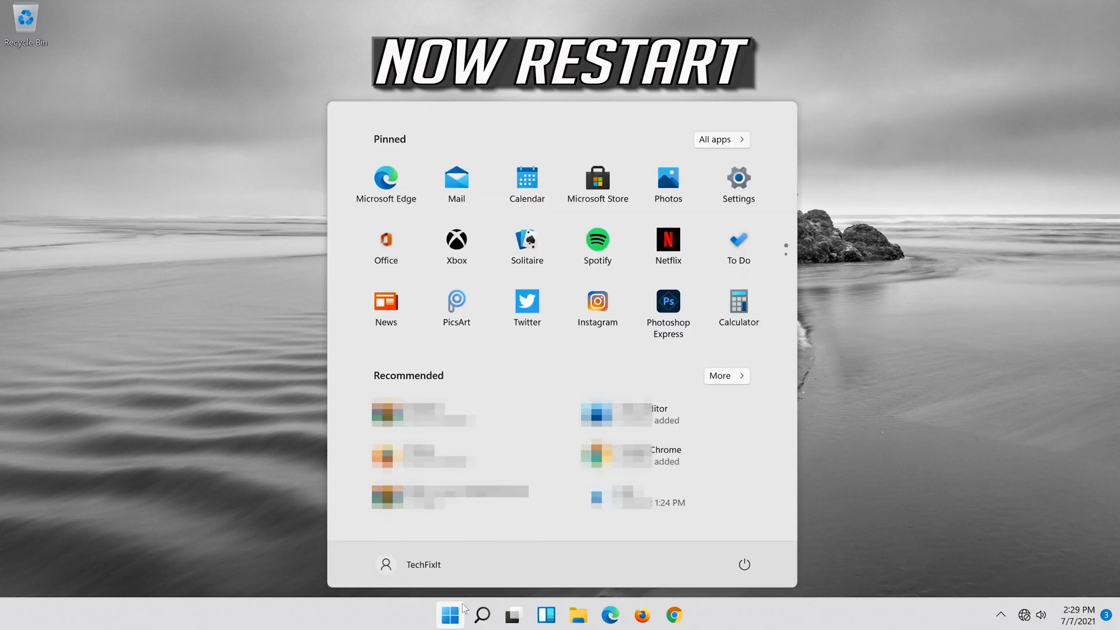
pyautogui.click(744, 563)
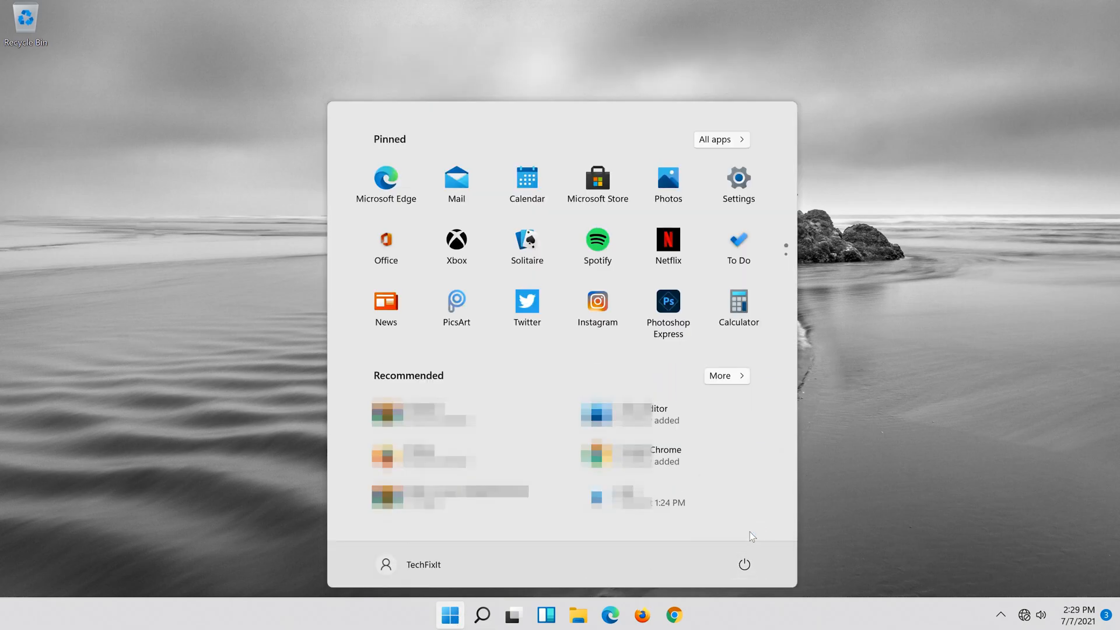
pyautogui.click(743, 564)
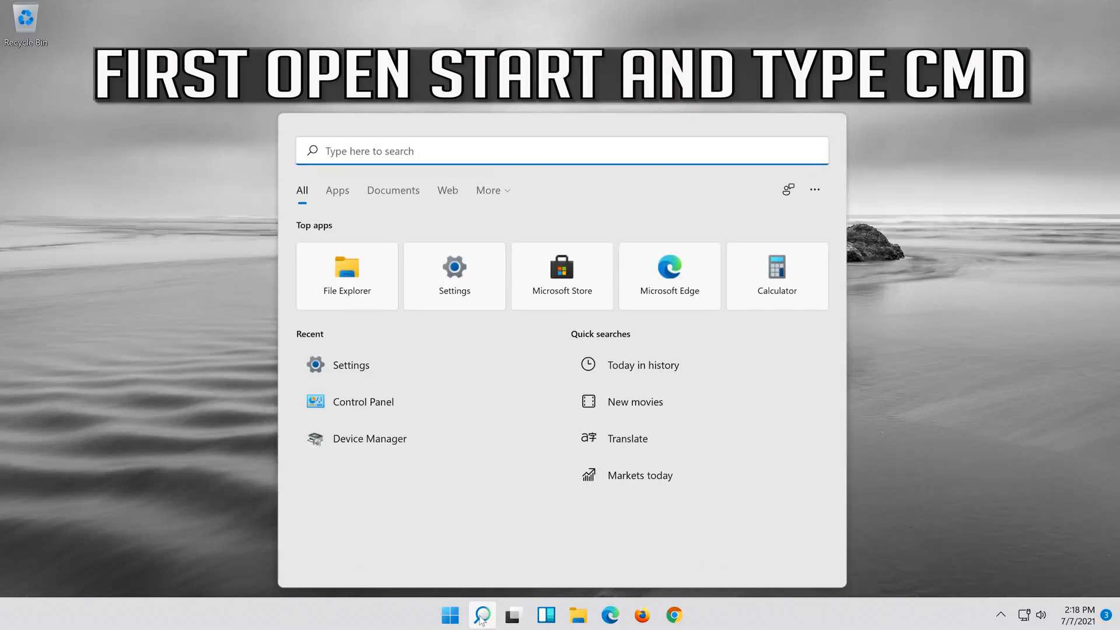
# Search 'cmd' and run Command Prompt as administrator, accepting the UAC prompt.
pyautogui.write('cmd')
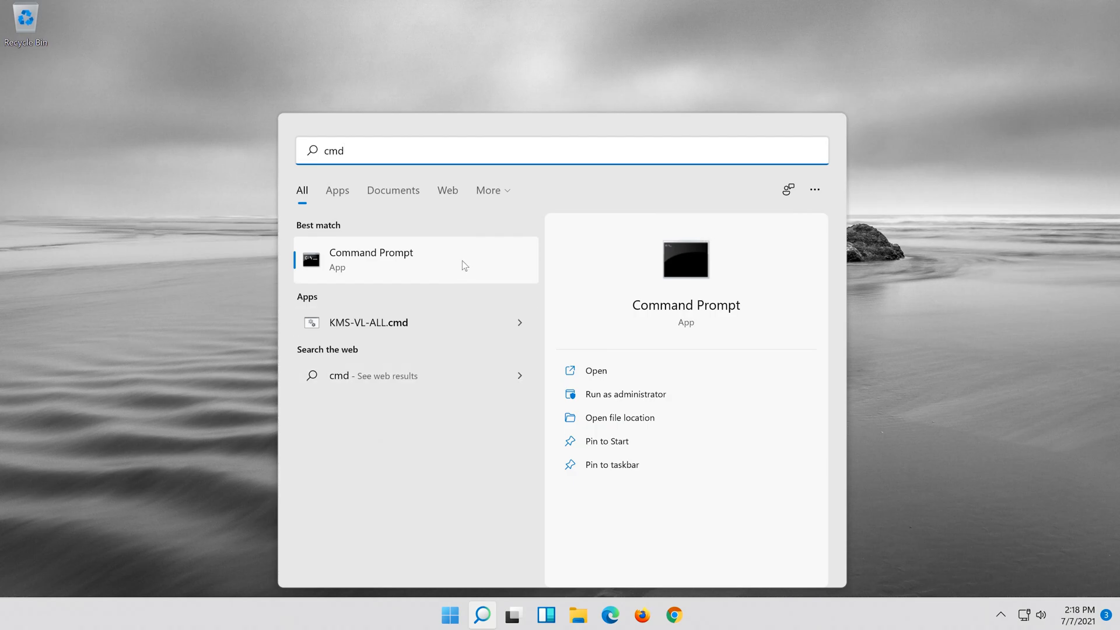
pyautogui.rightClick(370, 259)
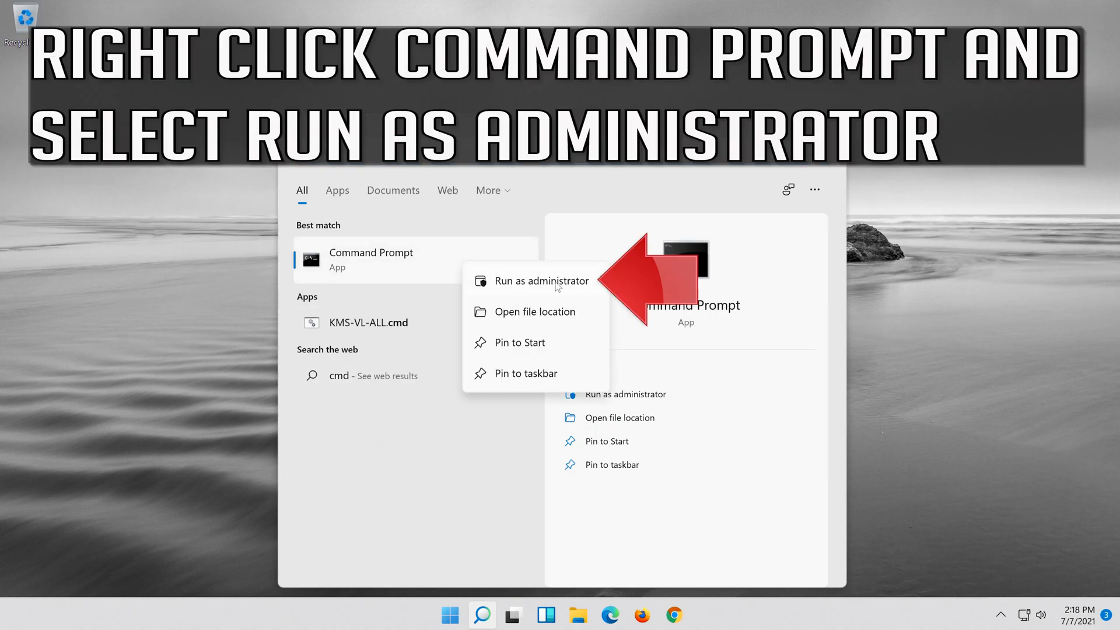
pyautogui.click(542, 280)
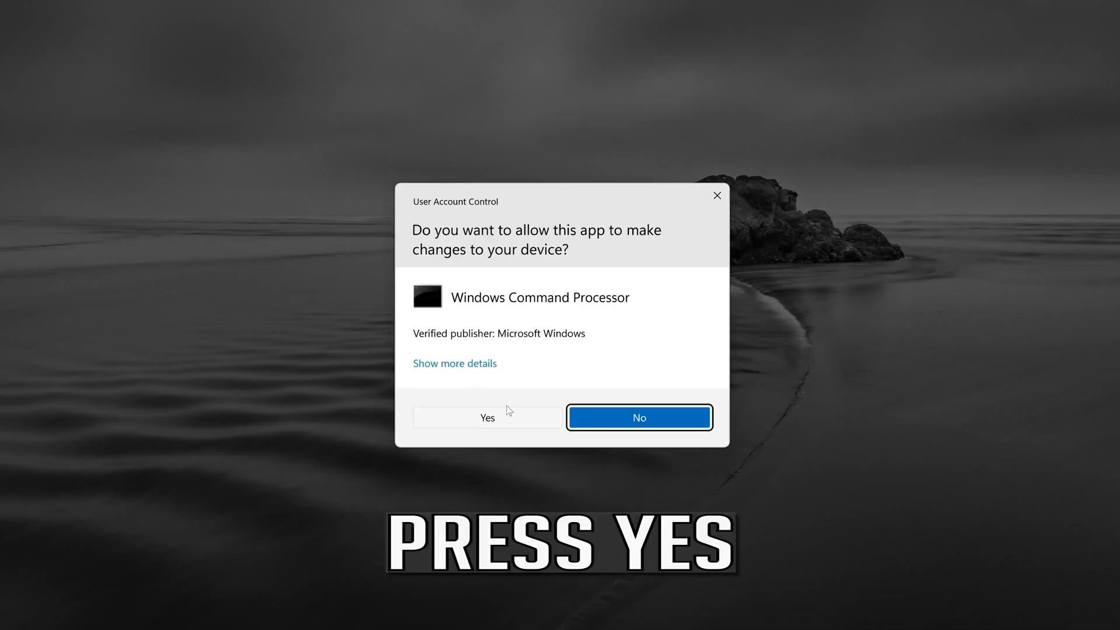
pyautogui.click(487, 417)
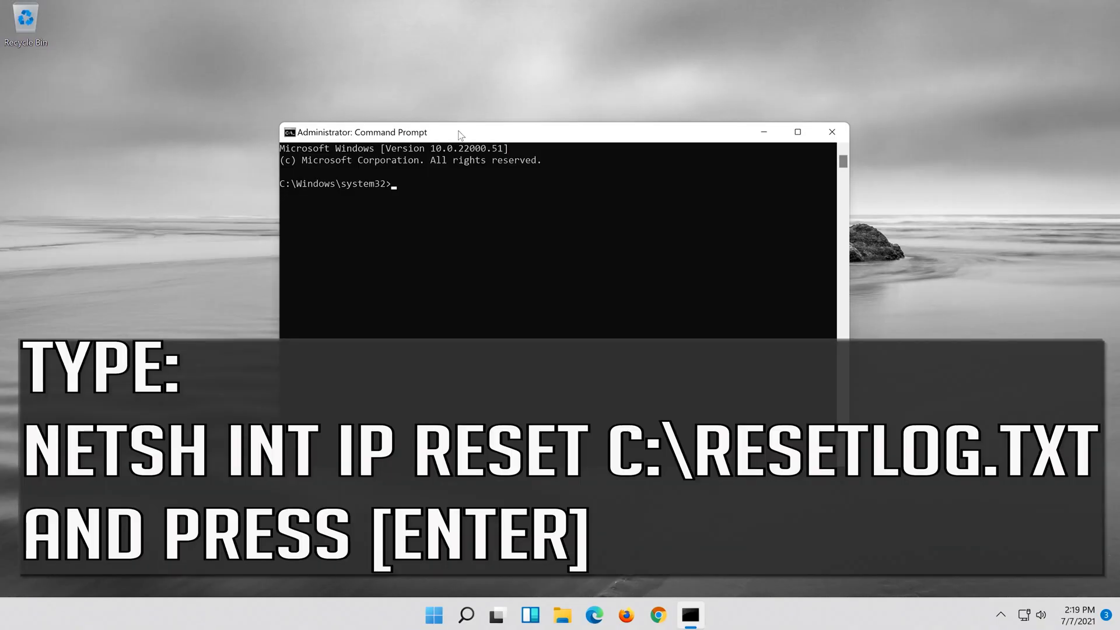
# Run 'netsh int ip reset c:\resetlog.txt' to reset TCP/IP with a log file.
pyautogui.write('net')
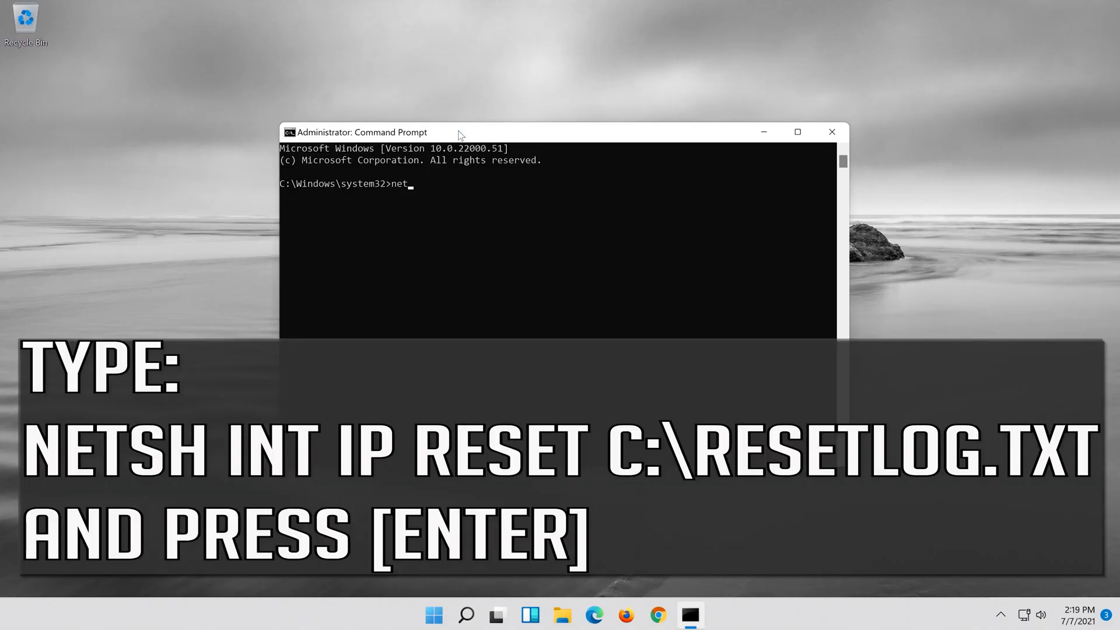
pyautogui.write('sh')
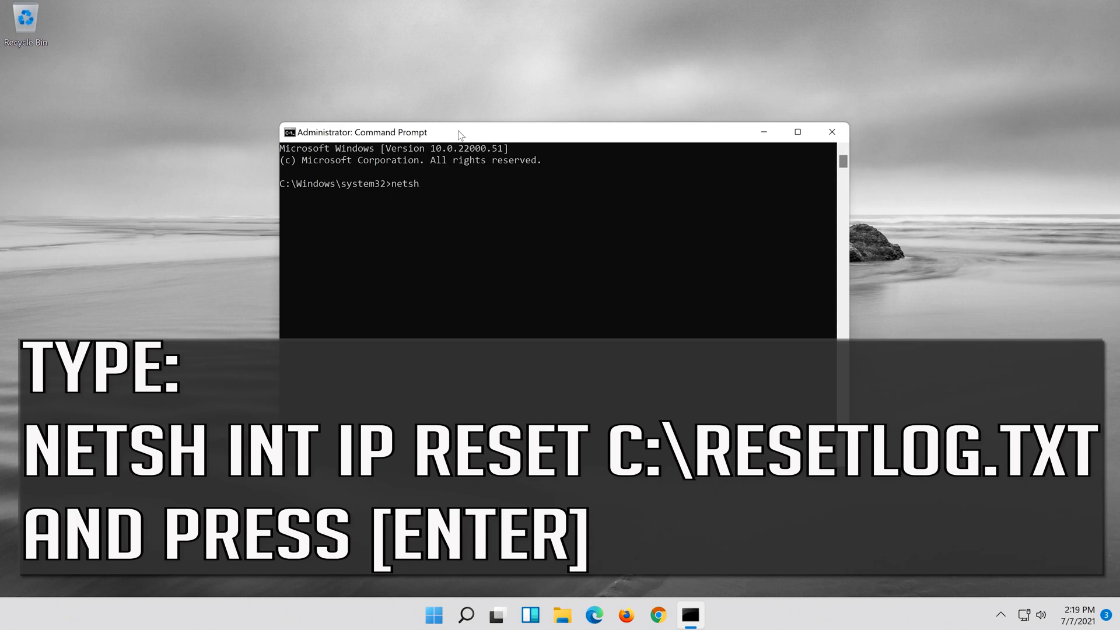
pyautogui.write('int')
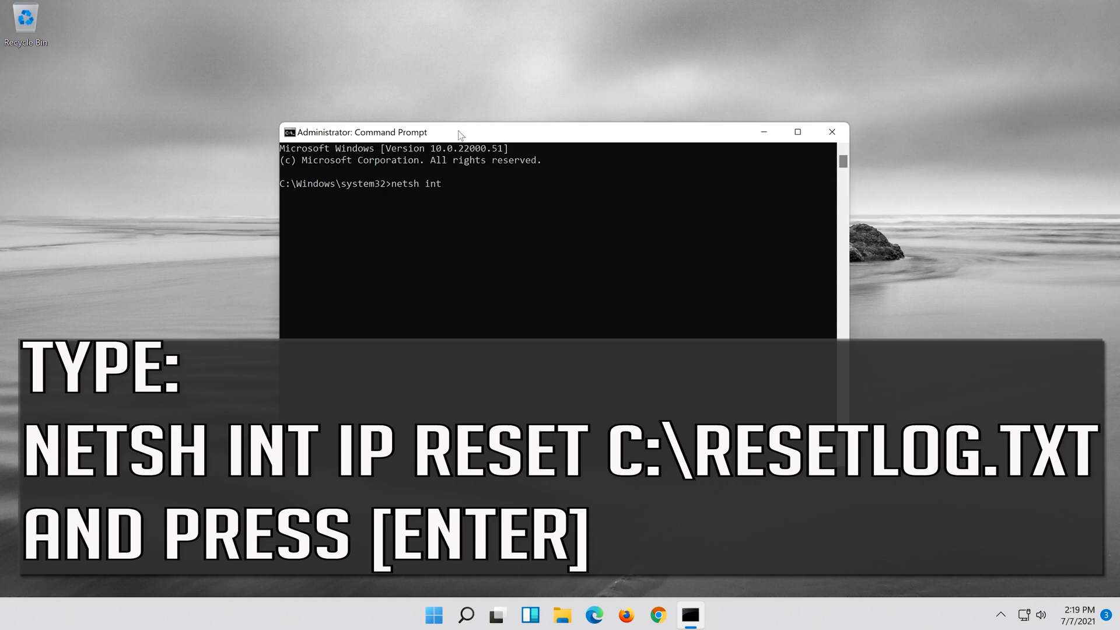
pyautogui.write('i')
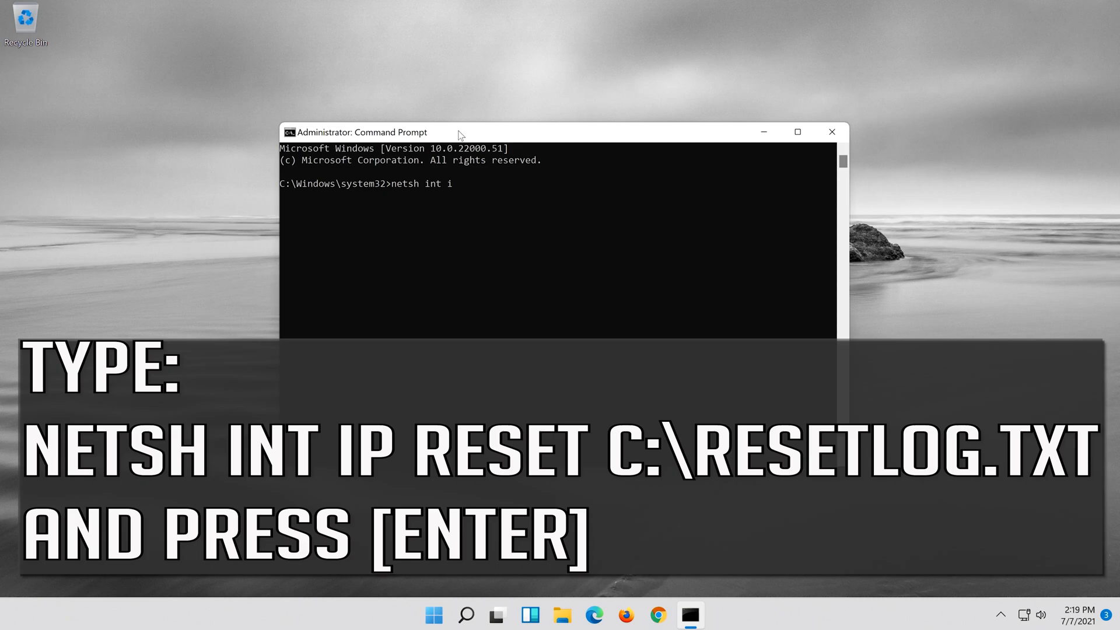
pyautogui.write('p rese')
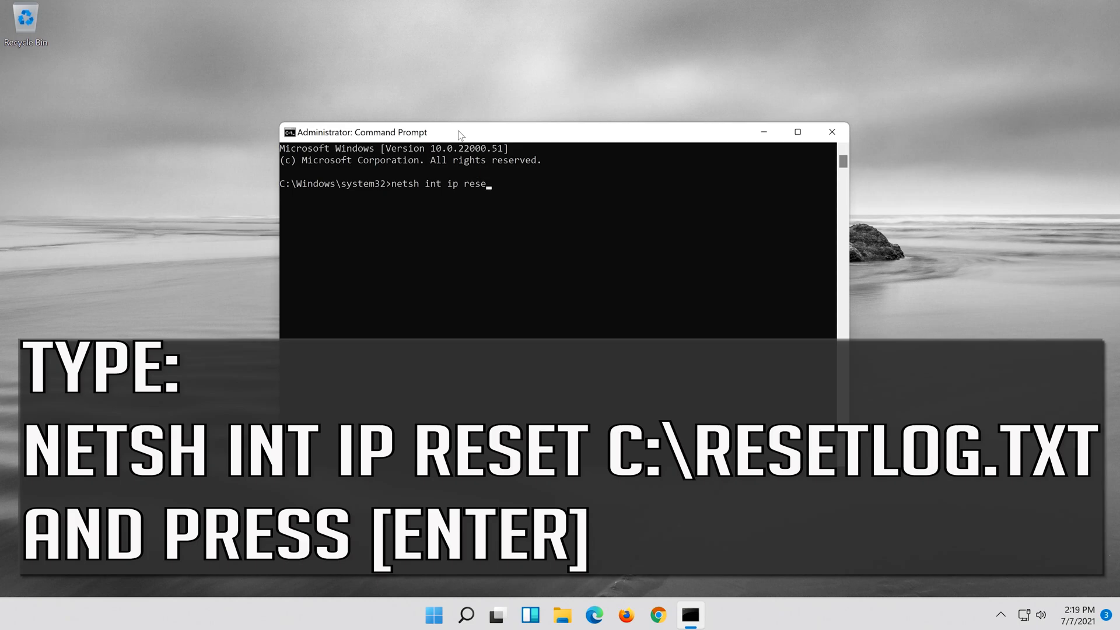
pyautogui.write('t c:\\')
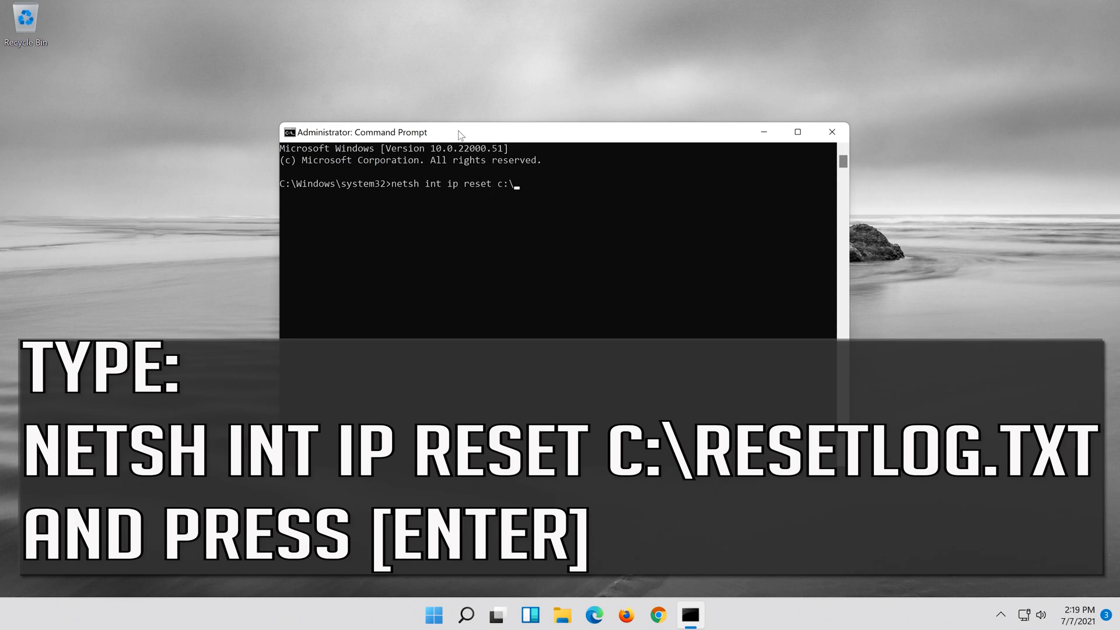
pyautogui.write('reset')
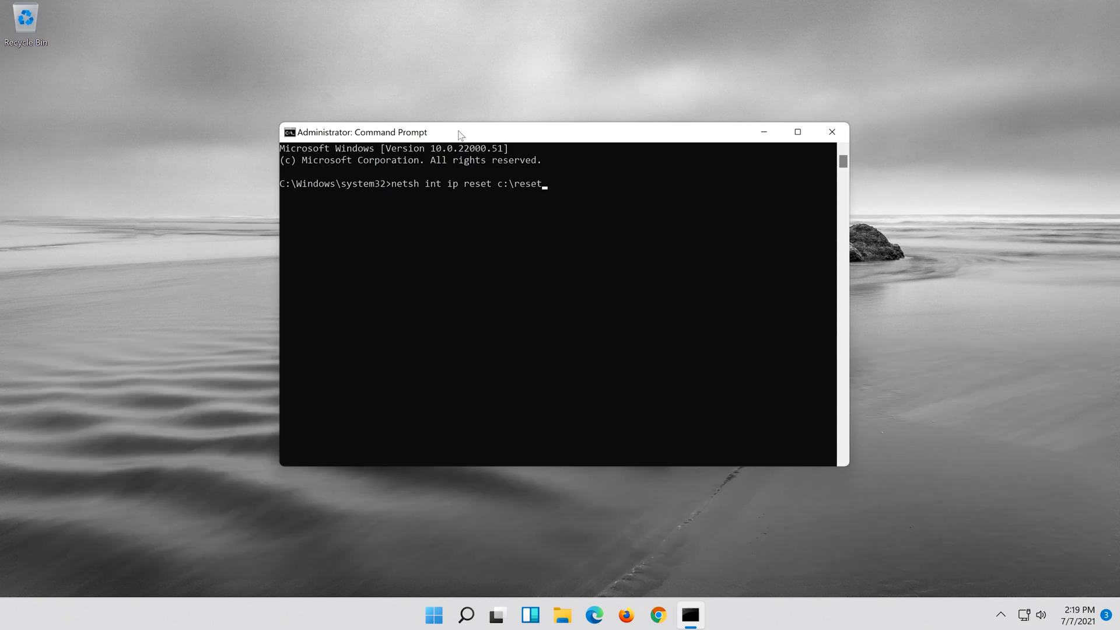
pyautogui.write('log.t')
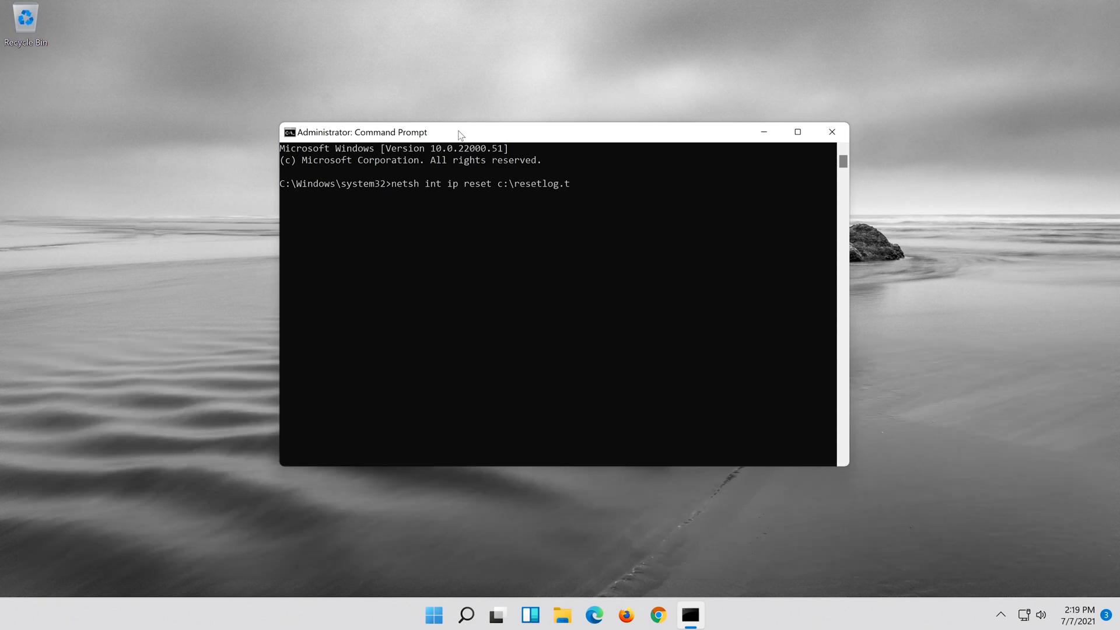
pyautogui.write('xt')
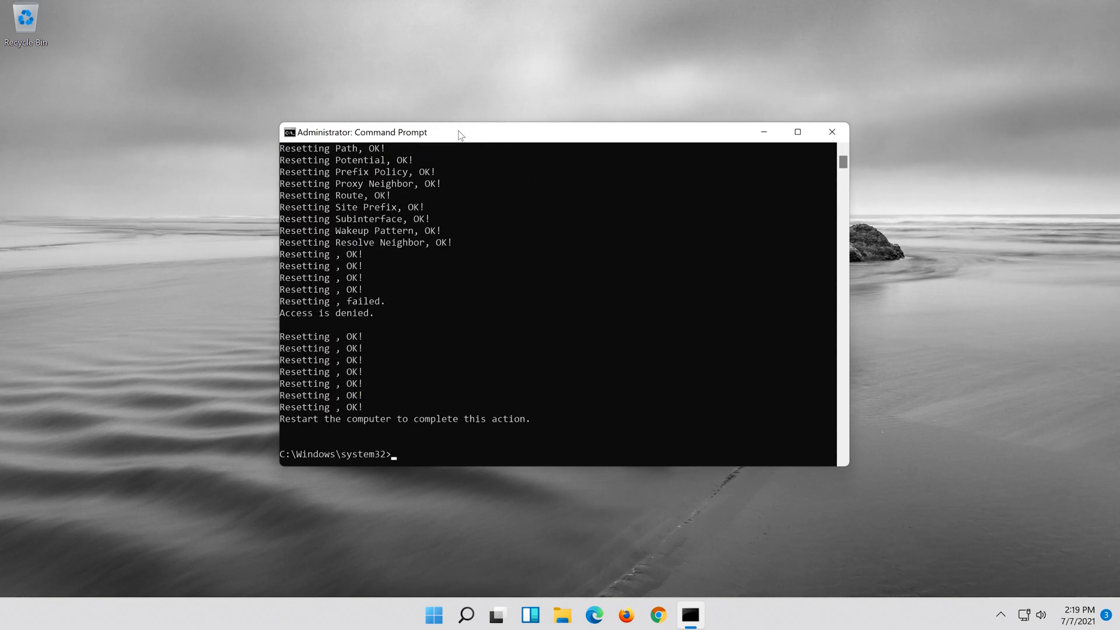
# Run 'netsh winsock reset' at the elevated prompt.
pyautogui.write('ne')
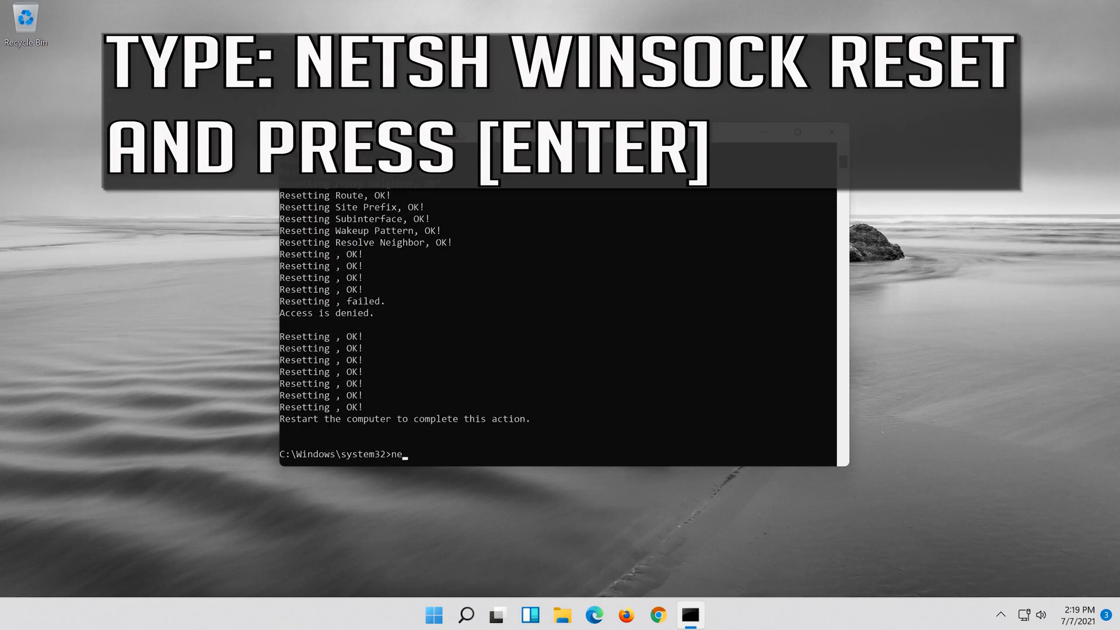
pyautogui.write('tsh')
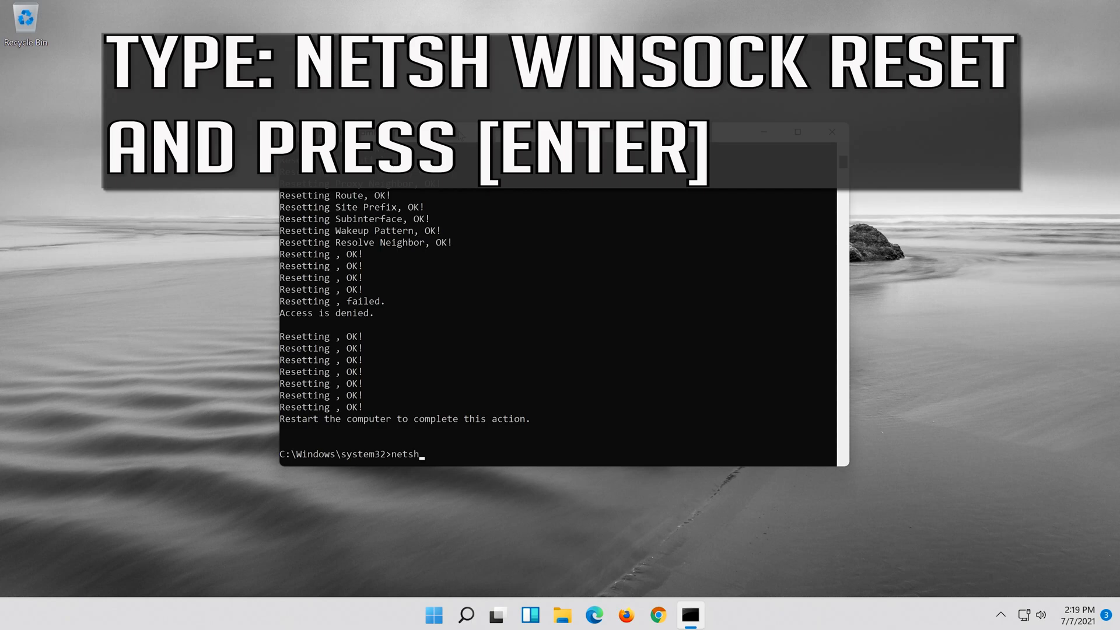
pyautogui.write('win')
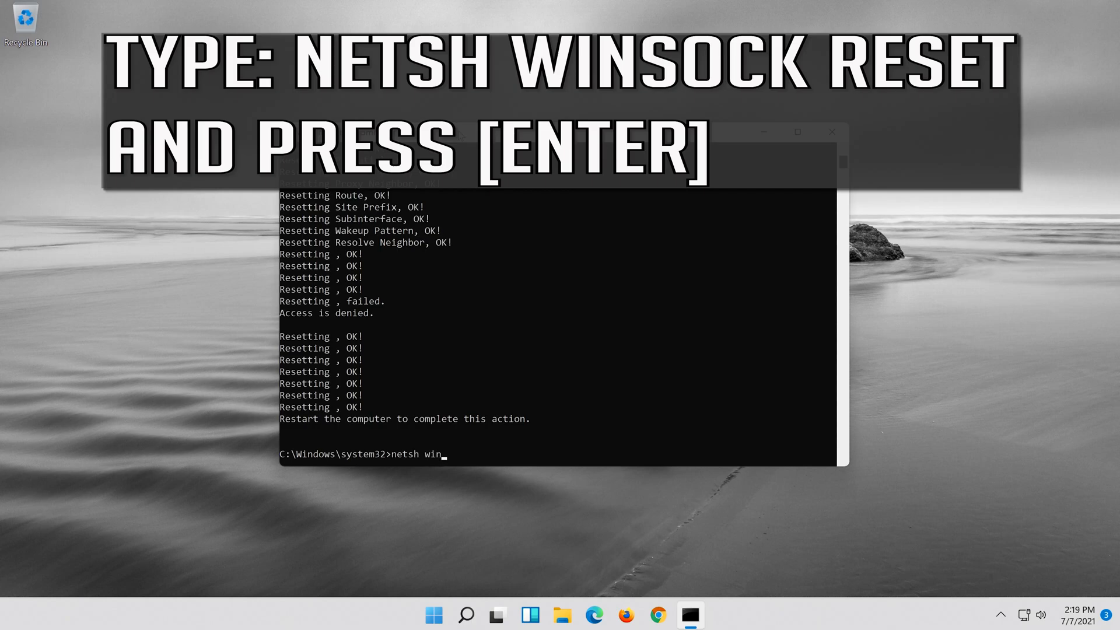
pyautogui.write('soc')
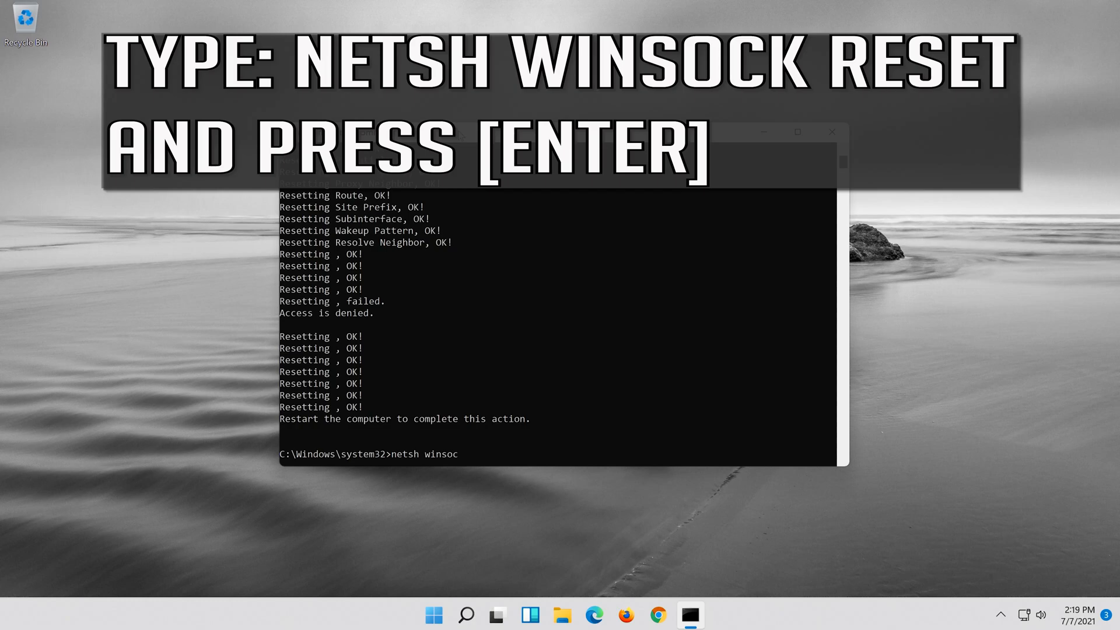
pyautogui.write('k')
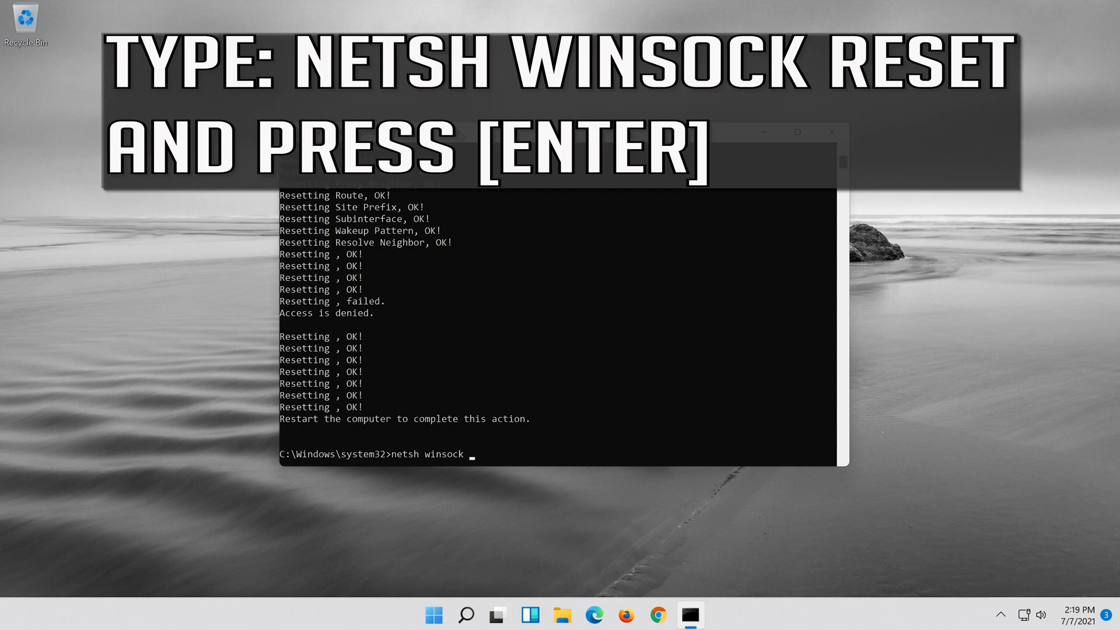
pyautogui.write('reset')
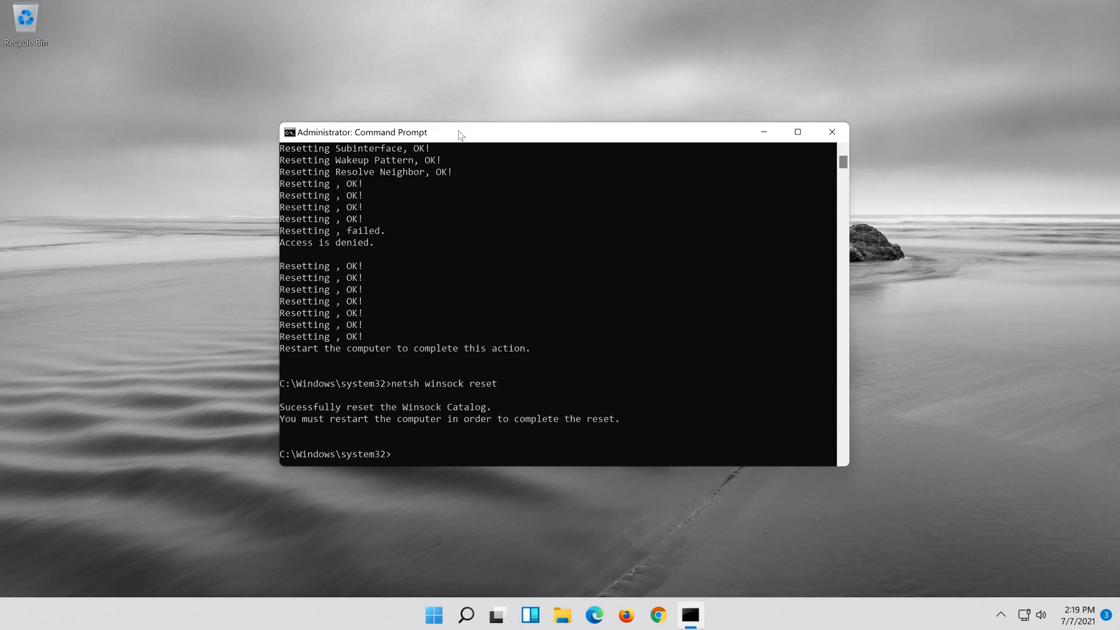
# Run 'ipconfig /flushdns', then exit Command Prompt.
pyautogui.write('ipconfig /')
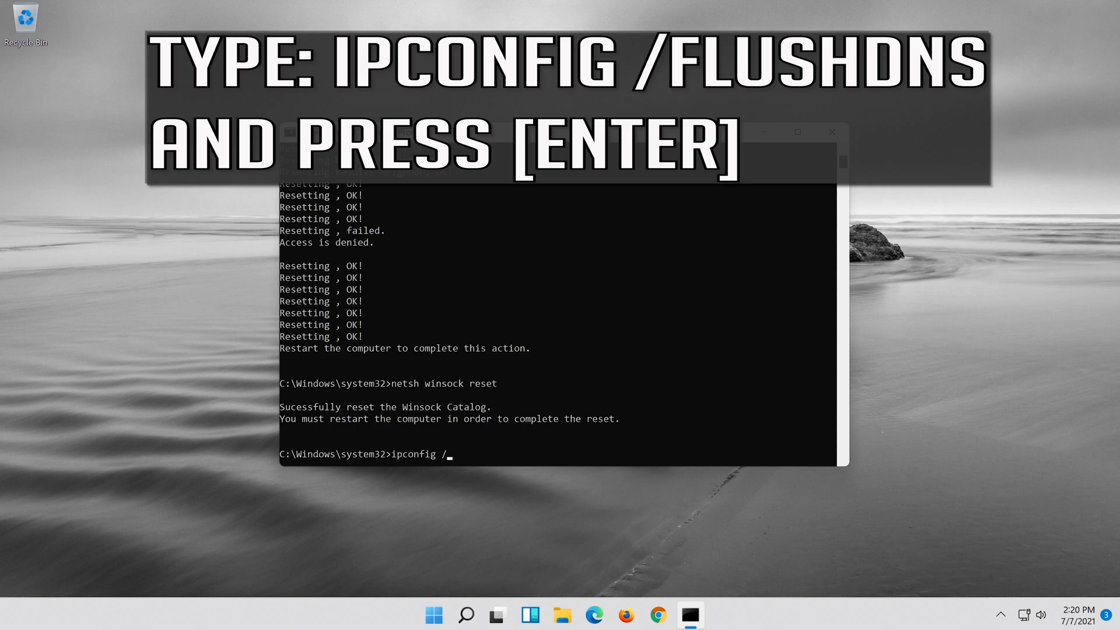
pyautogui.write('f')
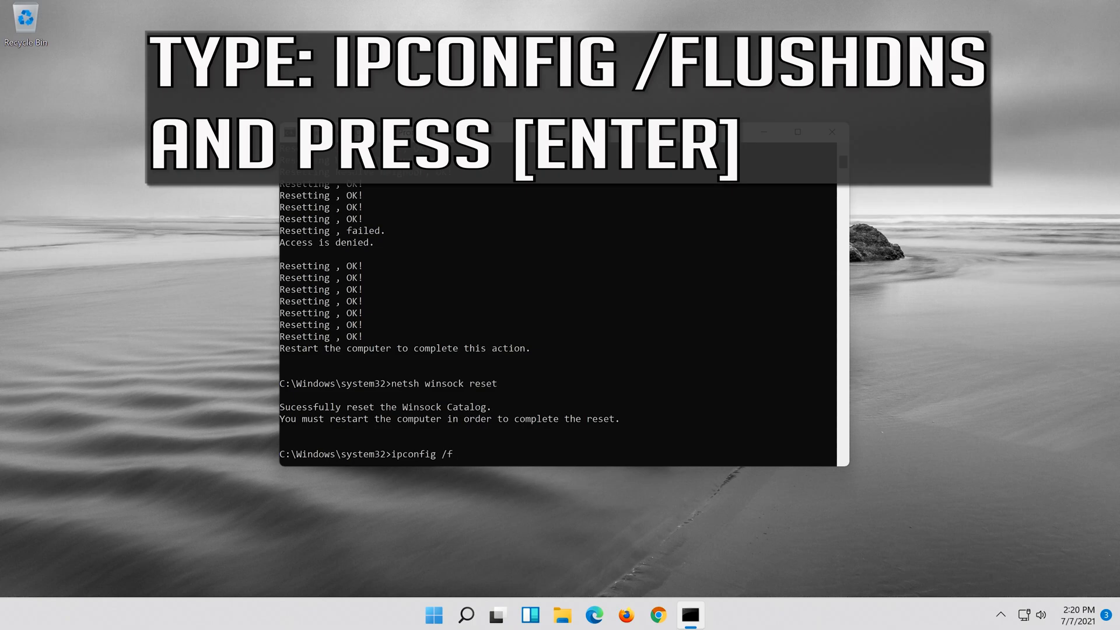
pyautogui.write('lush')
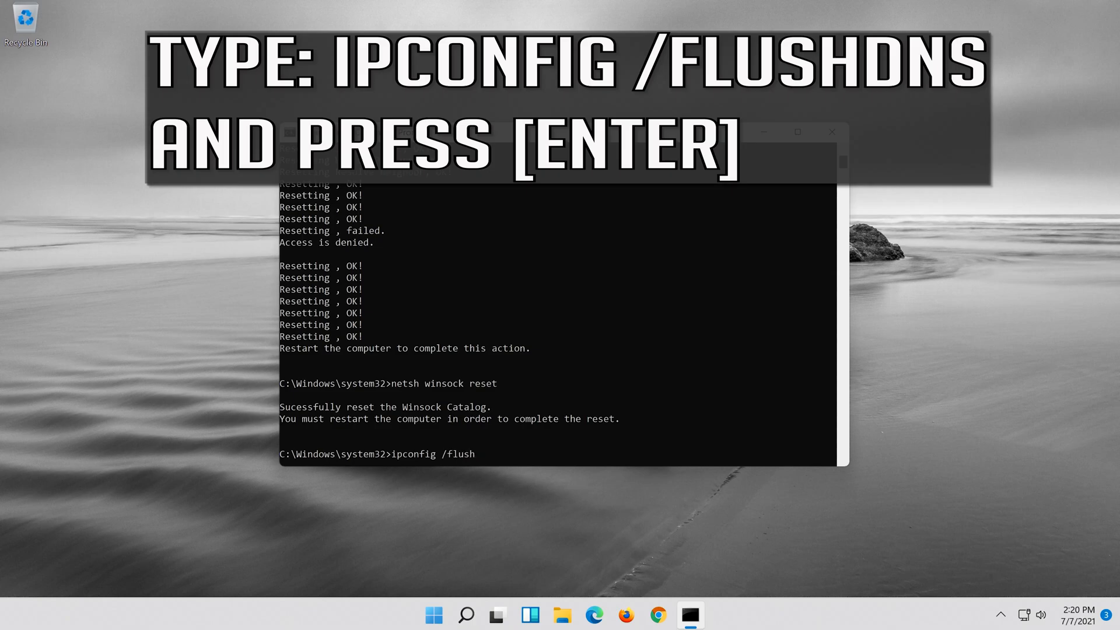
pyautogui.write('dns')
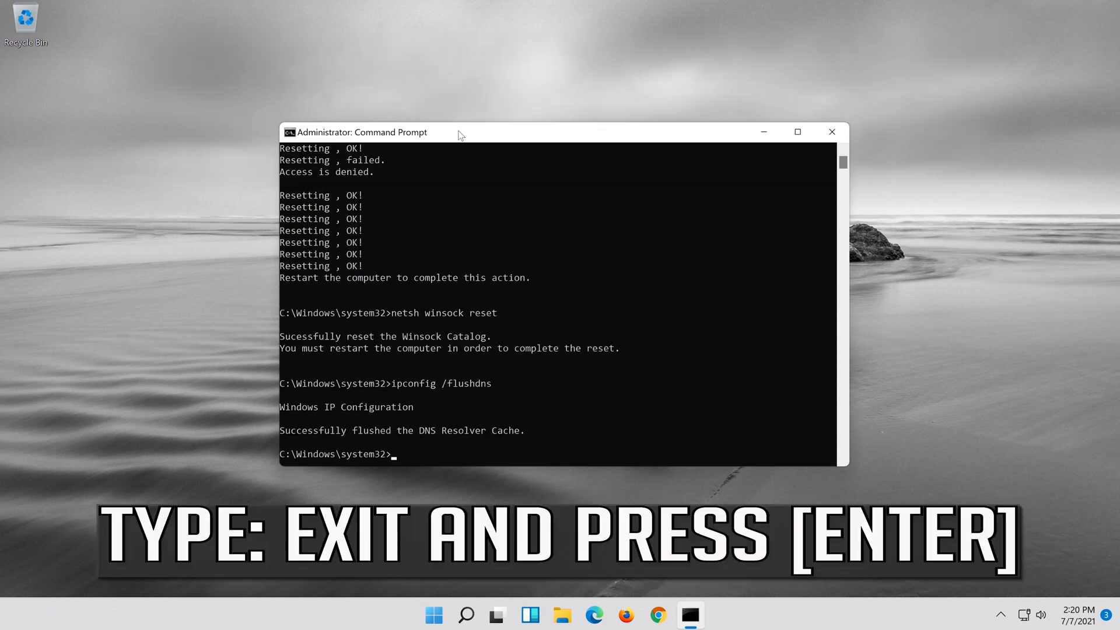
pyautogui.write('exit')
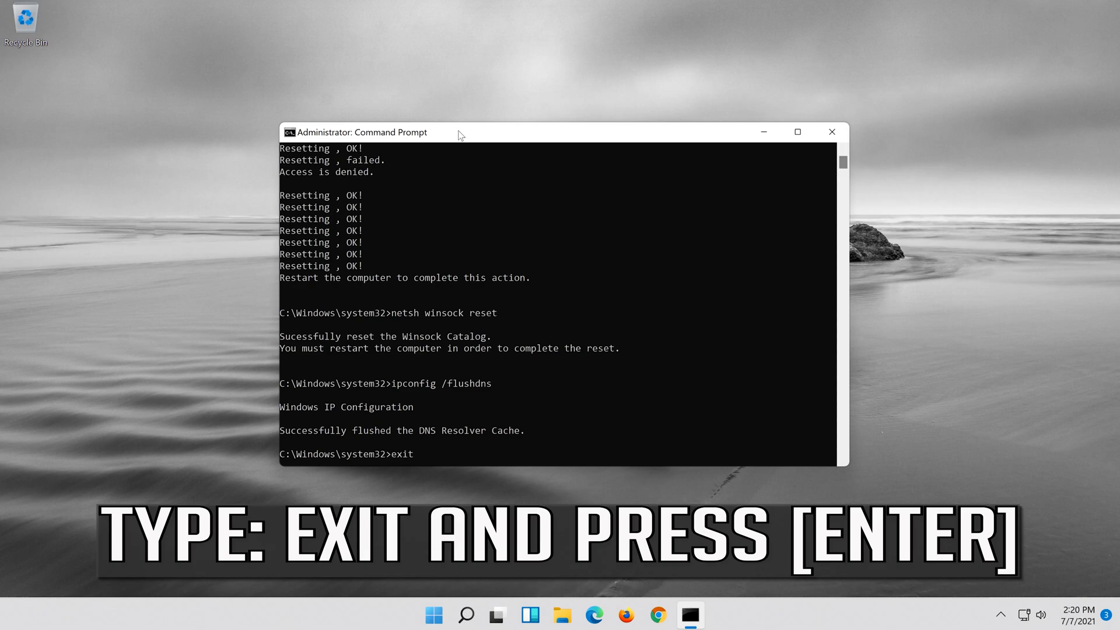
pyautogui.press('Return')
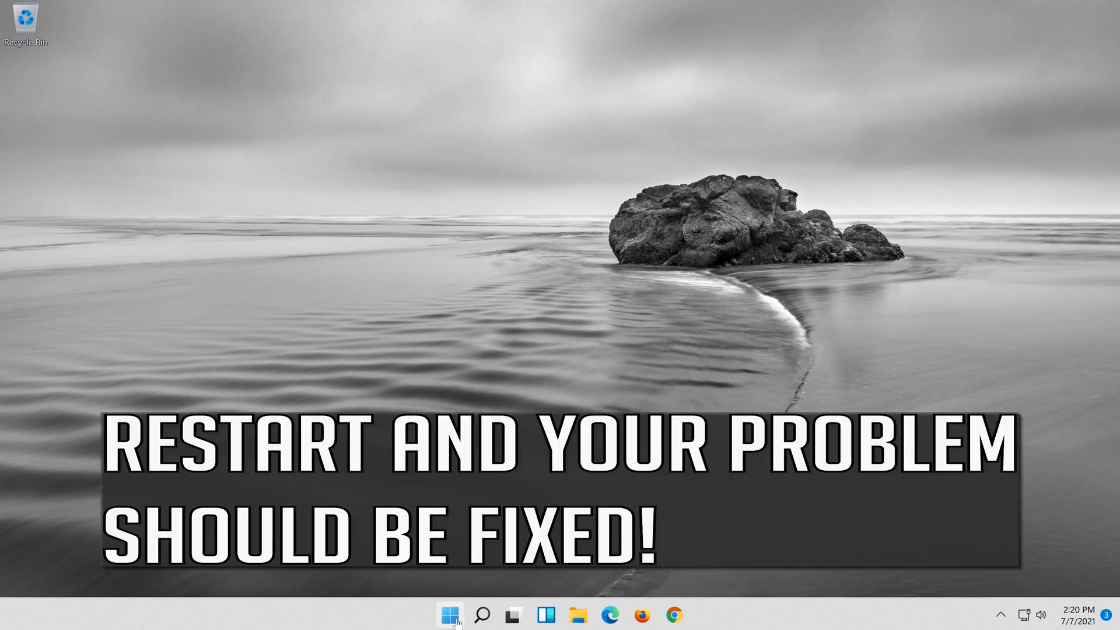
pyautogui.moveTo(449, 615)
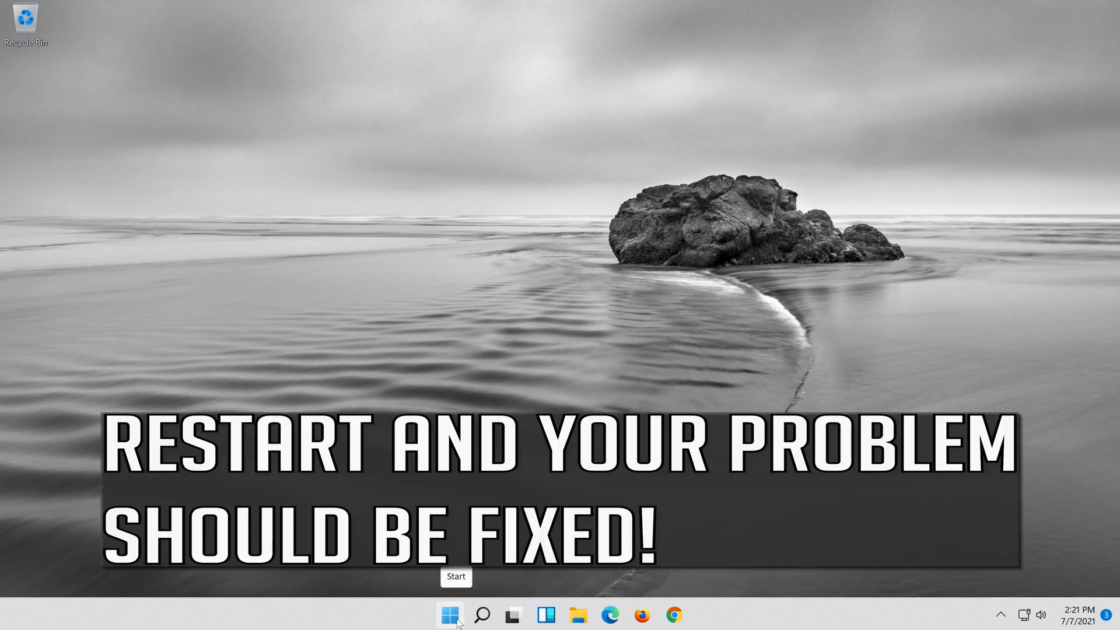
# Choose Restart from the Start menu power options.
pyautogui.click(449, 615)
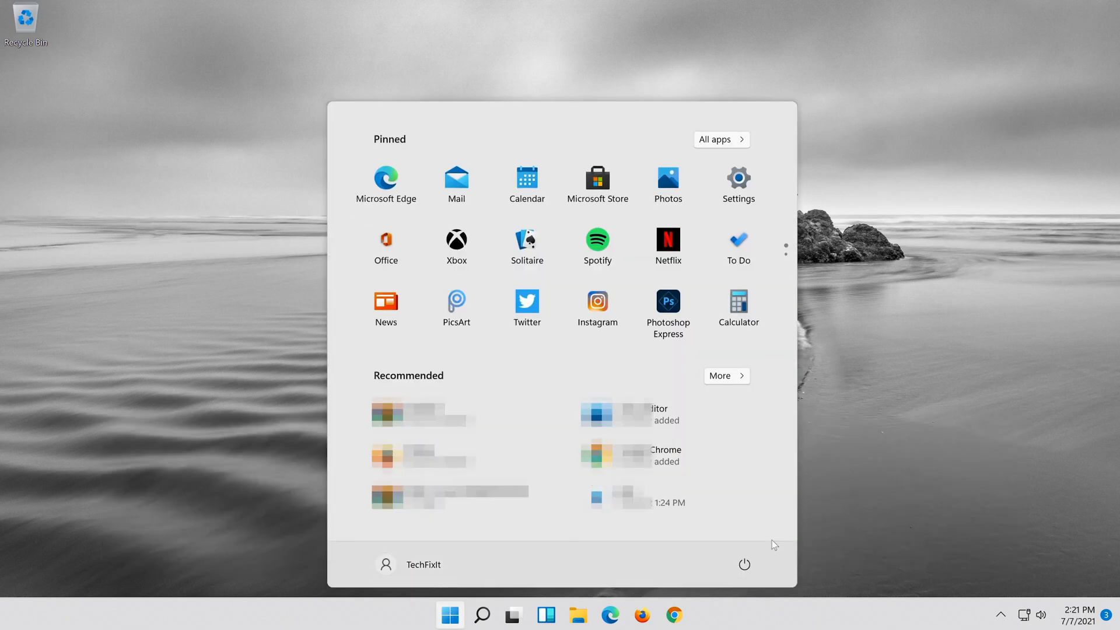
pyautogui.click(744, 564)
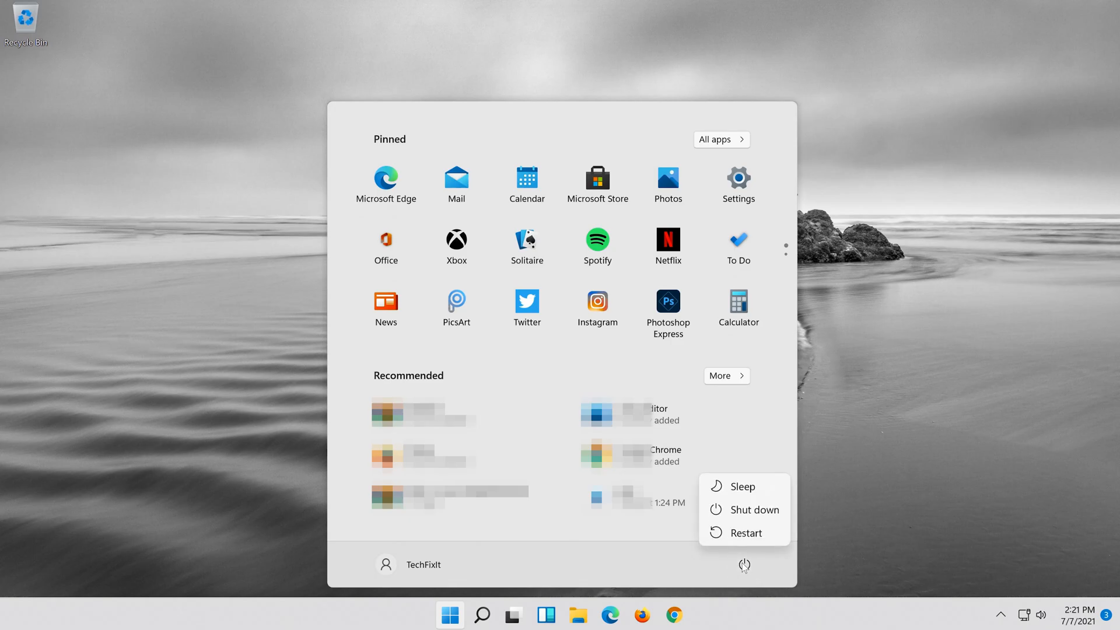
pyautogui.click(483, 614)
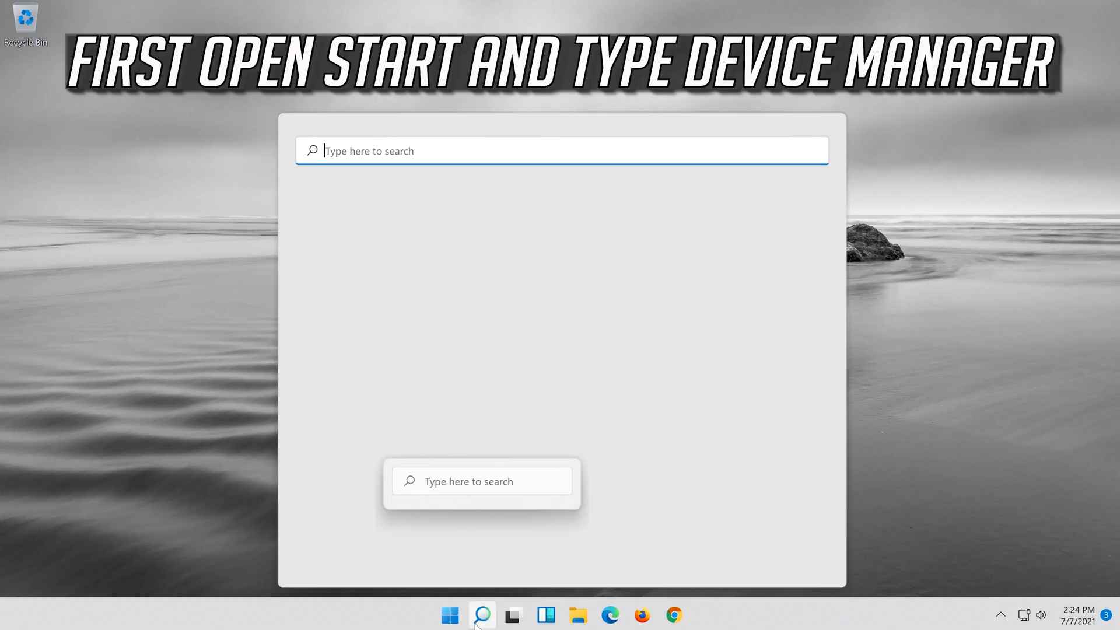
# Search Windows for 'device manager'.
pyautogui.write('device manager')
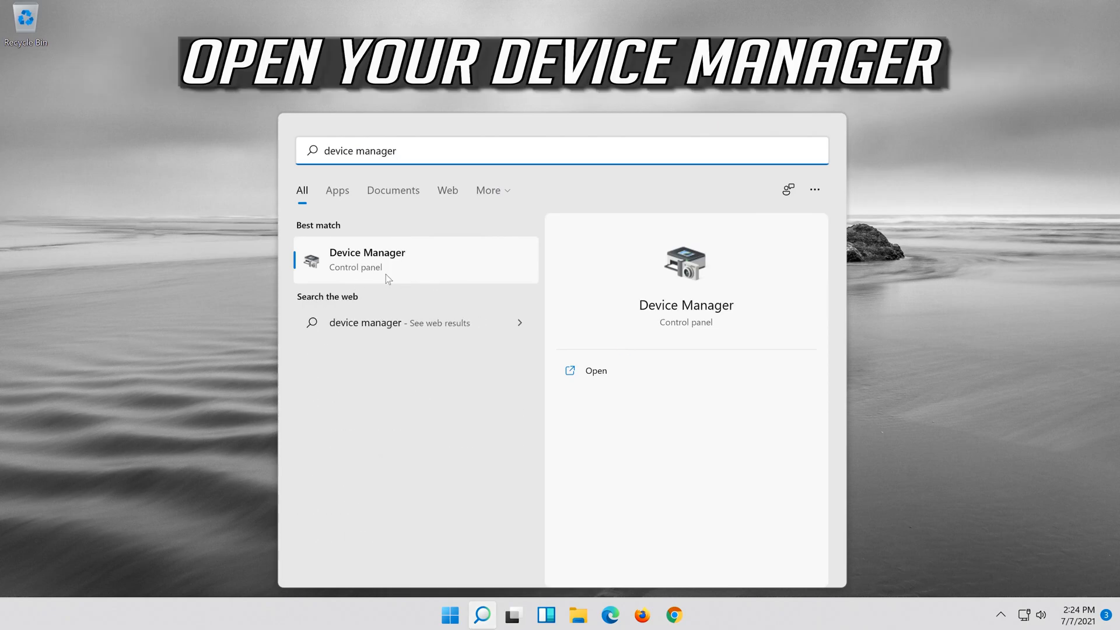
pyautogui.moveTo(401, 266)
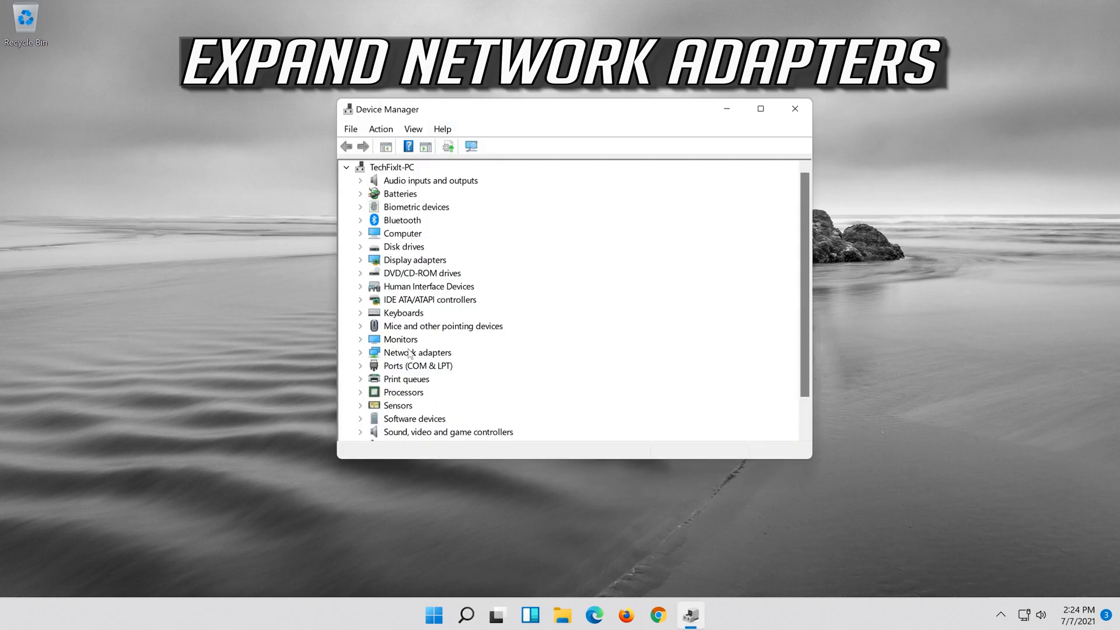
# Expand Network adapters and open Properties for the Intel 82574L Gigabit adapter.
pyautogui.click(417, 352)
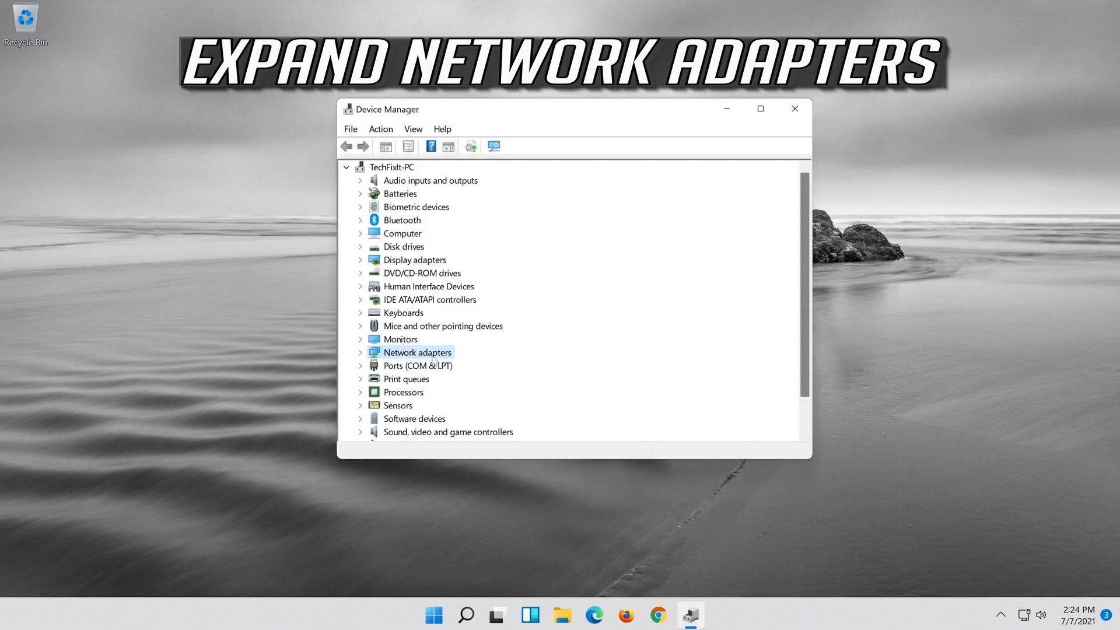
pyautogui.click(361, 352)
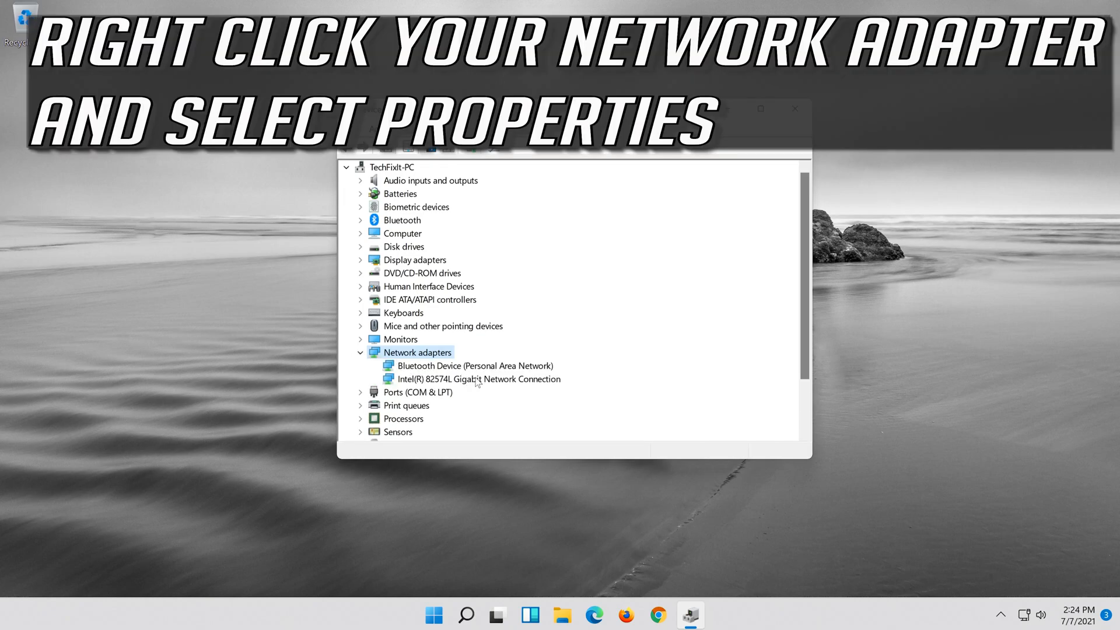
pyautogui.rightClick(475, 379)
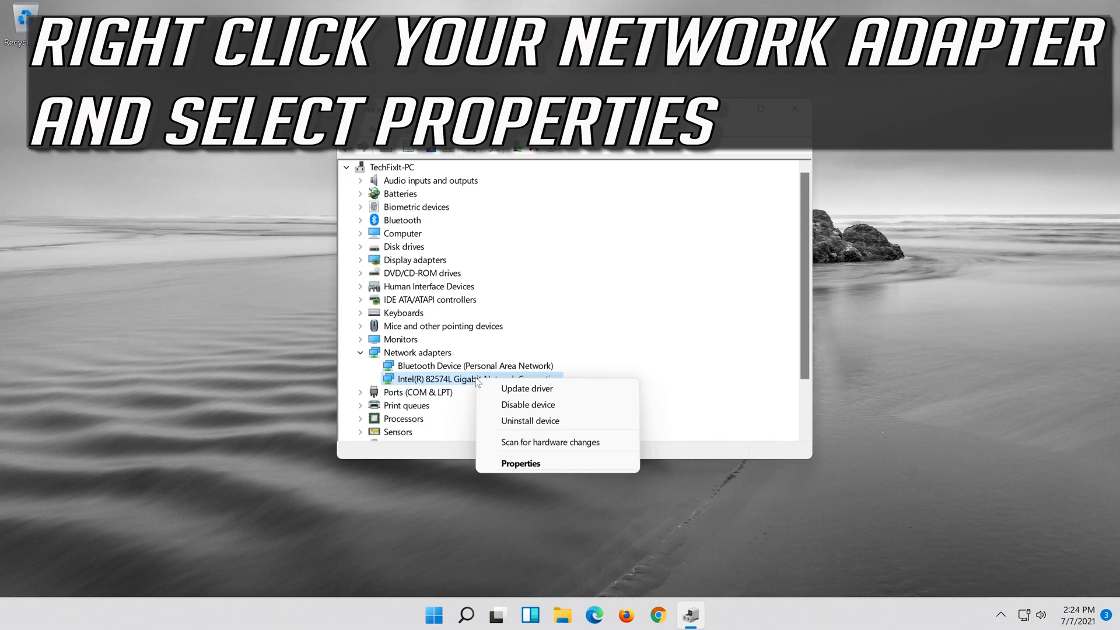
pyautogui.moveTo(528, 471)
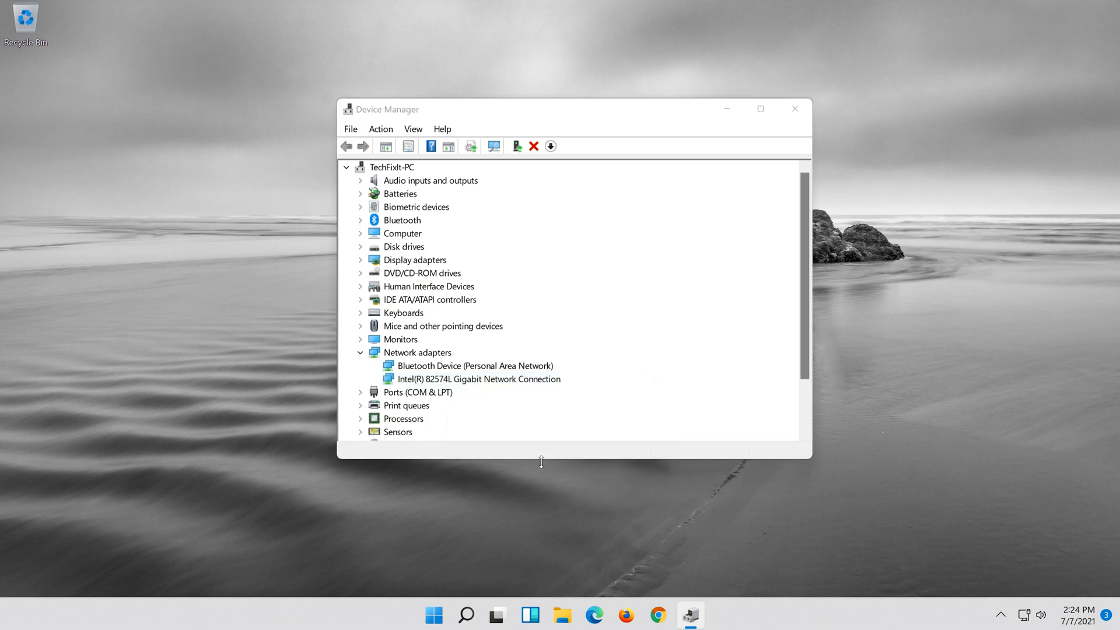
pyautogui.doubleClick(480, 378)
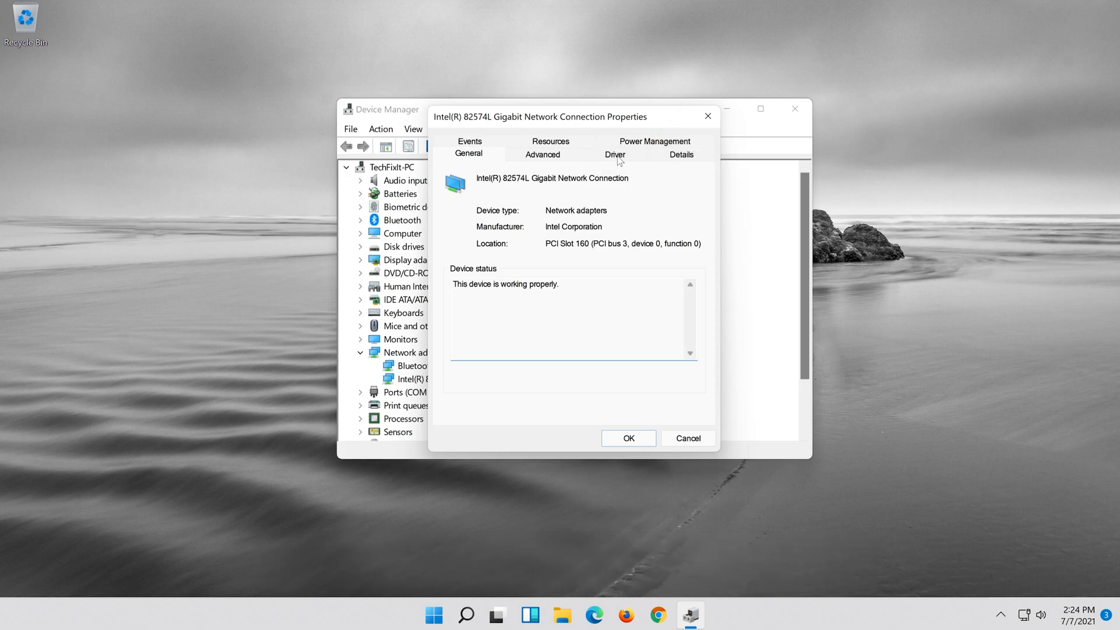
# Launch Update Driver from the adapter's Driver tab.
pyautogui.click(614, 154)
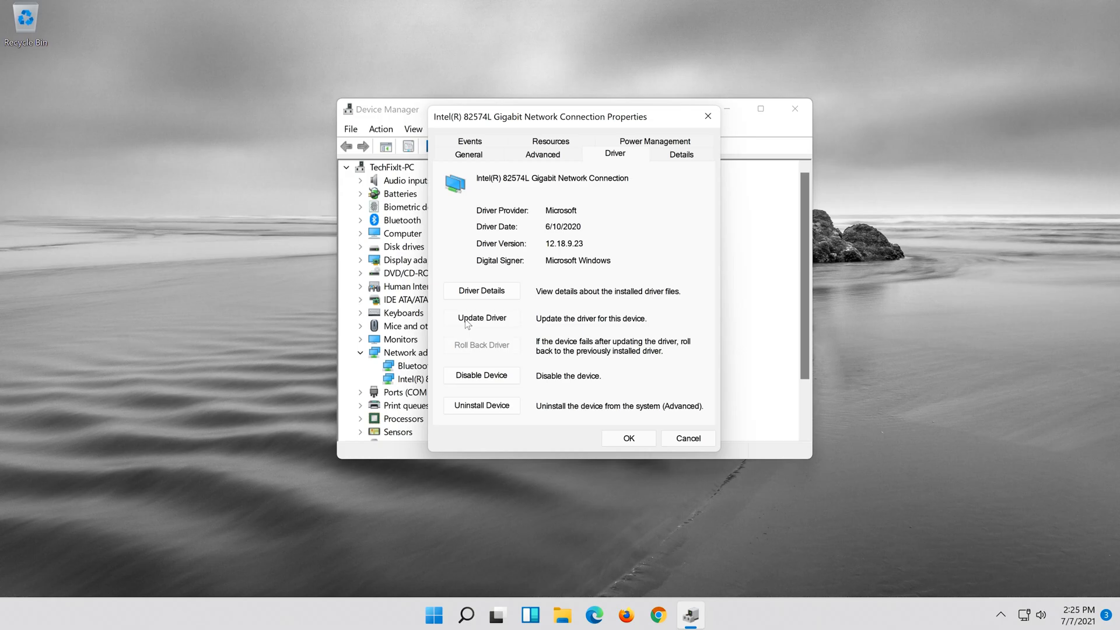
pyautogui.click(481, 318)
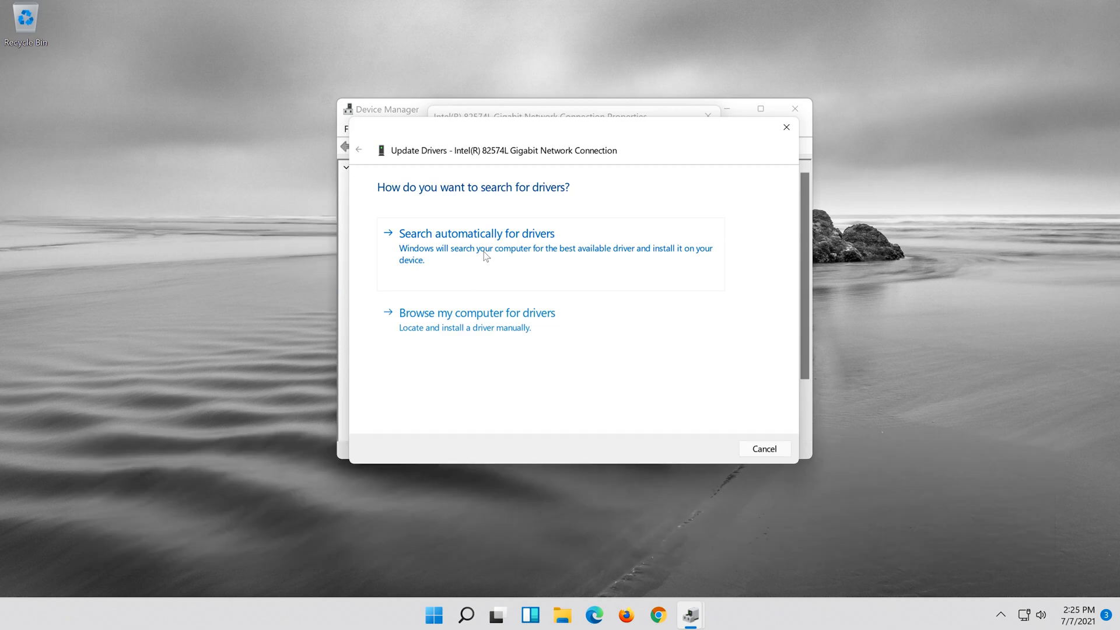
# Search automatically for drivers, then search for updated drivers on Windows Update.
pyautogui.click(476, 233)
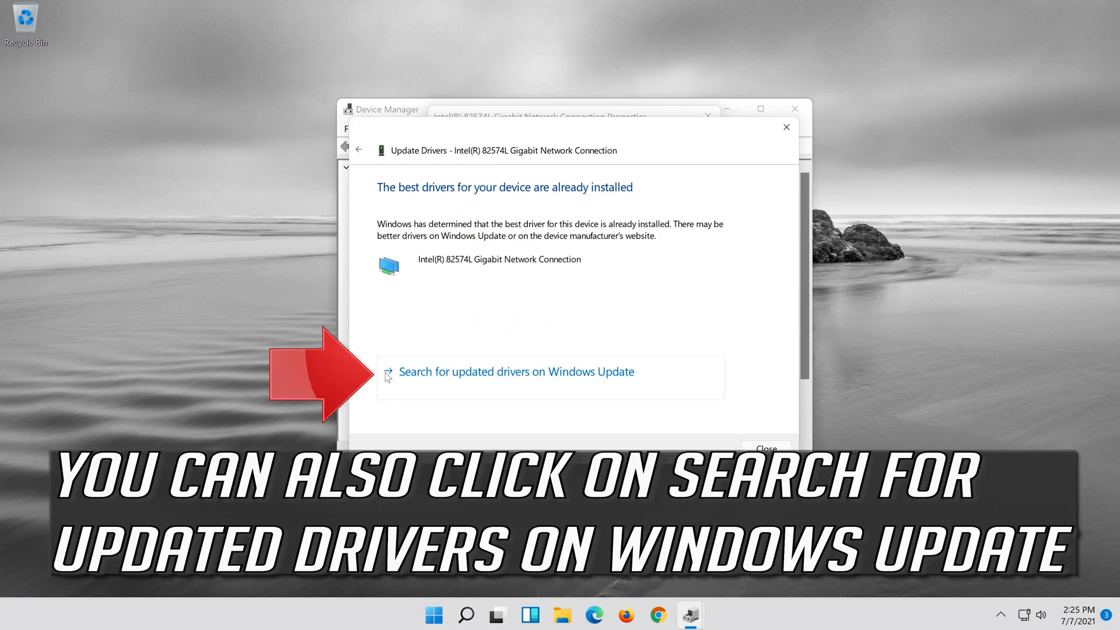
pyautogui.moveTo(642, 371)
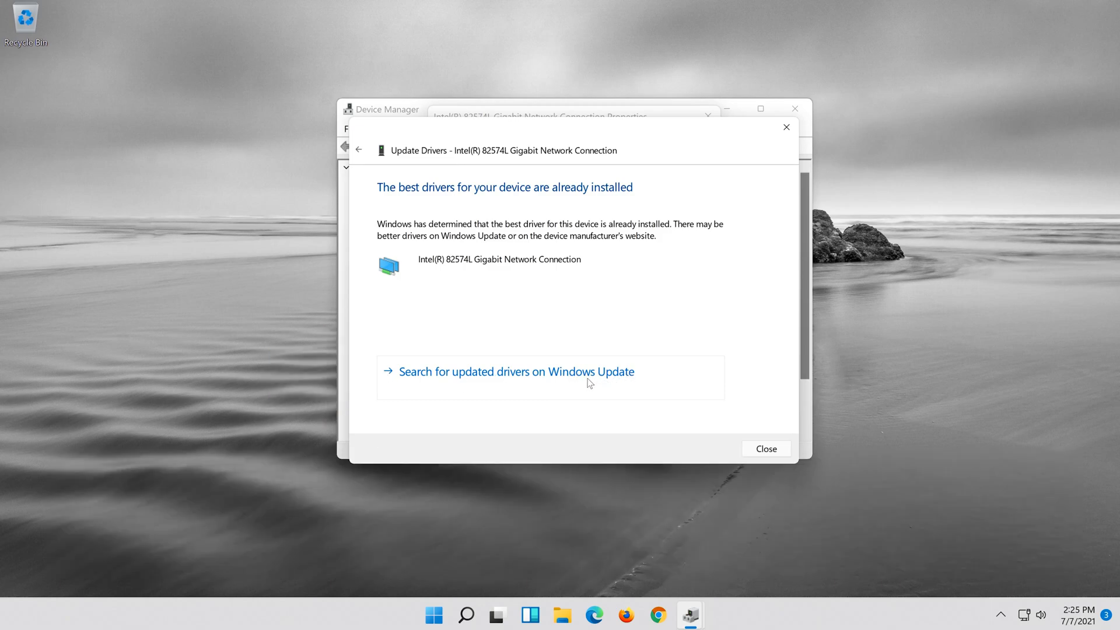
pyautogui.click(764, 448)
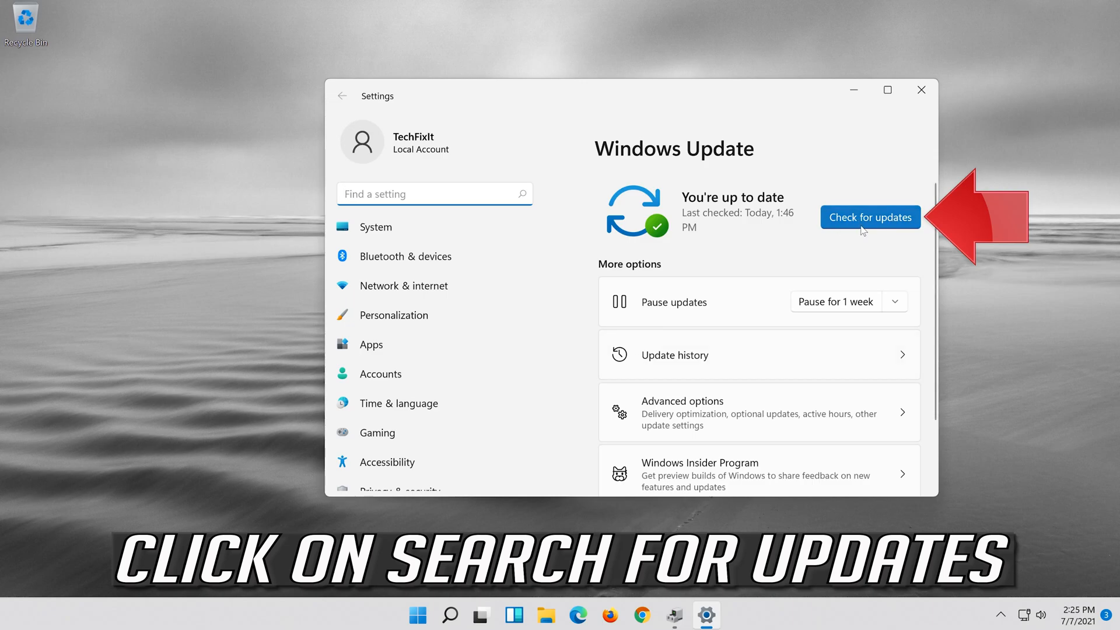
# Start a Windows Update scan for new updates.
pyautogui.click(870, 217)
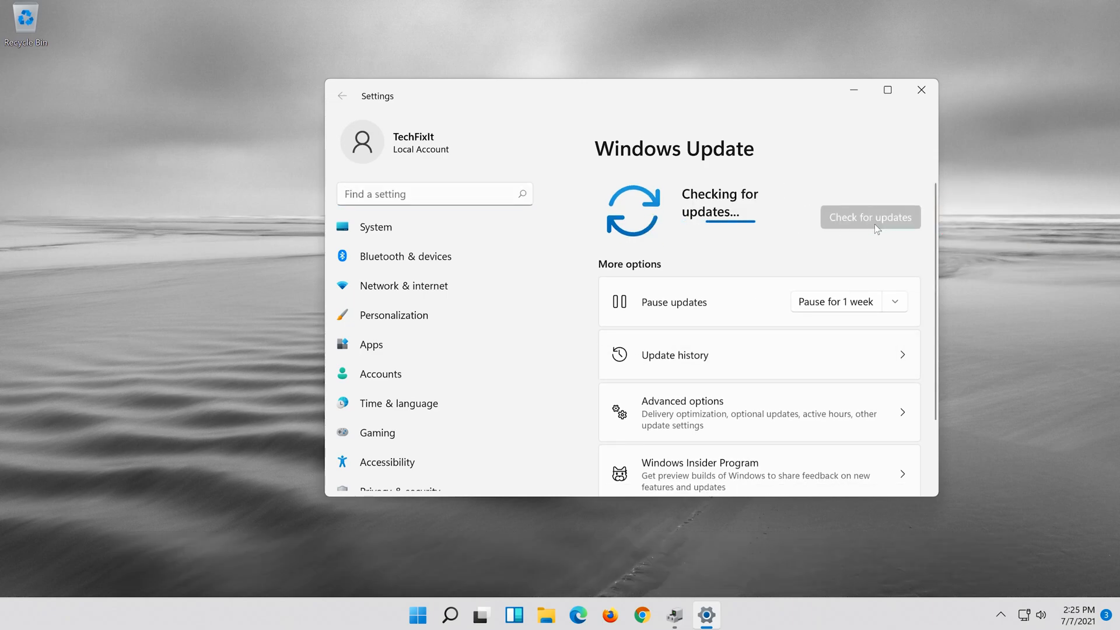